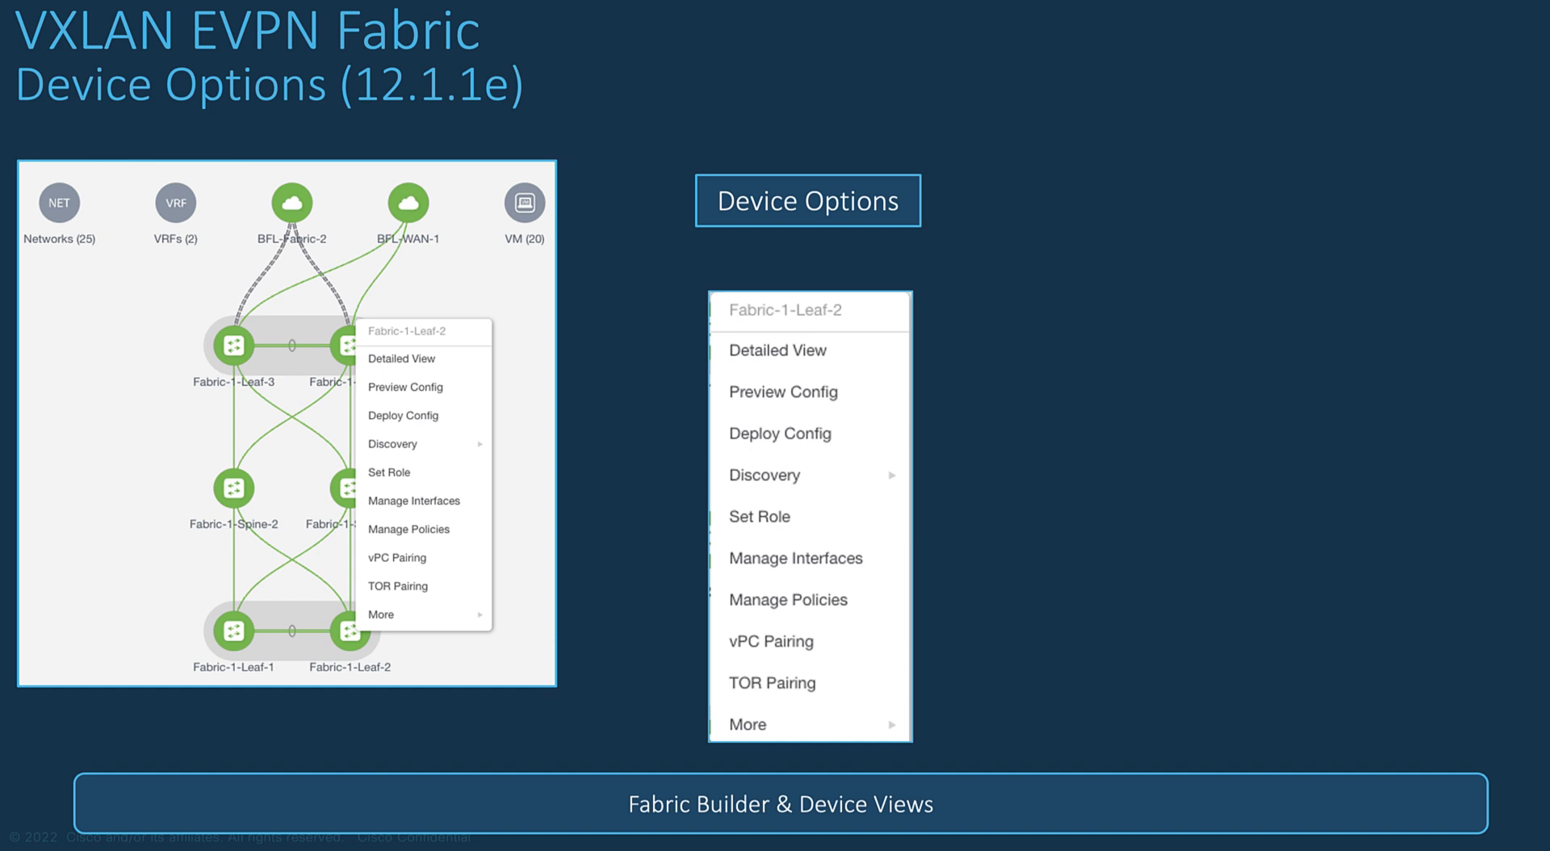
mouse_move(809, 475)
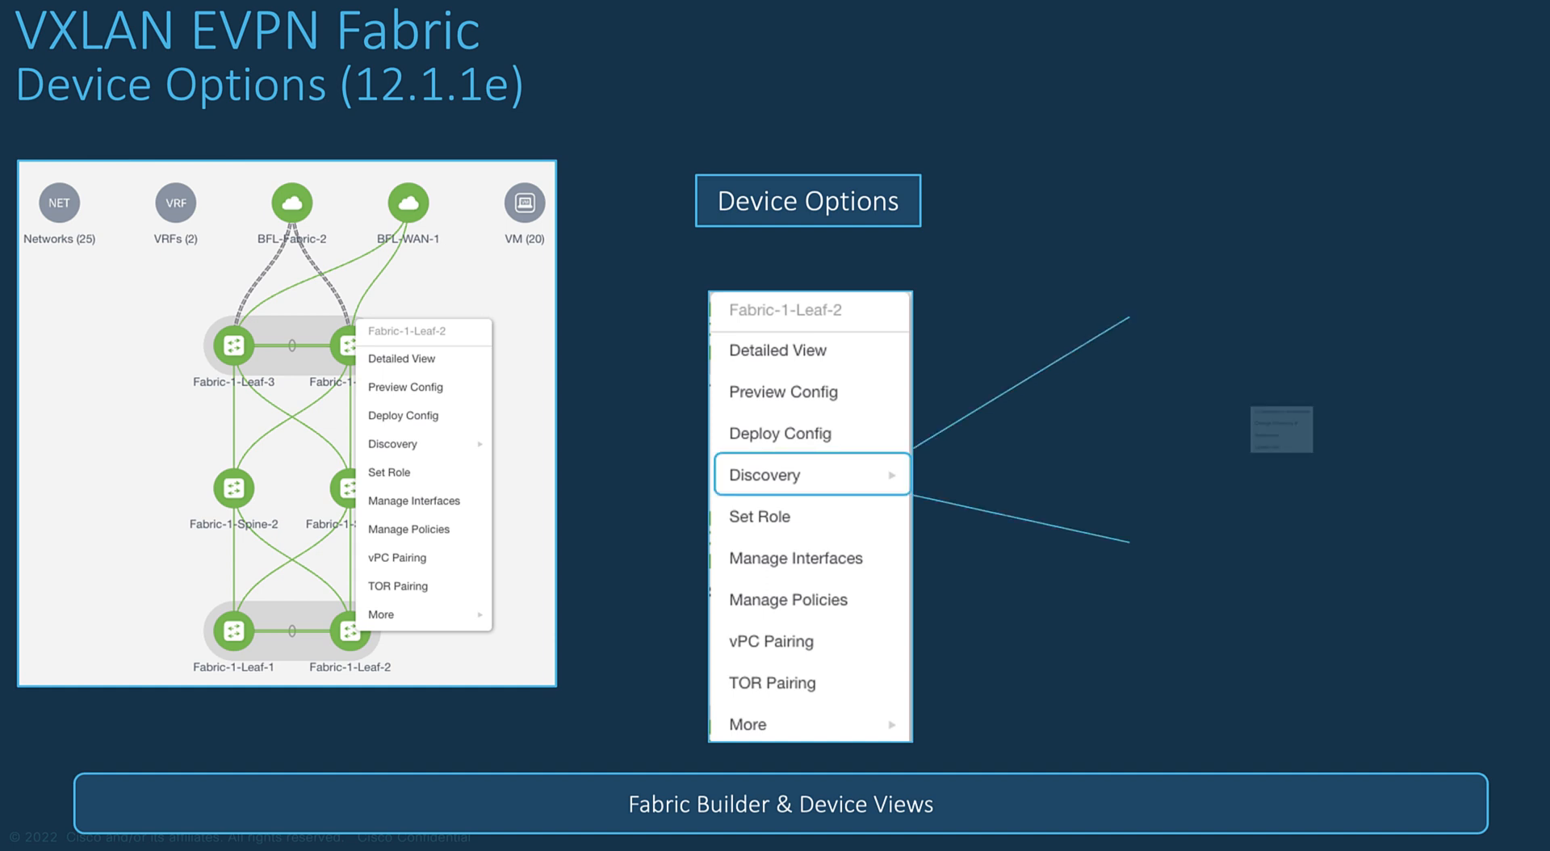
Advance through the Device Options slide's remaining build animations
left_click(811, 475)
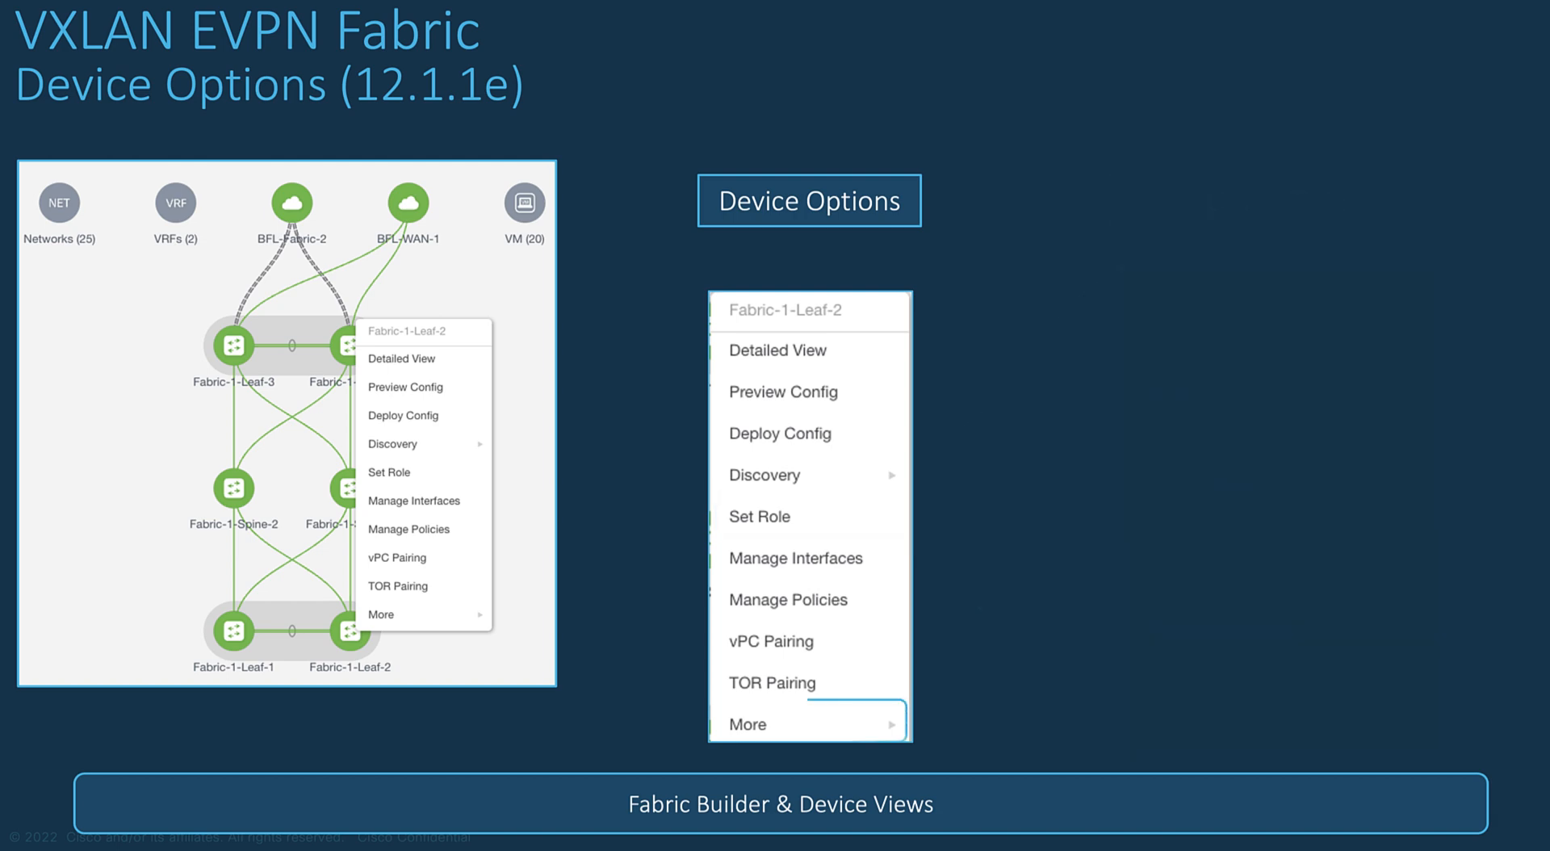
left_click(809, 723)
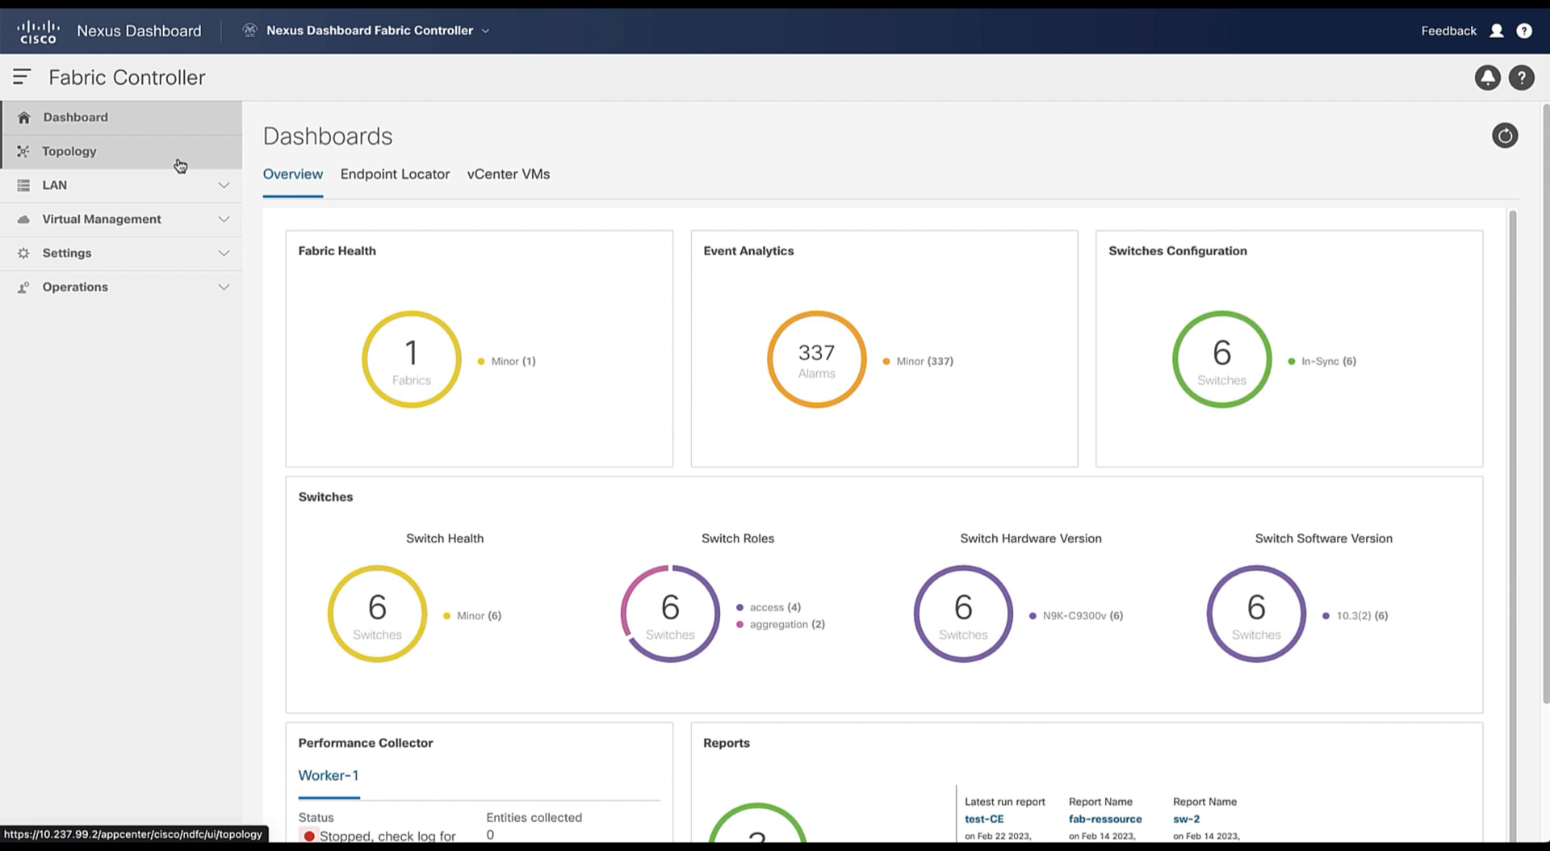
From the topology view, add a new fabric named Fabric-1 and reach the fabric-type choice
left_click(69, 152)
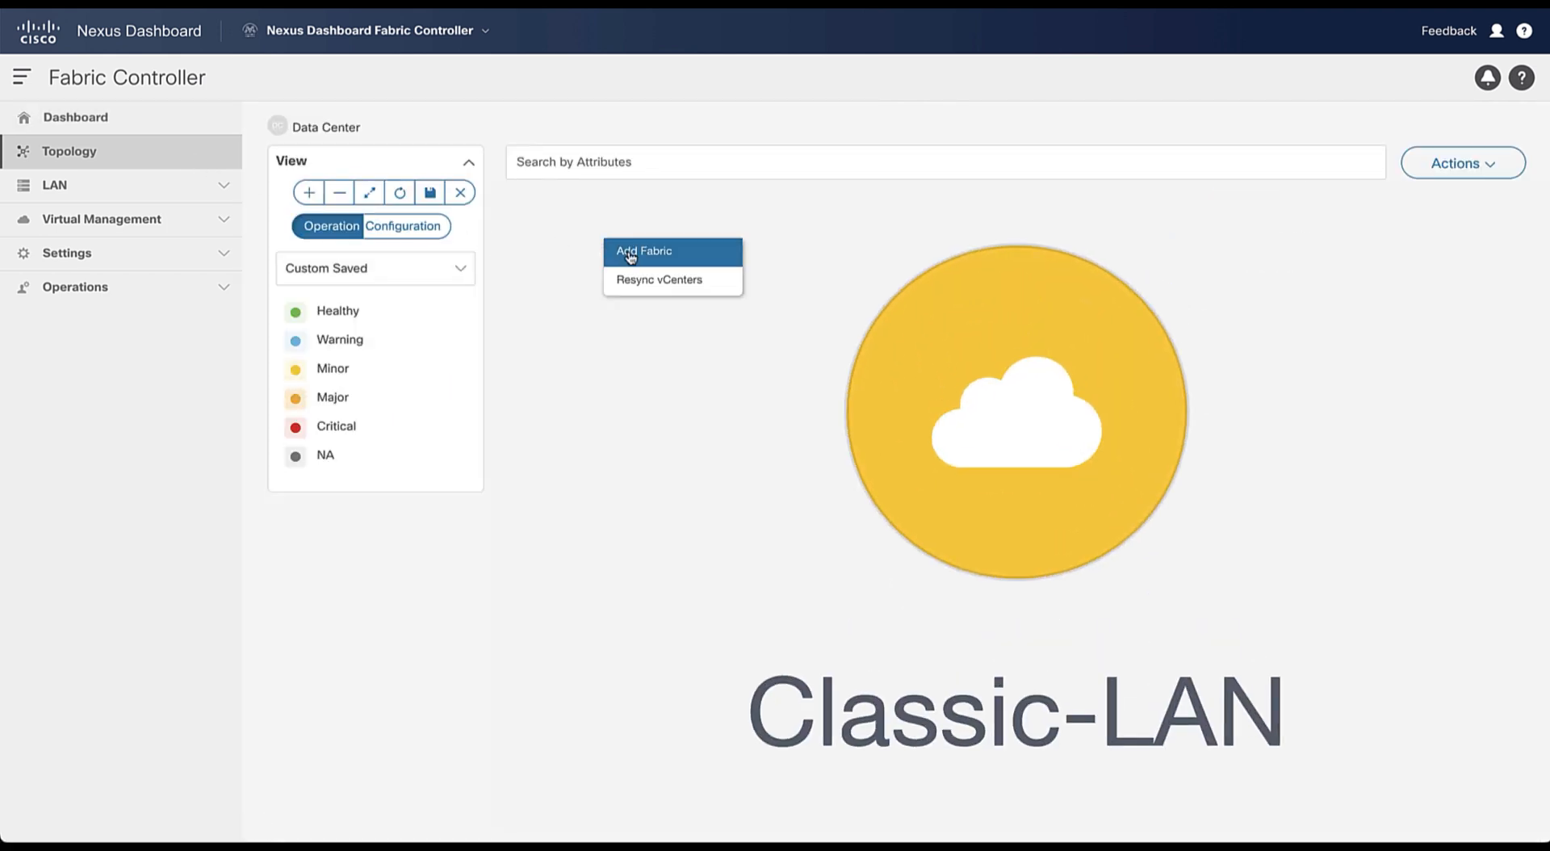
left_click(644, 250)
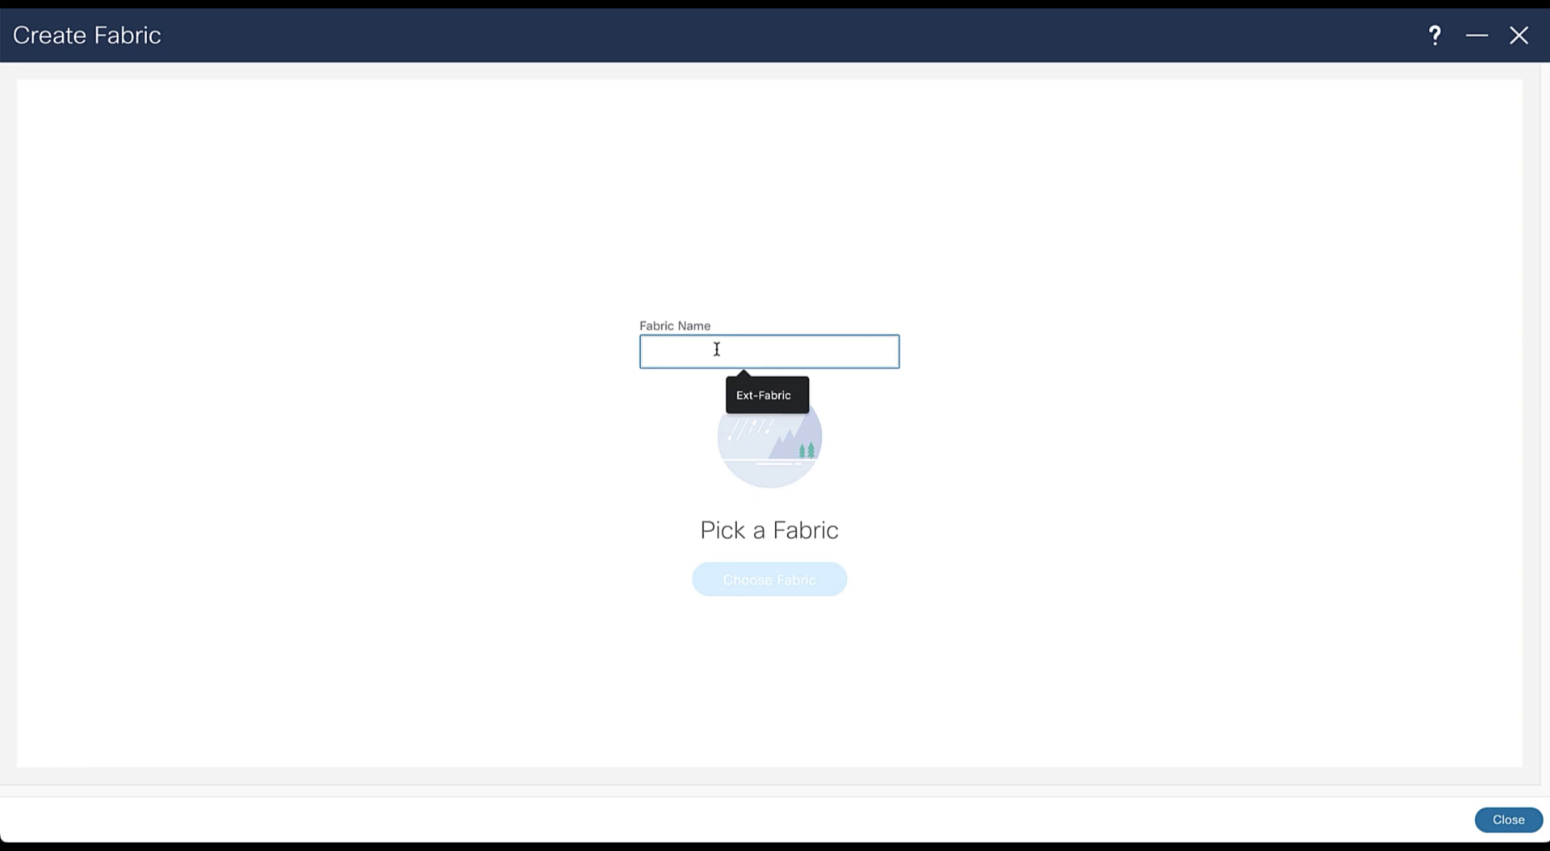
type("Fabric-1")
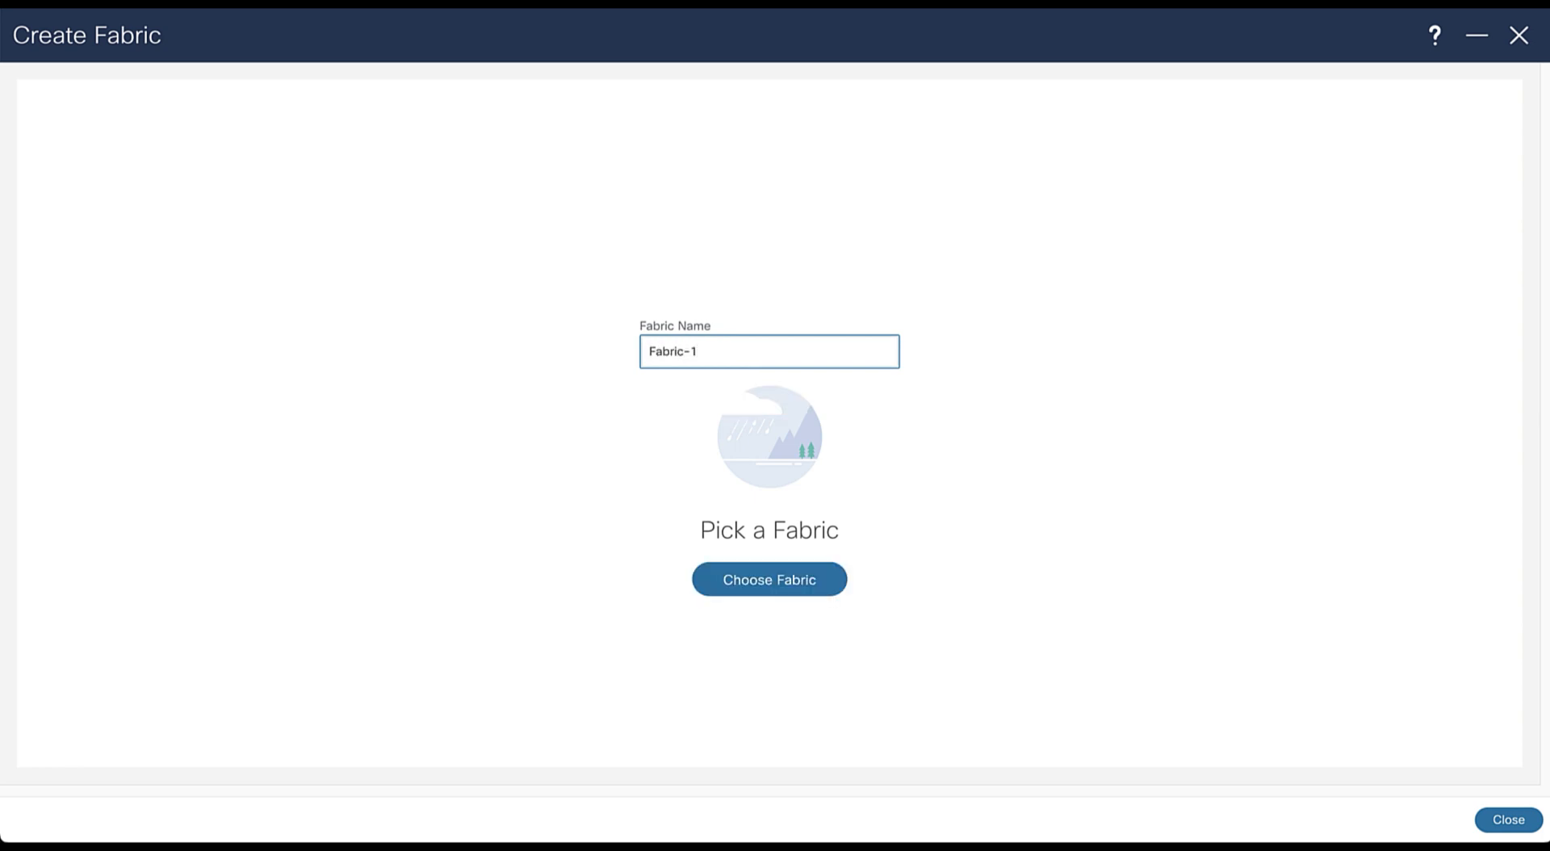
left_click(768, 580)
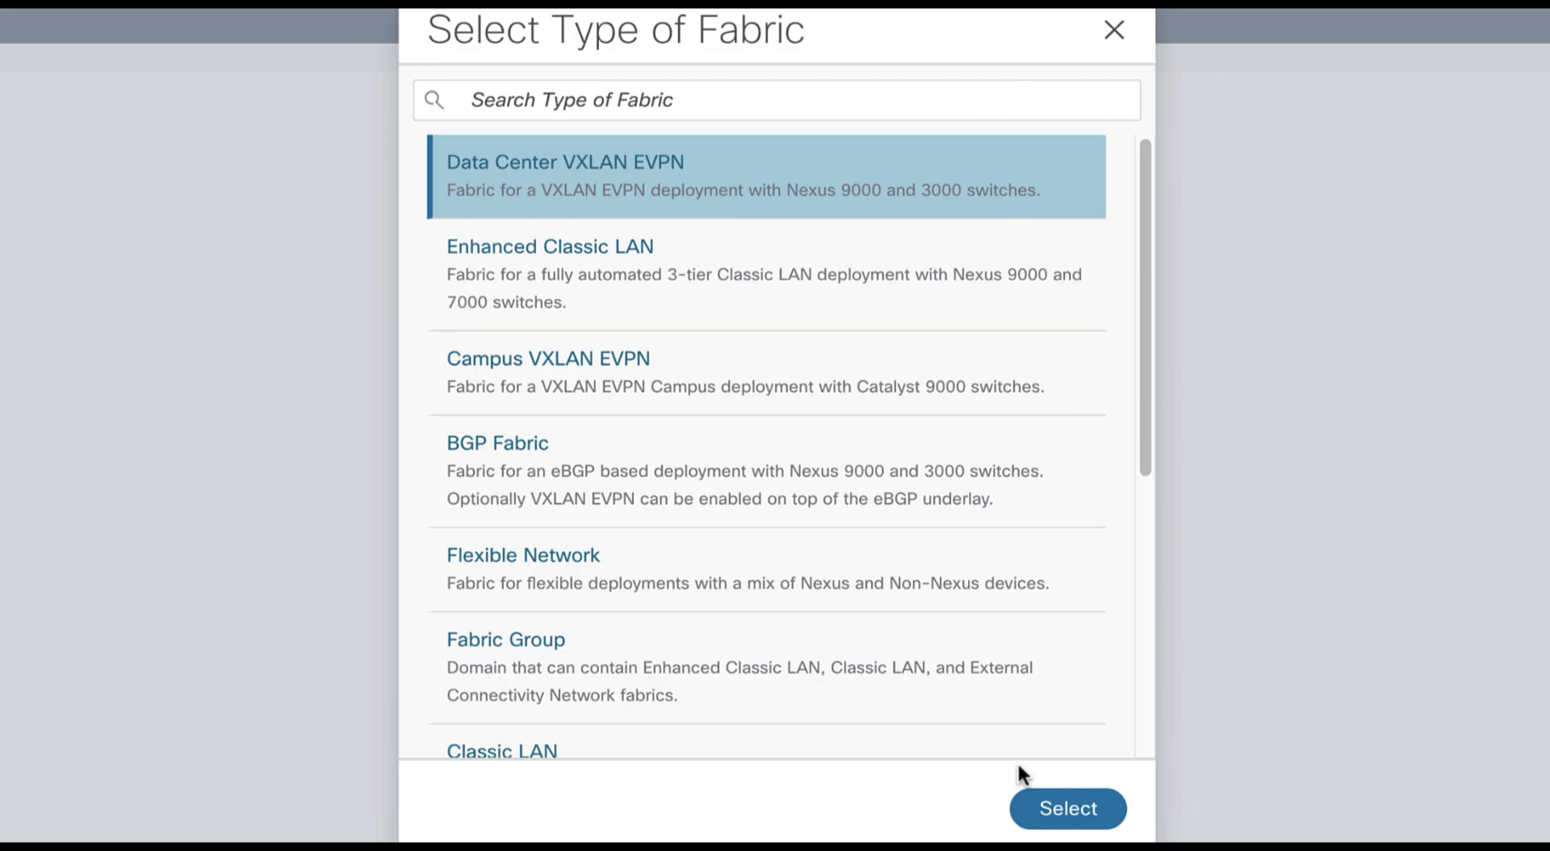
Choose Data Center VXLAN EVPN as the fabric type and enter BGP ASN 65551
left_click(1066, 808)
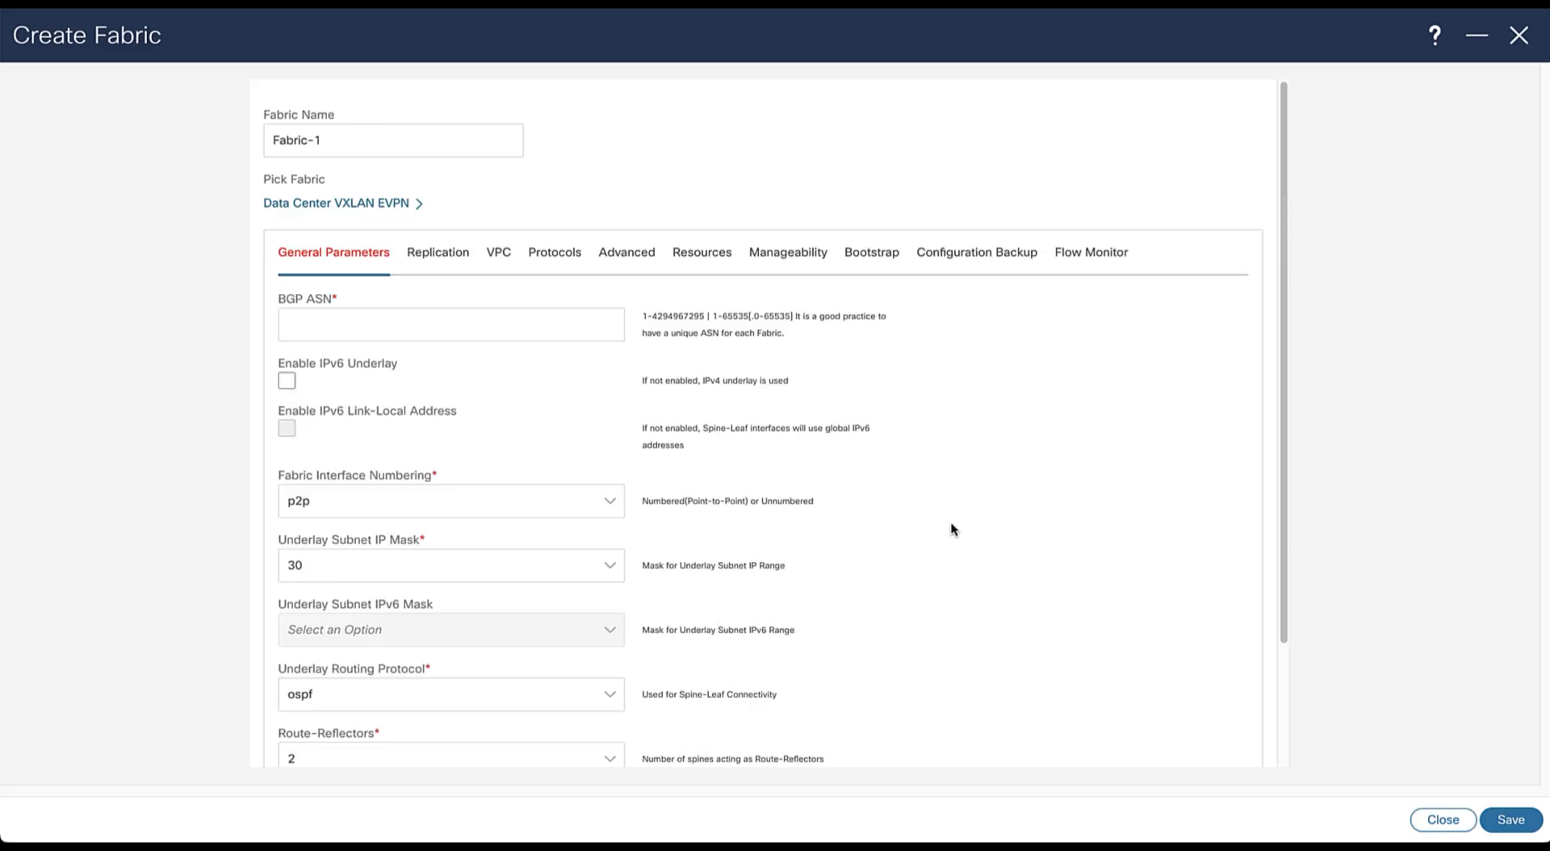
left_click(451, 324)
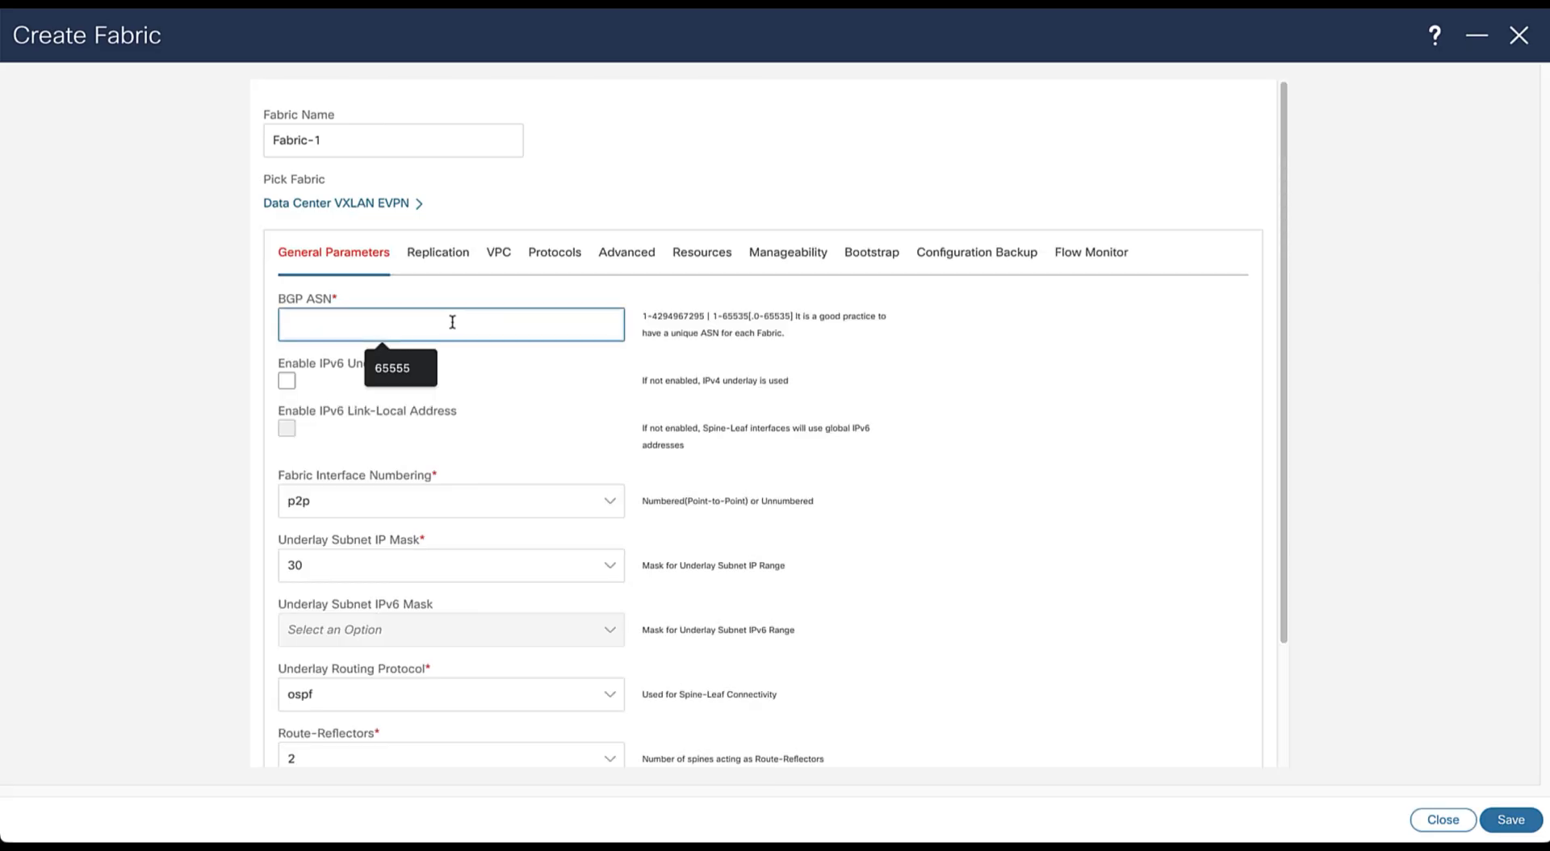
type("65551")
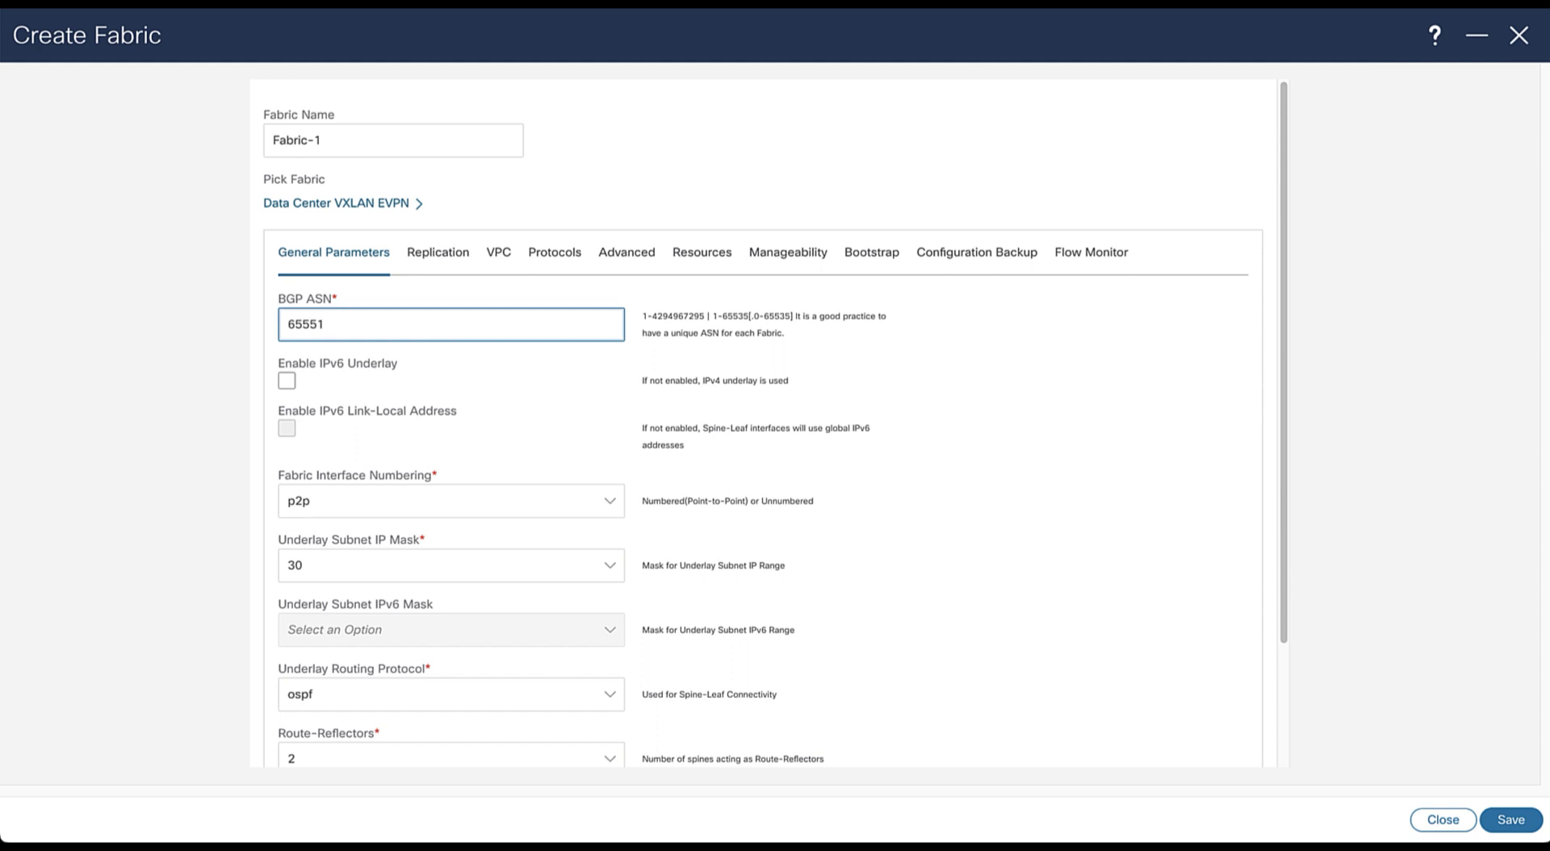
scroll("down", 3)
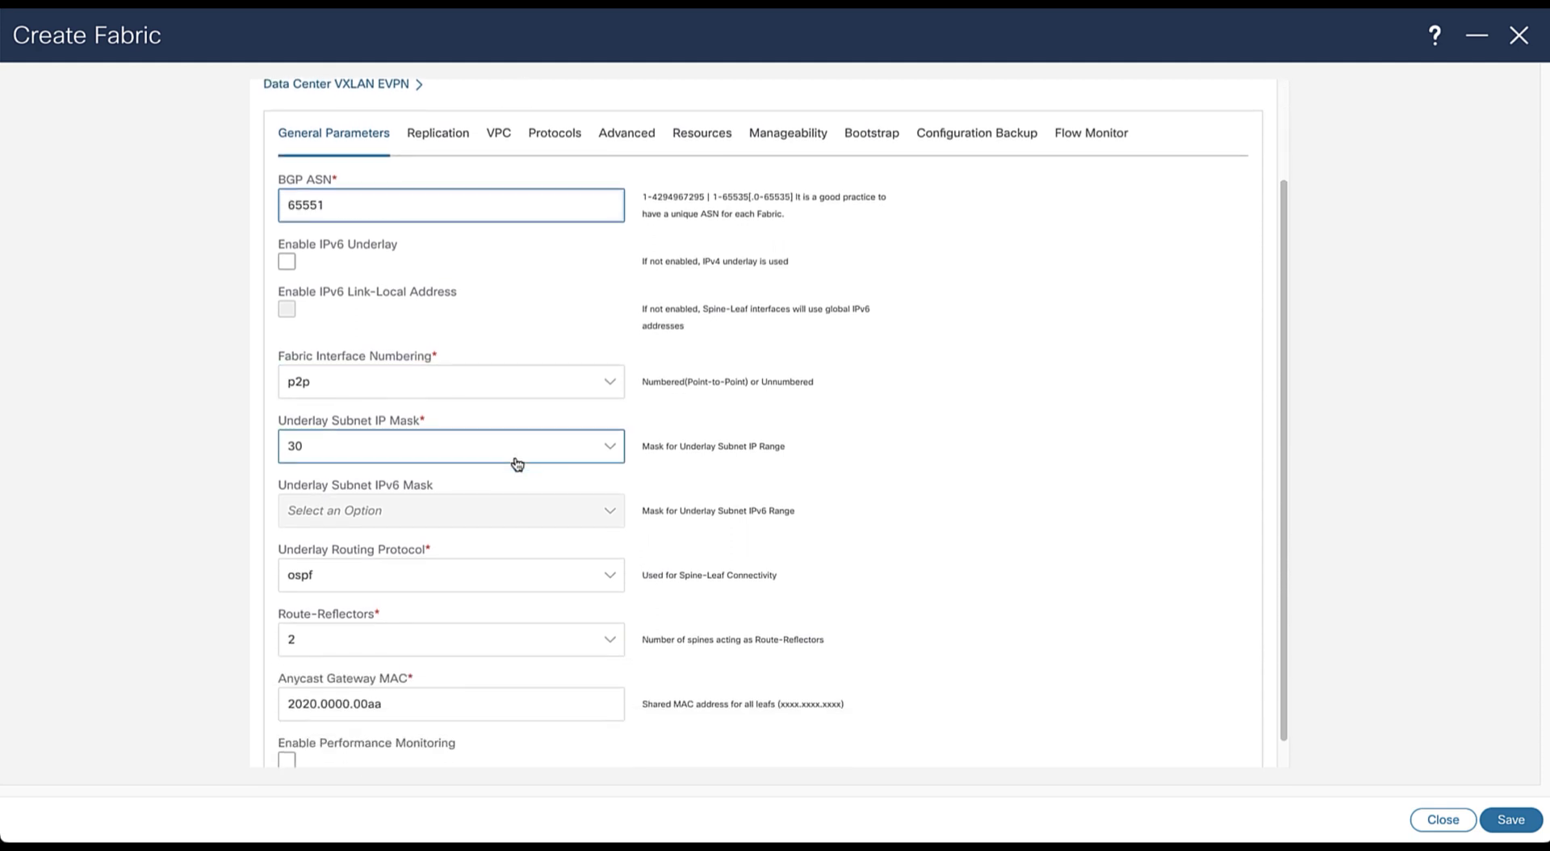
scroll("up", 3)
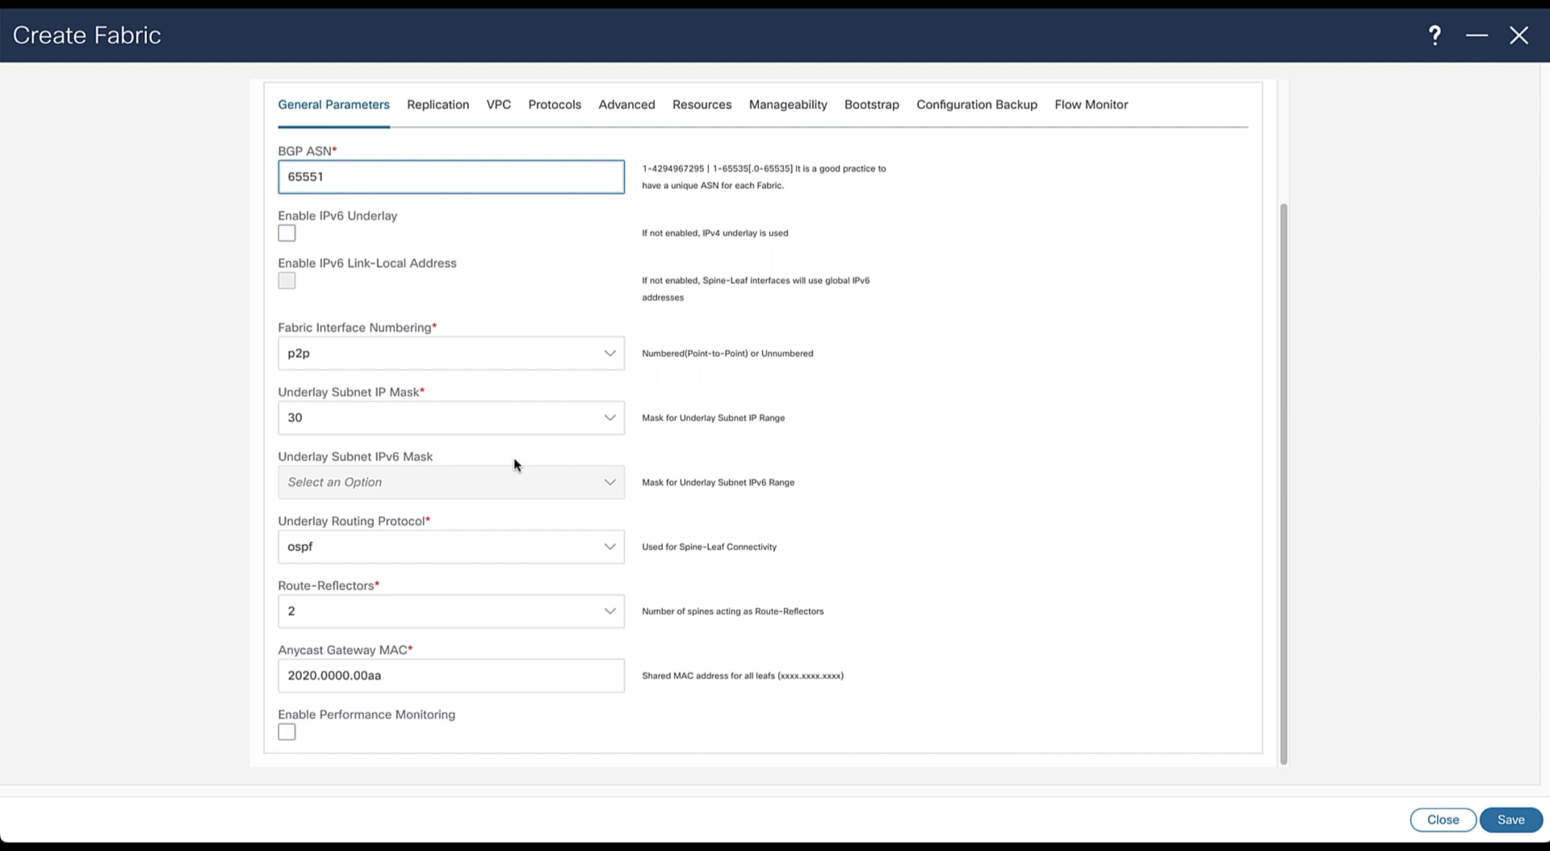
scroll("up", 3)
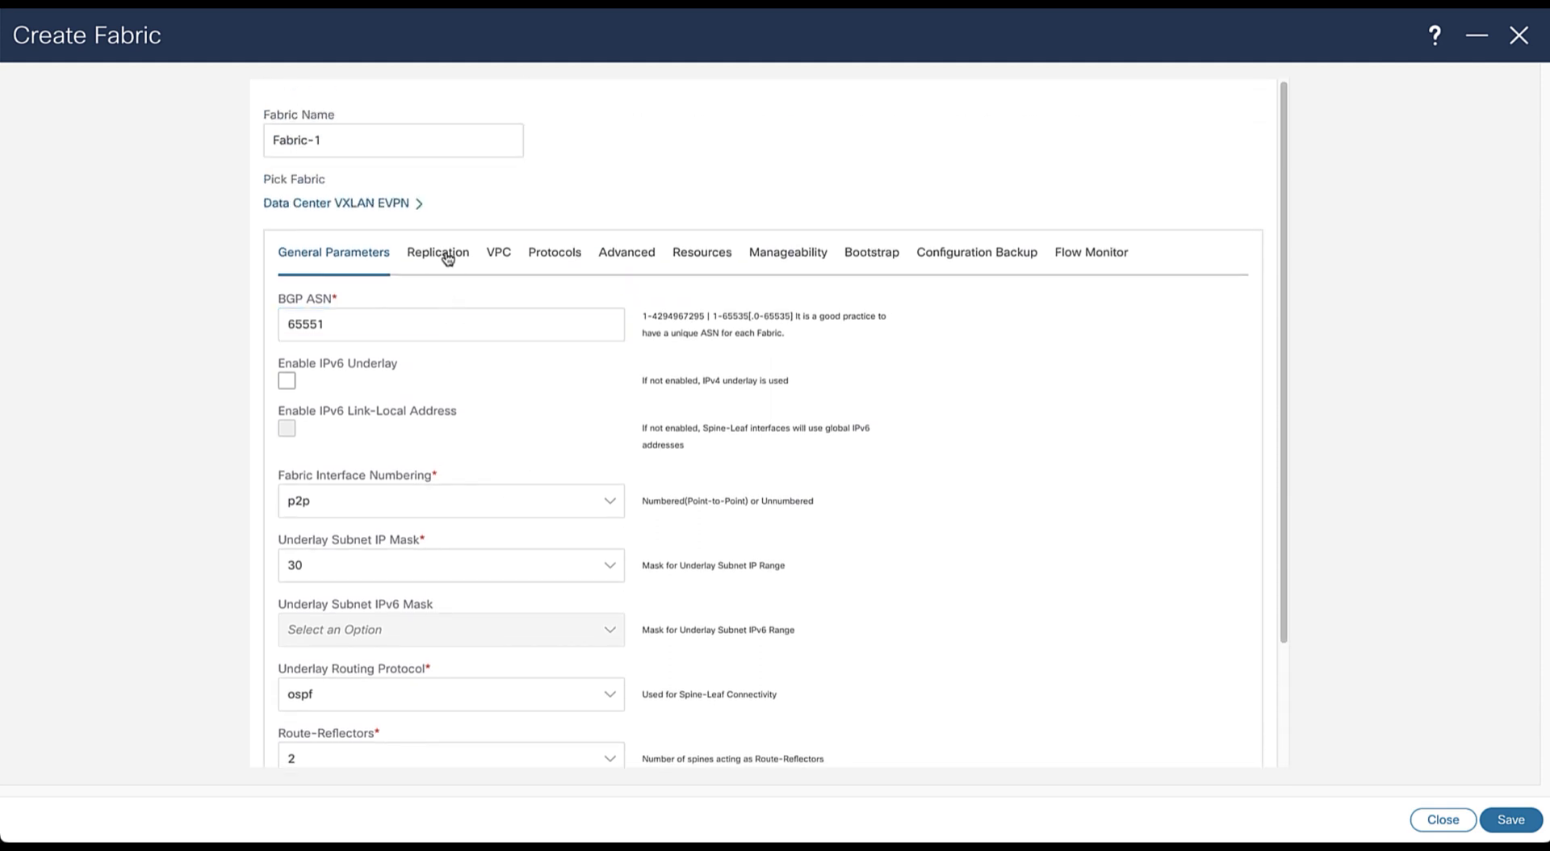
Review Replication, VPC, Protocols and Advanced, then edit the Resources IP ranges to 10.12.0.0/22, 10.13.0.0/22 and 10.14.0.0/16
left_click(437, 252)
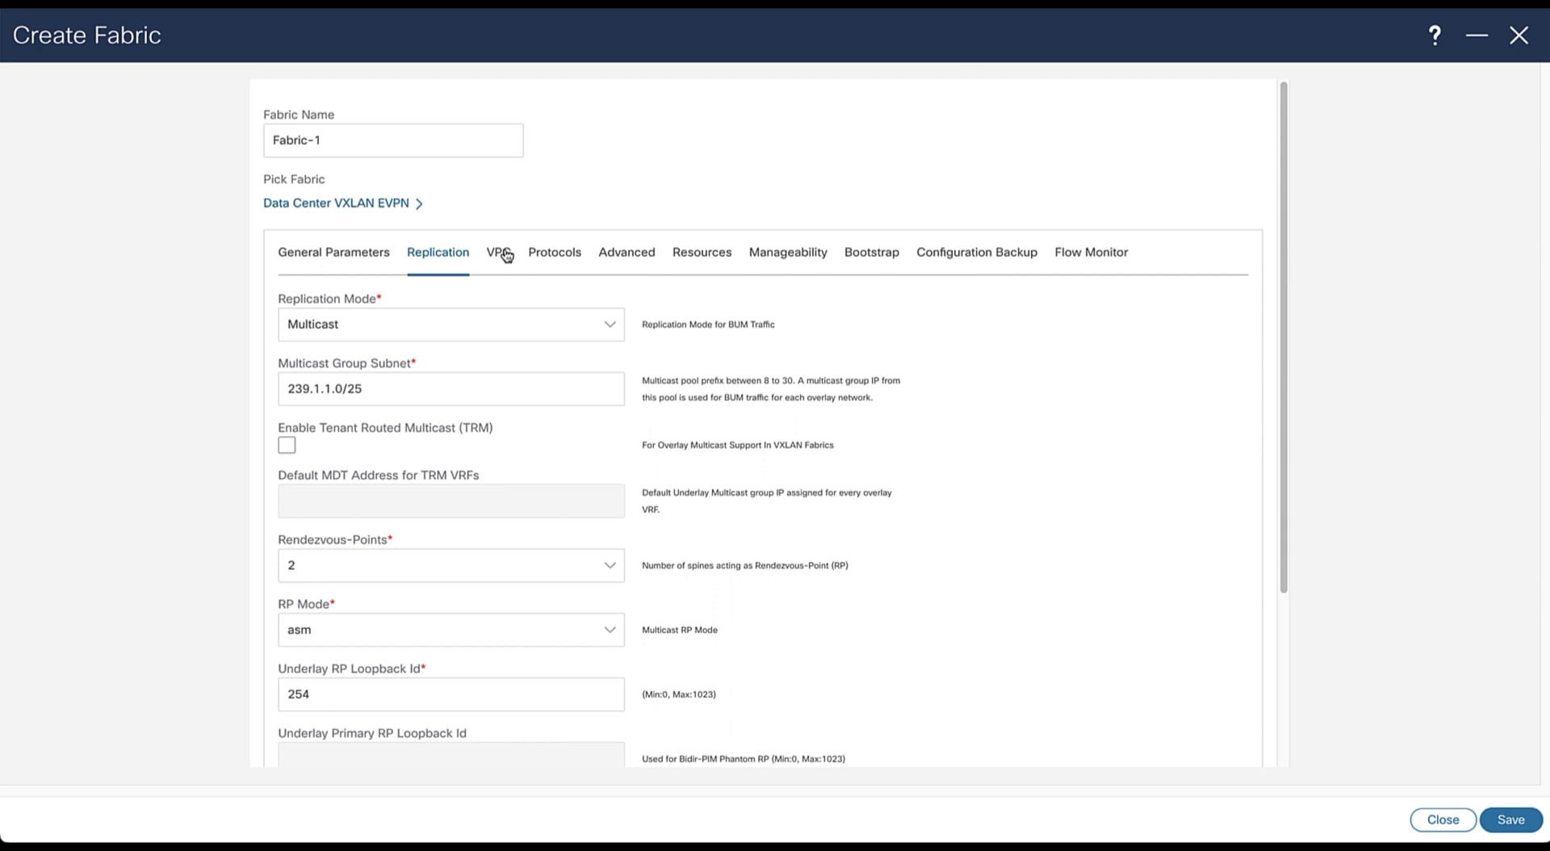
left_click(499, 252)
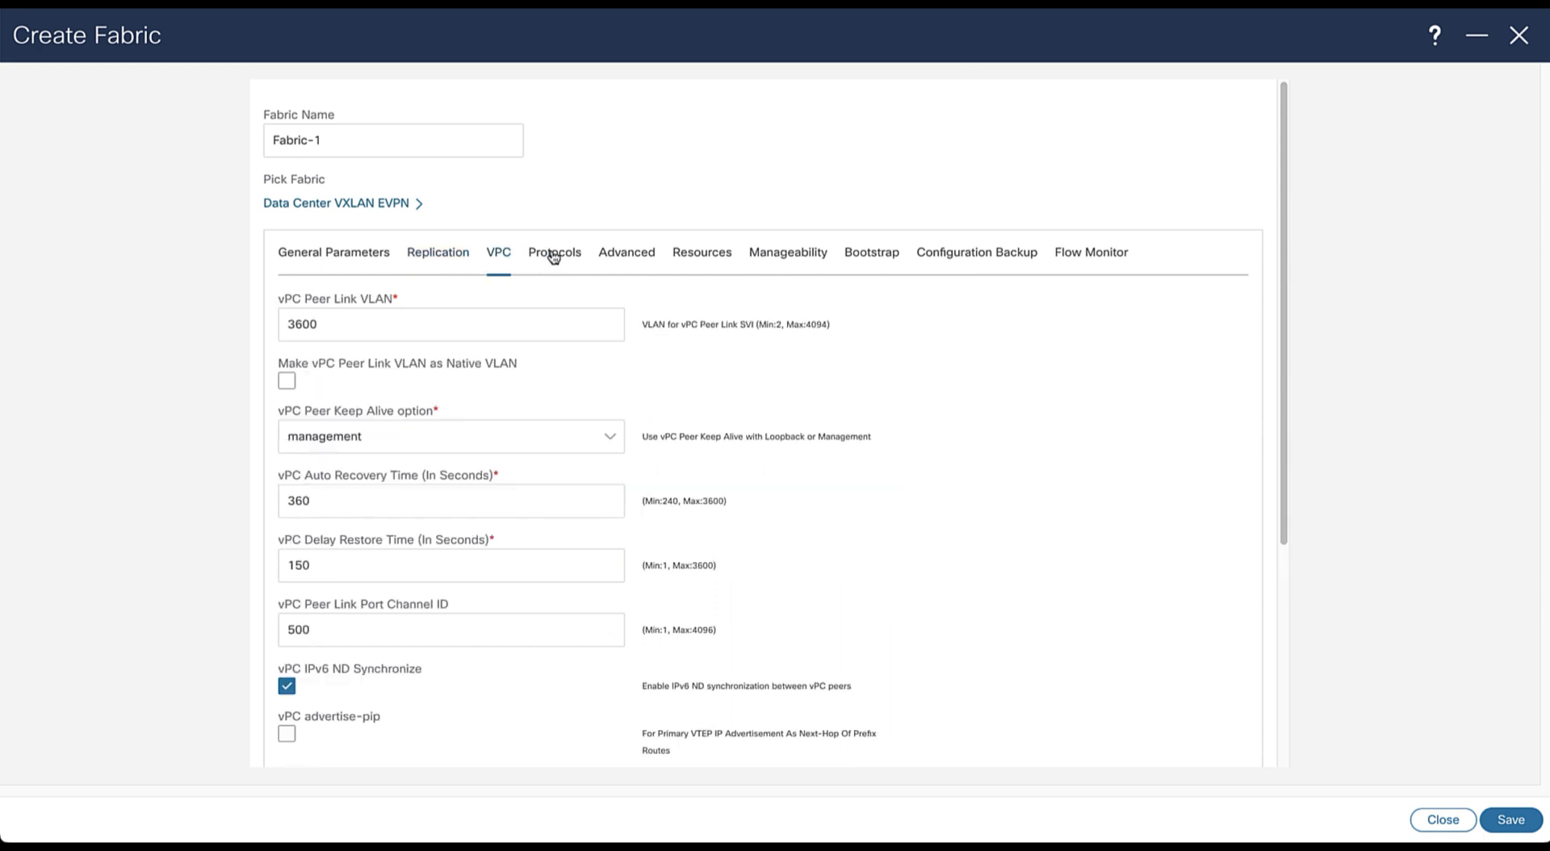
left_click(554, 252)
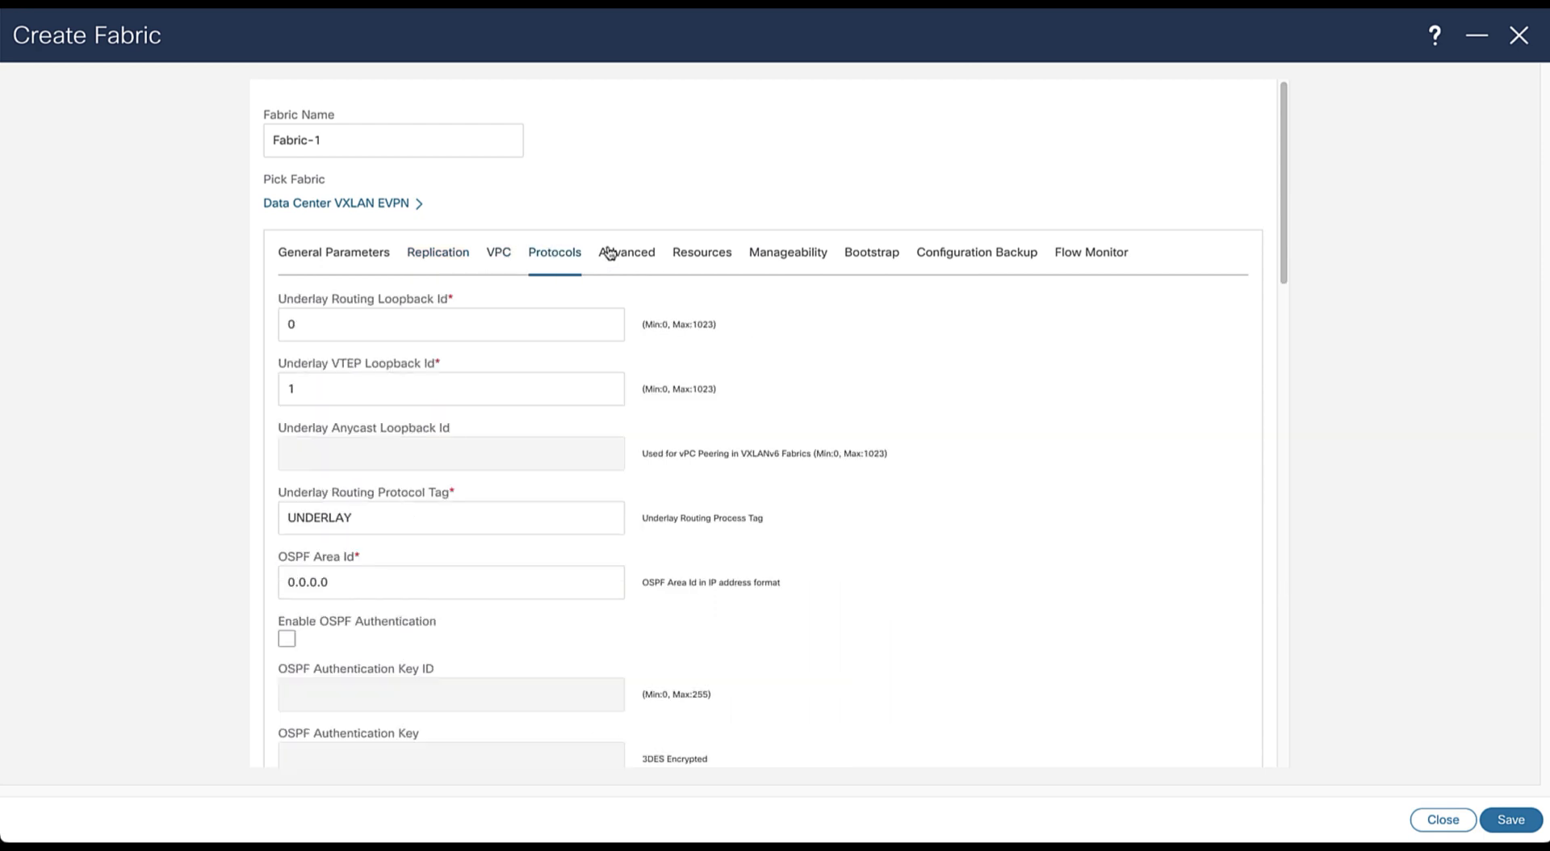
left_click(627, 252)
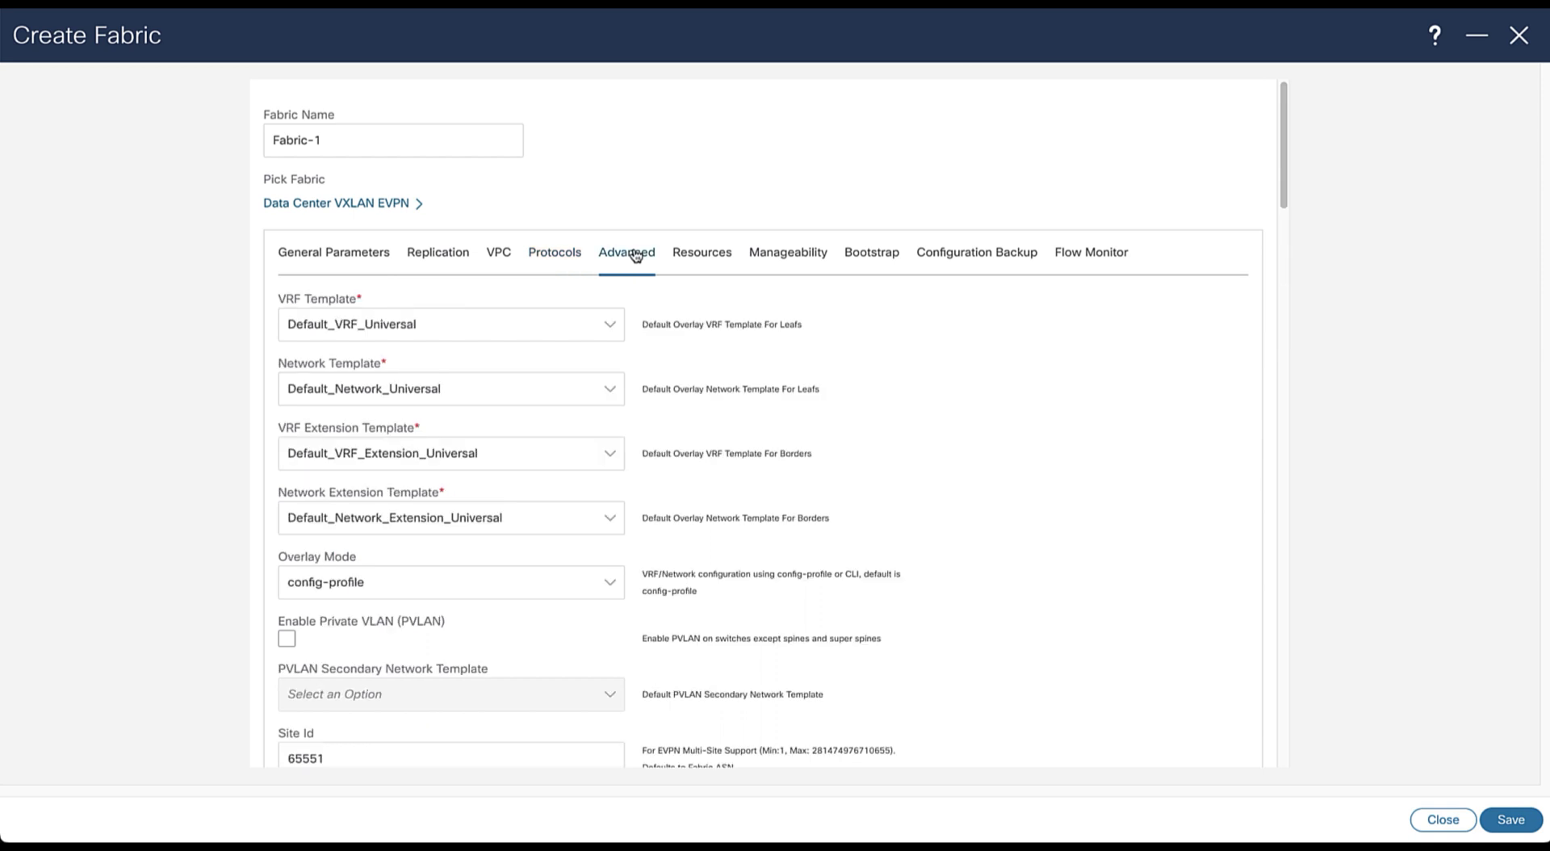
left_click(700, 252)
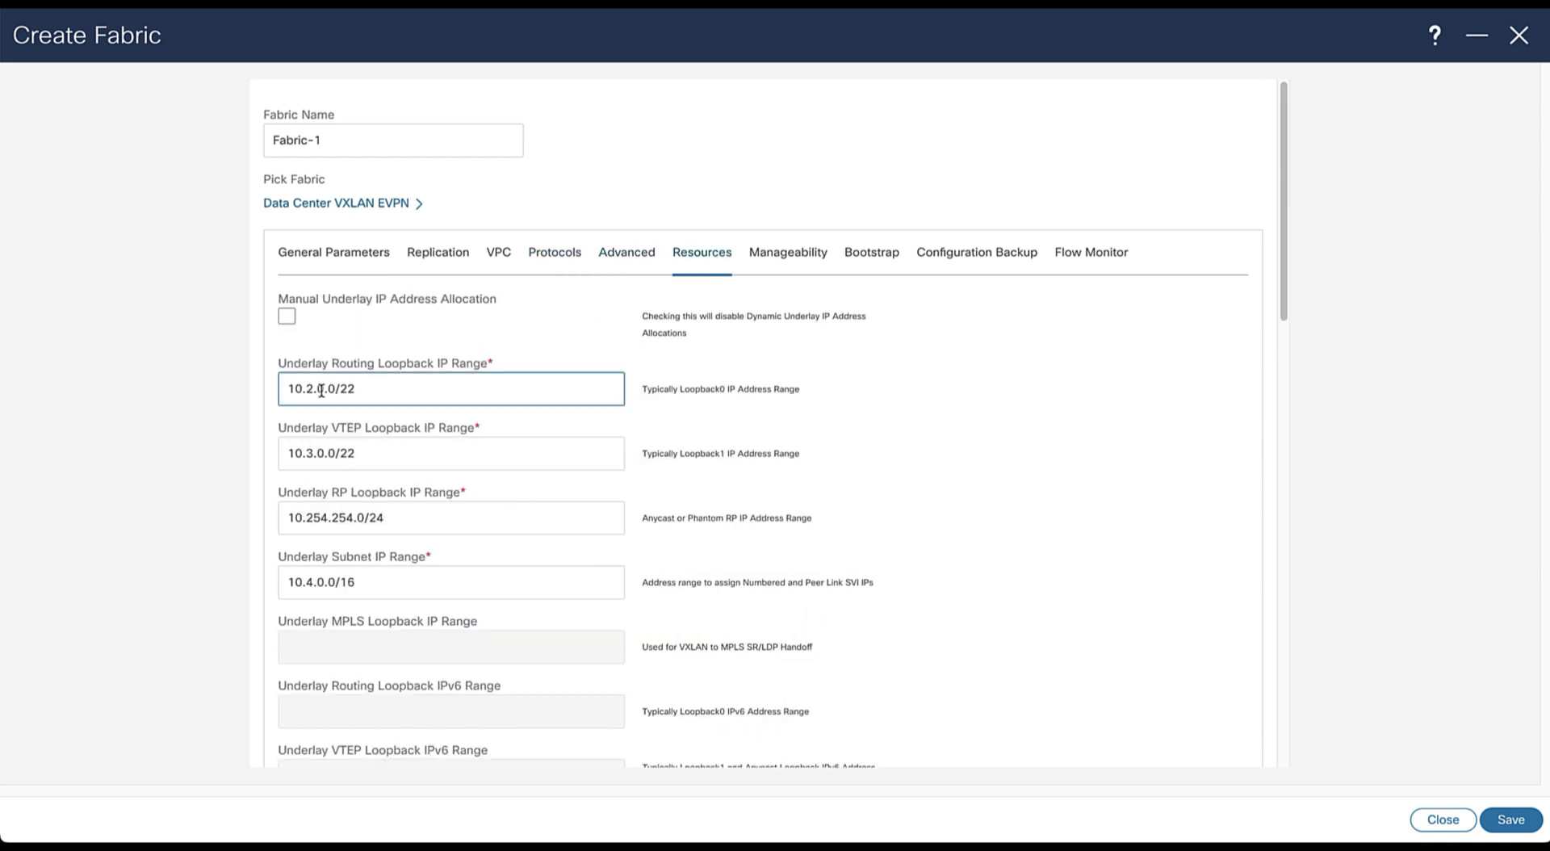
type("1")
left_click(450, 581)
type("1")
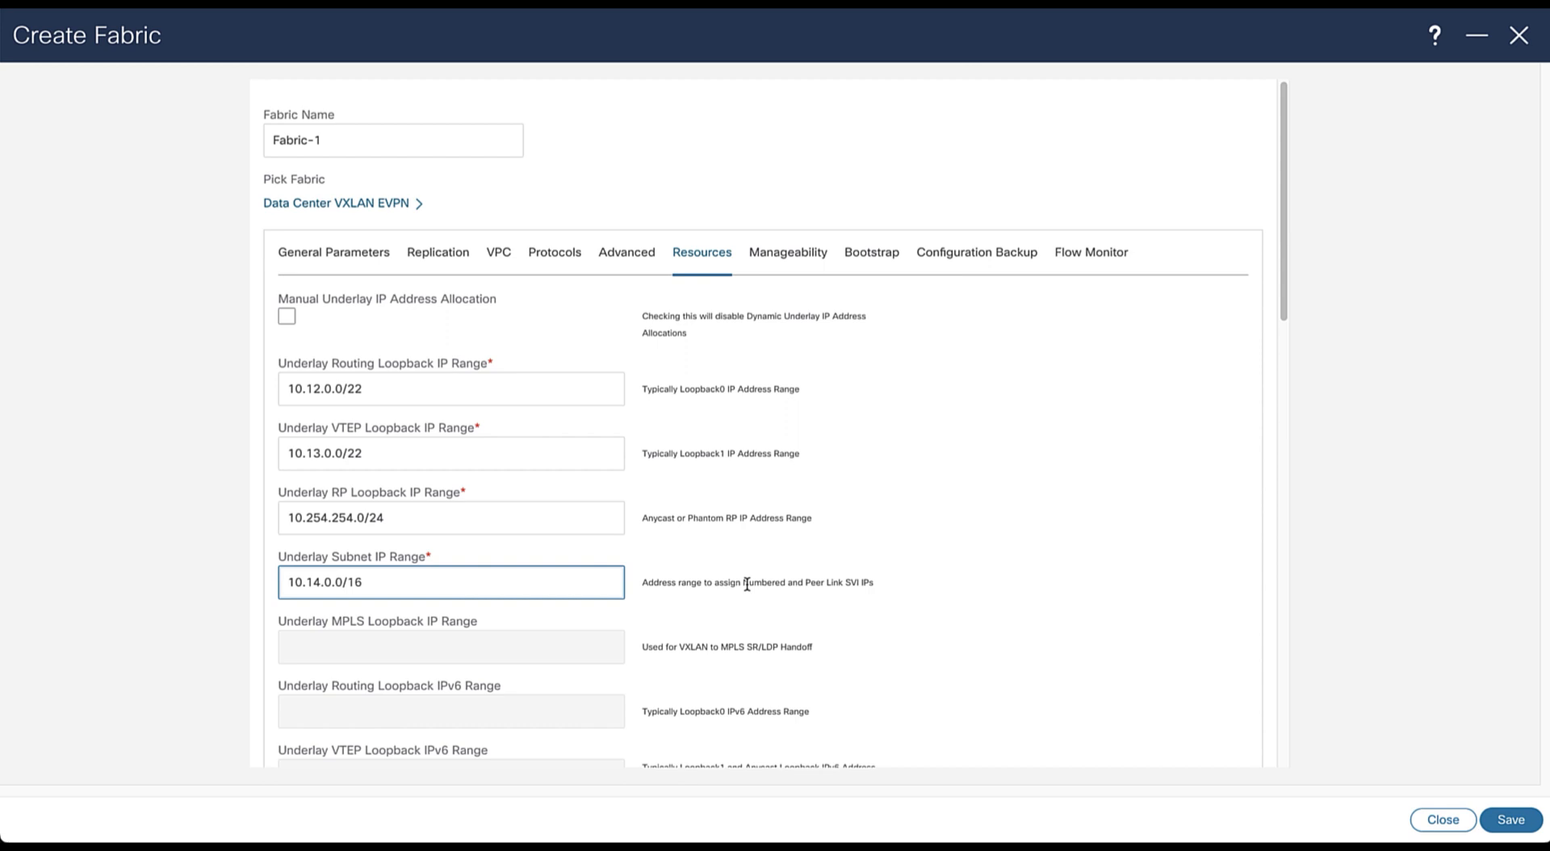
Review Manageability, Bootstrap, Configuration Backup and Flow Monitor, then save Fabric-1
left_click(788, 252)
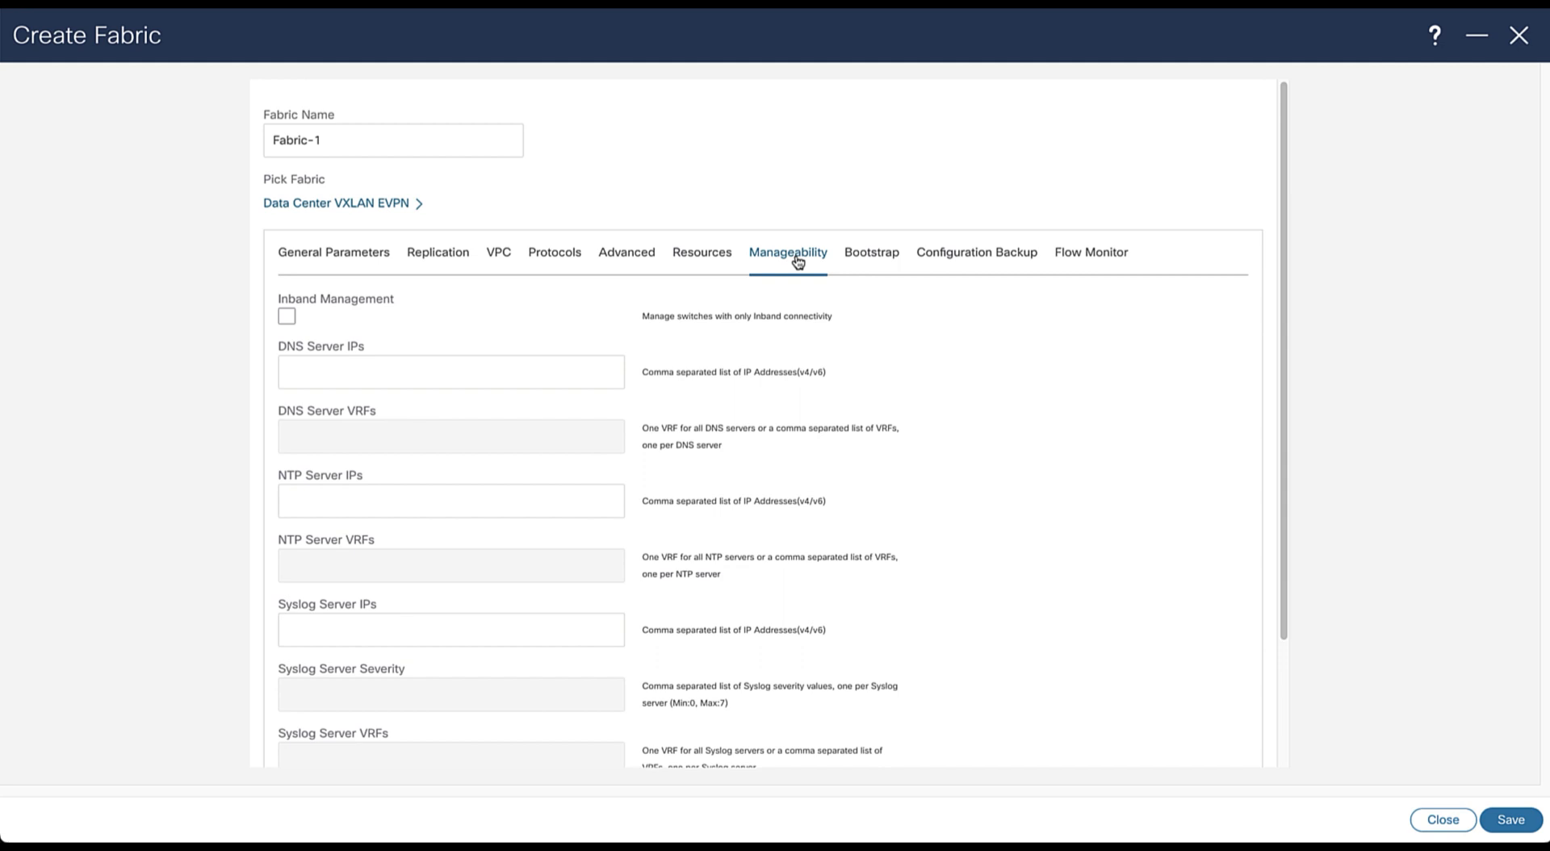
left_click(871, 252)
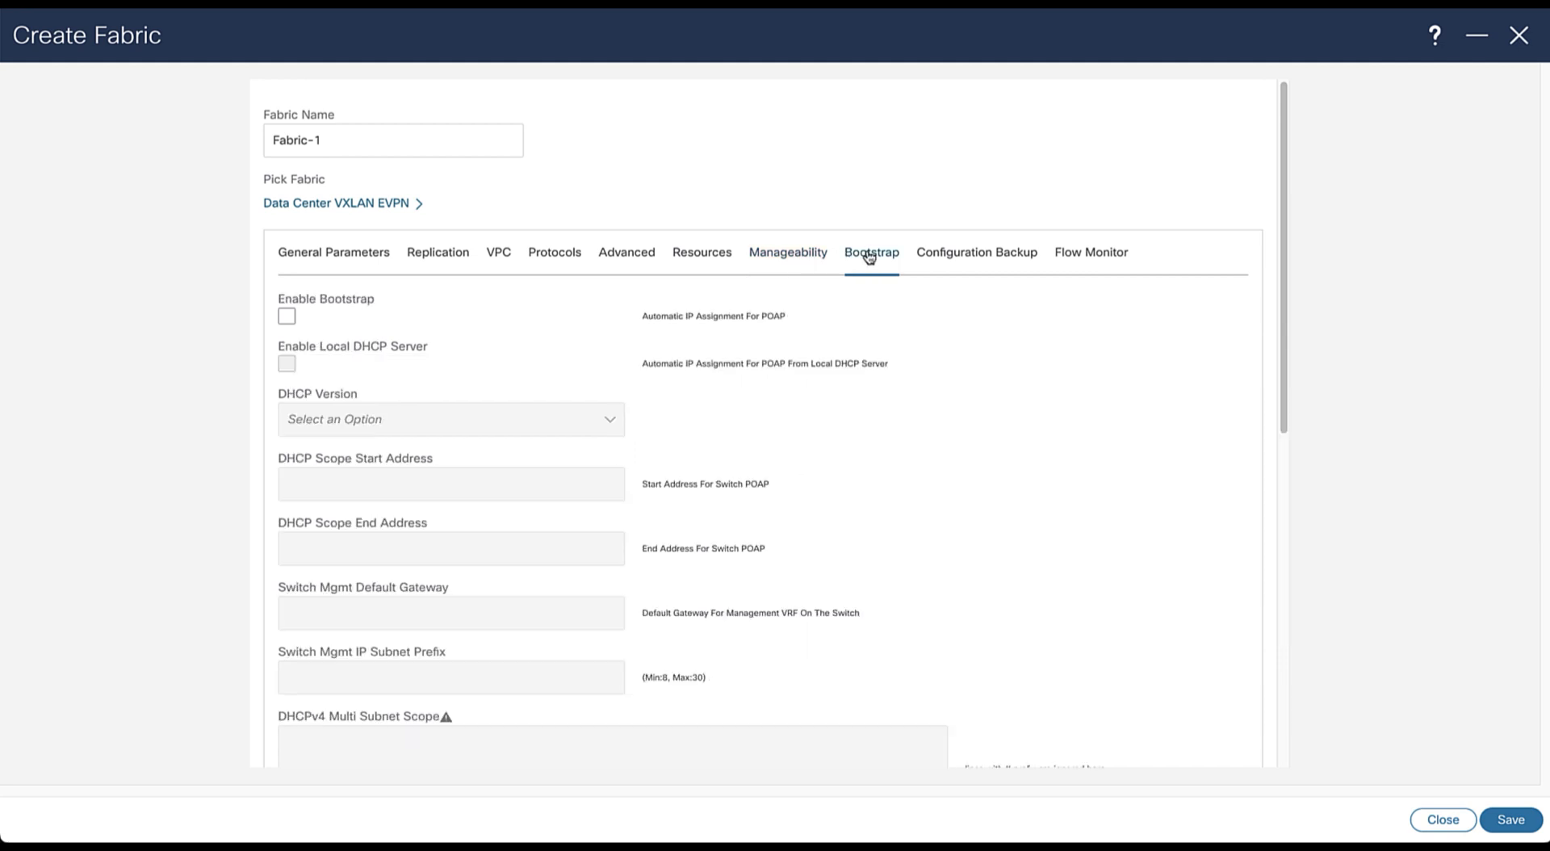
left_click(976, 252)
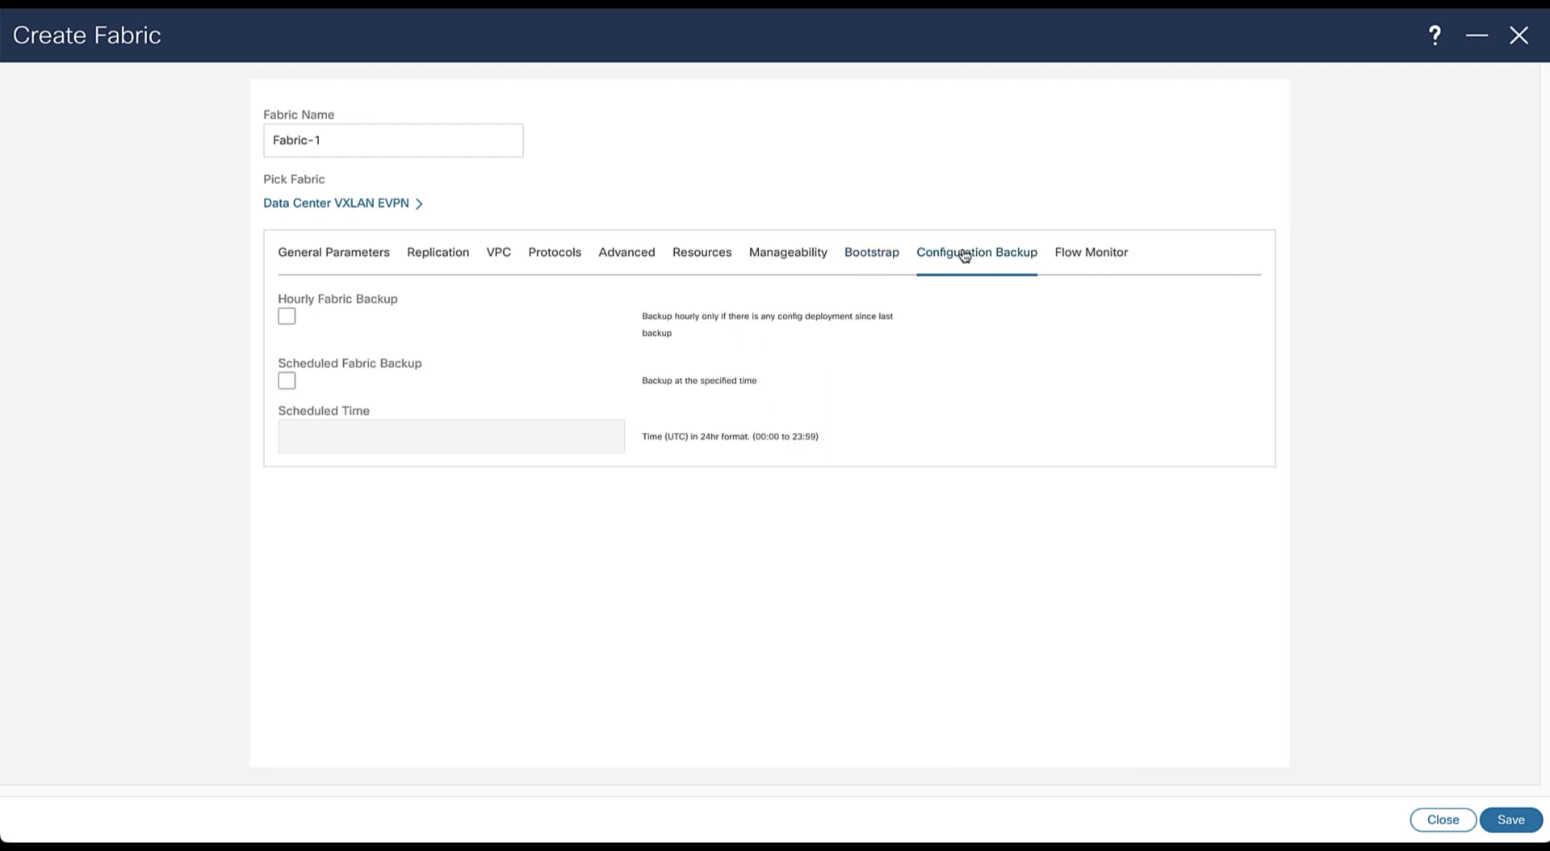
mouse_move(1111, 257)
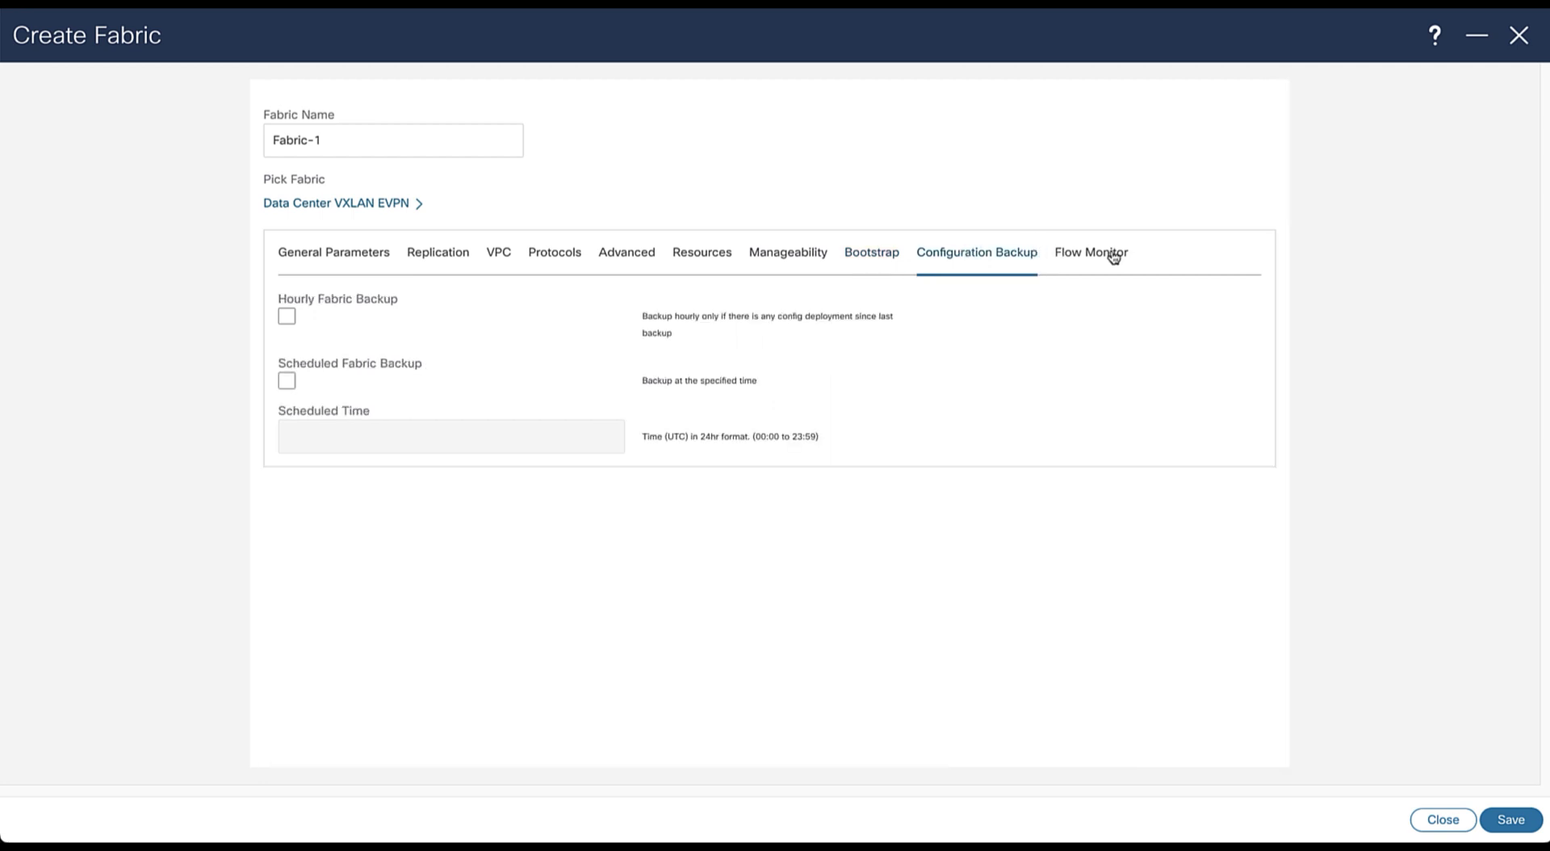
left_click(1090, 252)
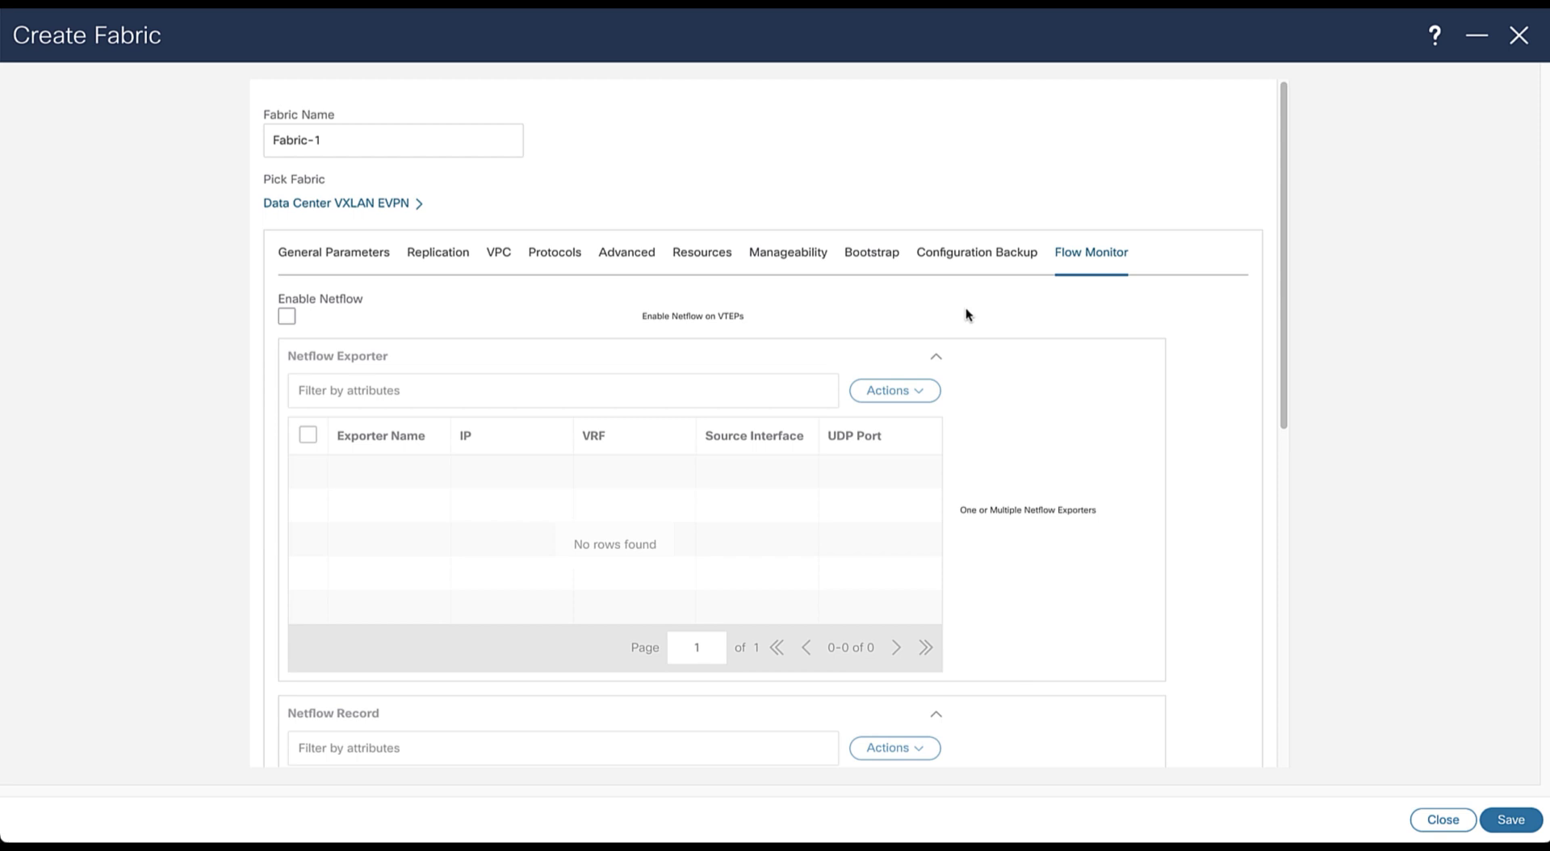
mouse_move(839, 424)
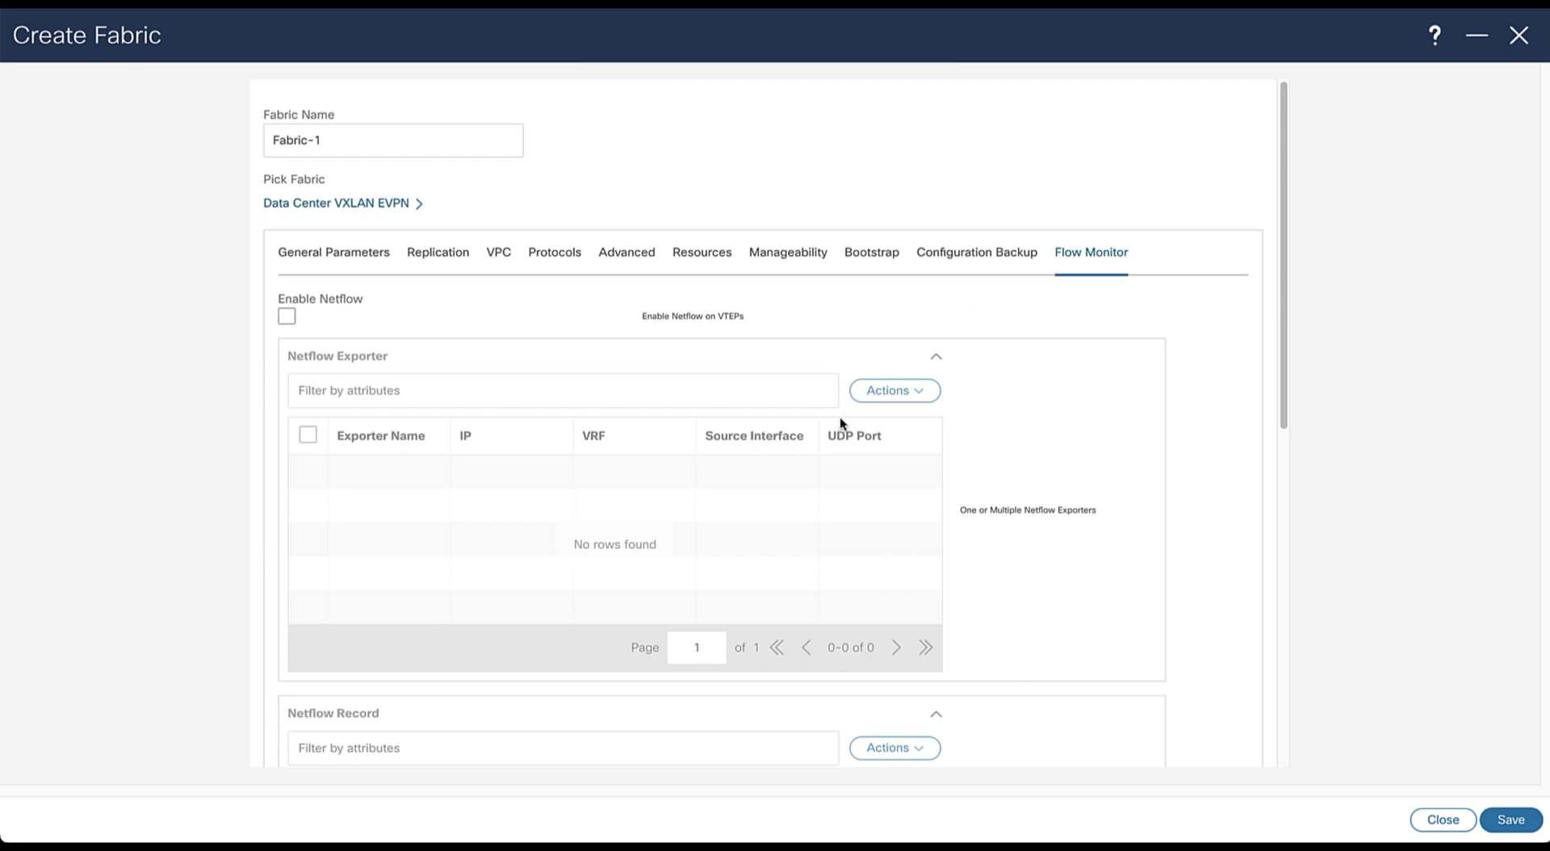
mouse_move(367, 266)
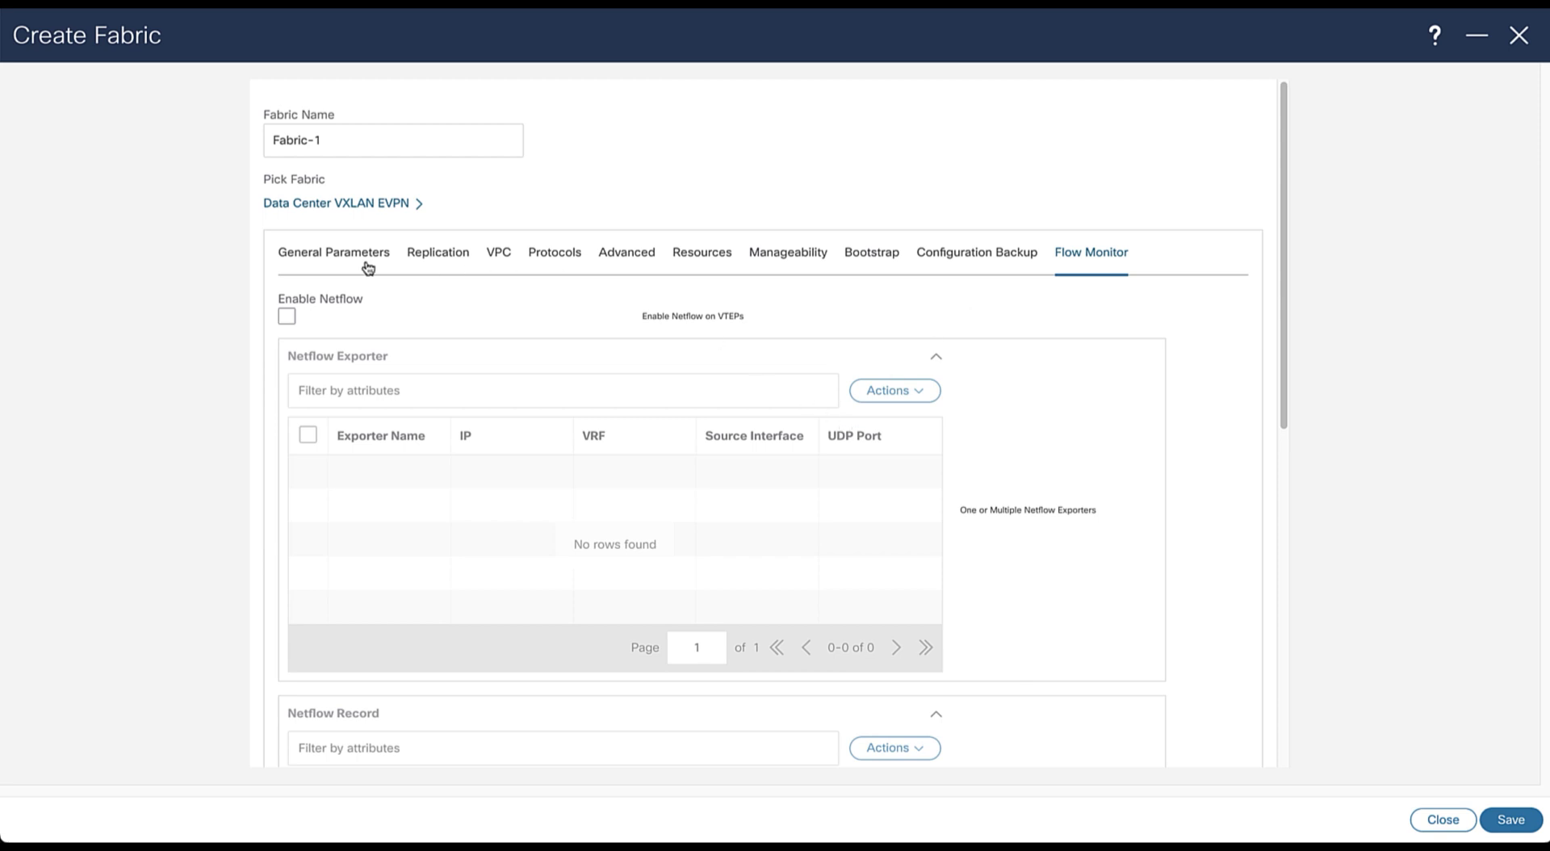
left_click(333, 252)
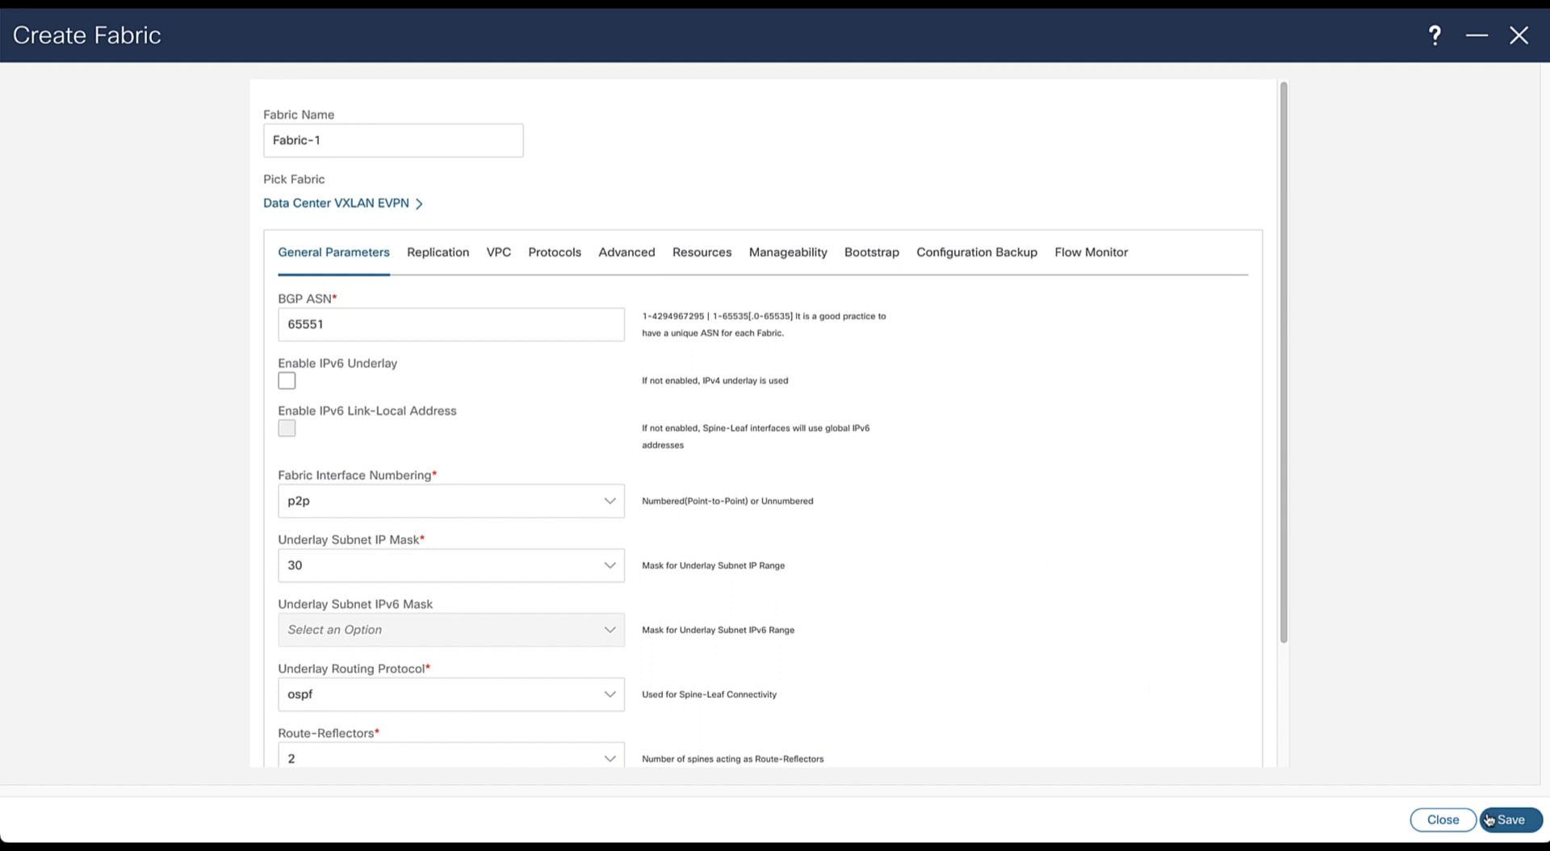
left_click(1511, 819)
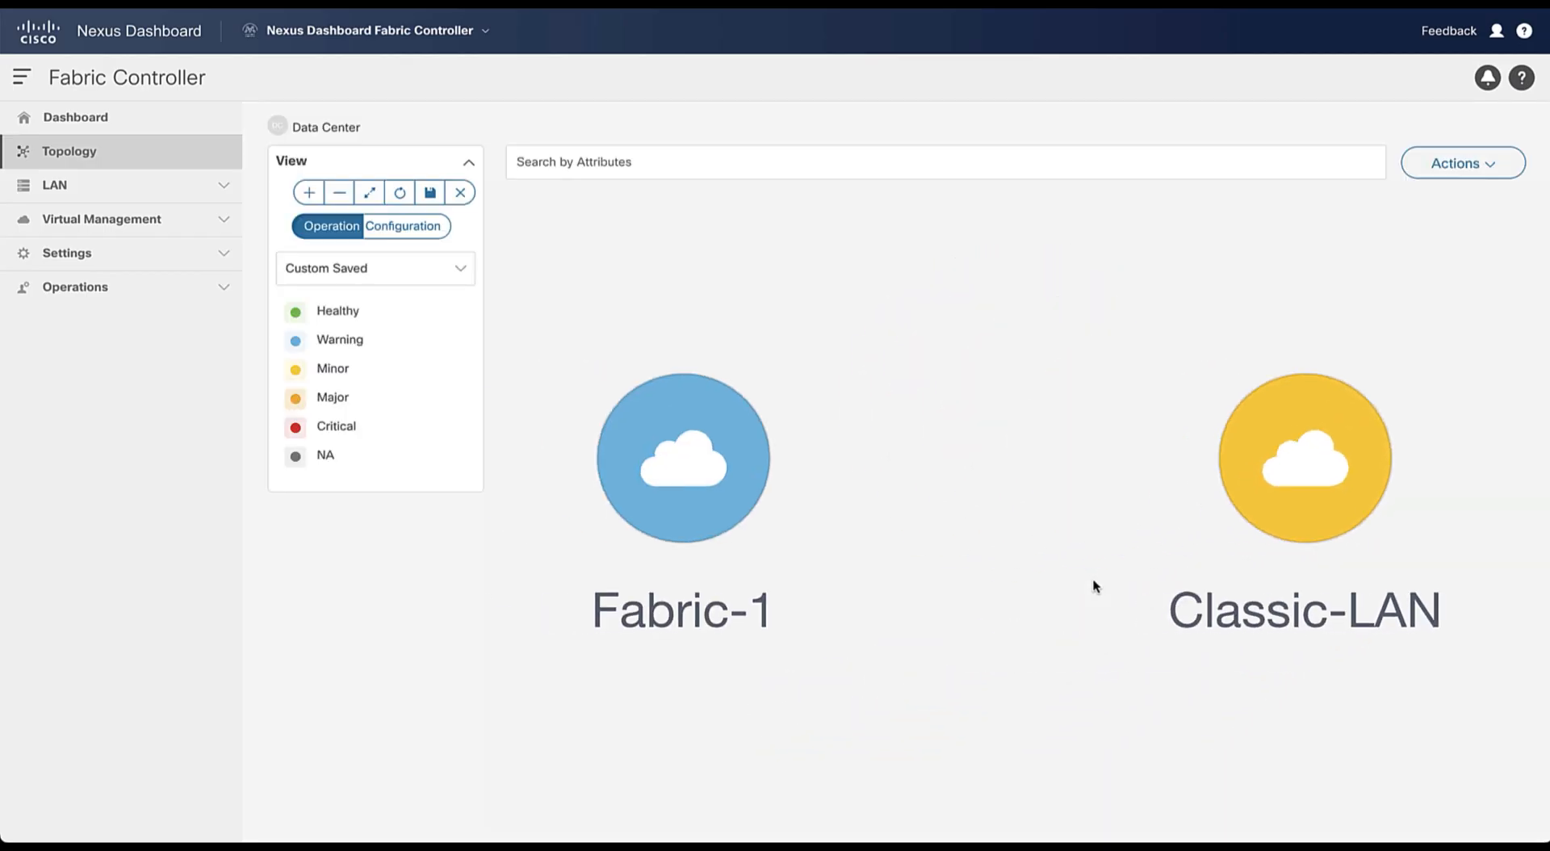
mouse_move(634, 528)
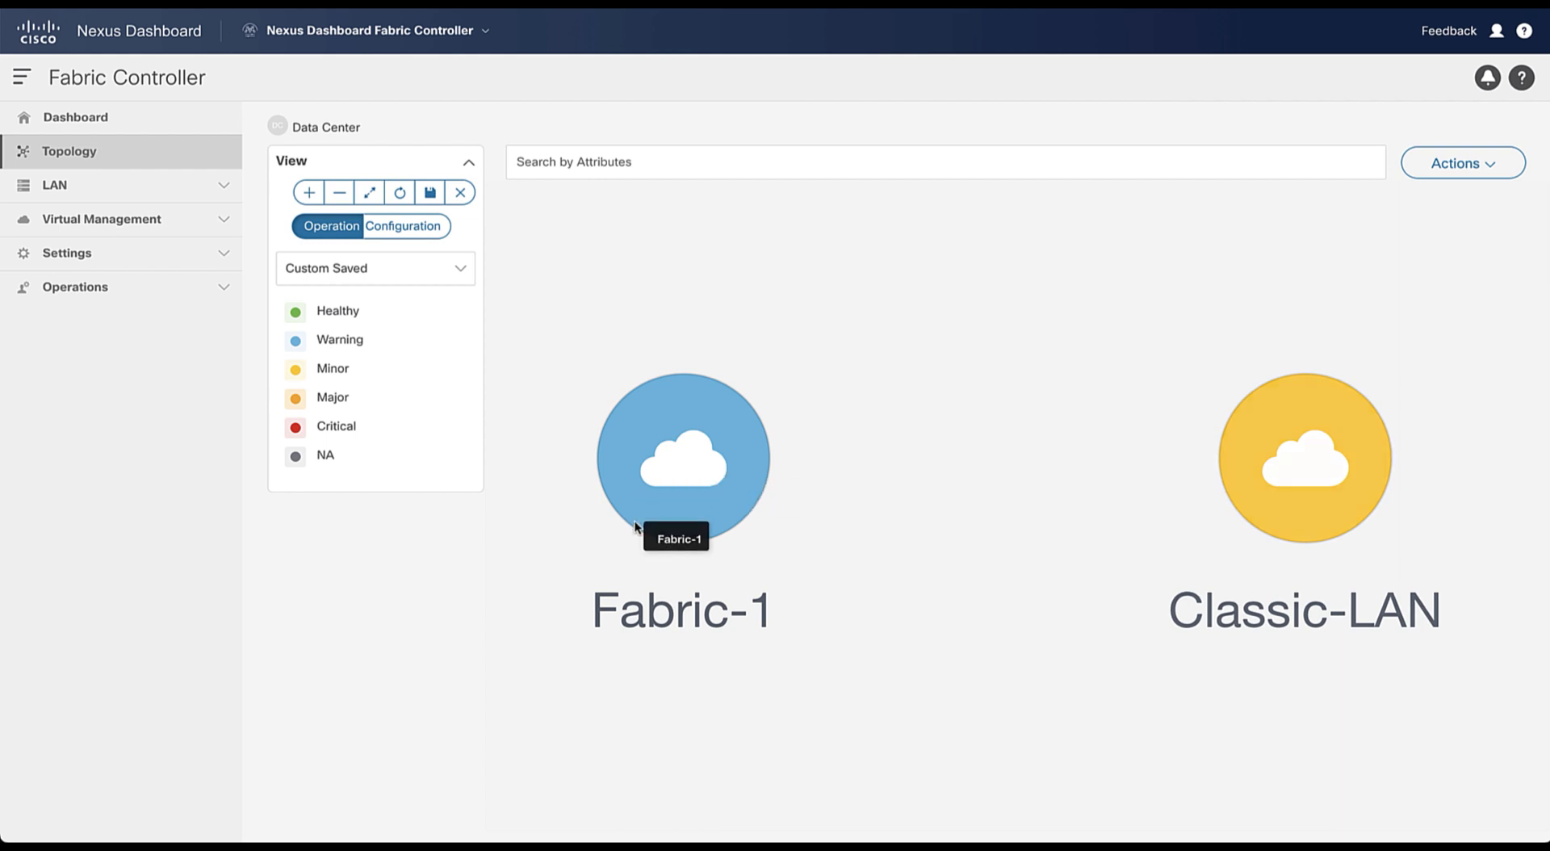
Enter the Fabric-1 fabric from the topology to reach its switch discovery form
double_click(681, 457)
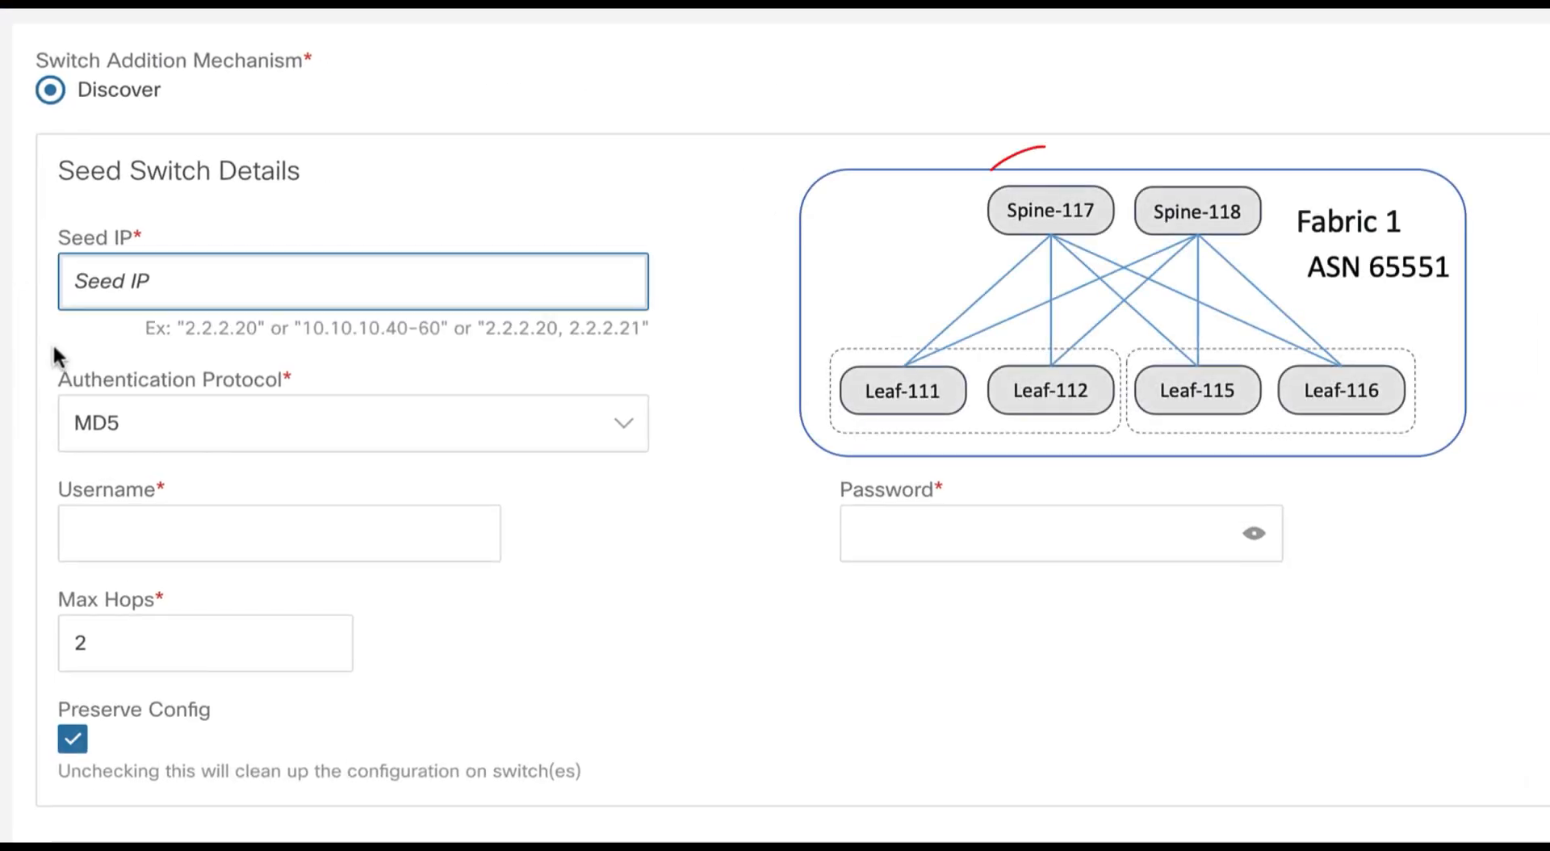
Discover switches from seed 192.168.2.117 as admin, accepting that existing configuration is removed
left_click(279, 533)
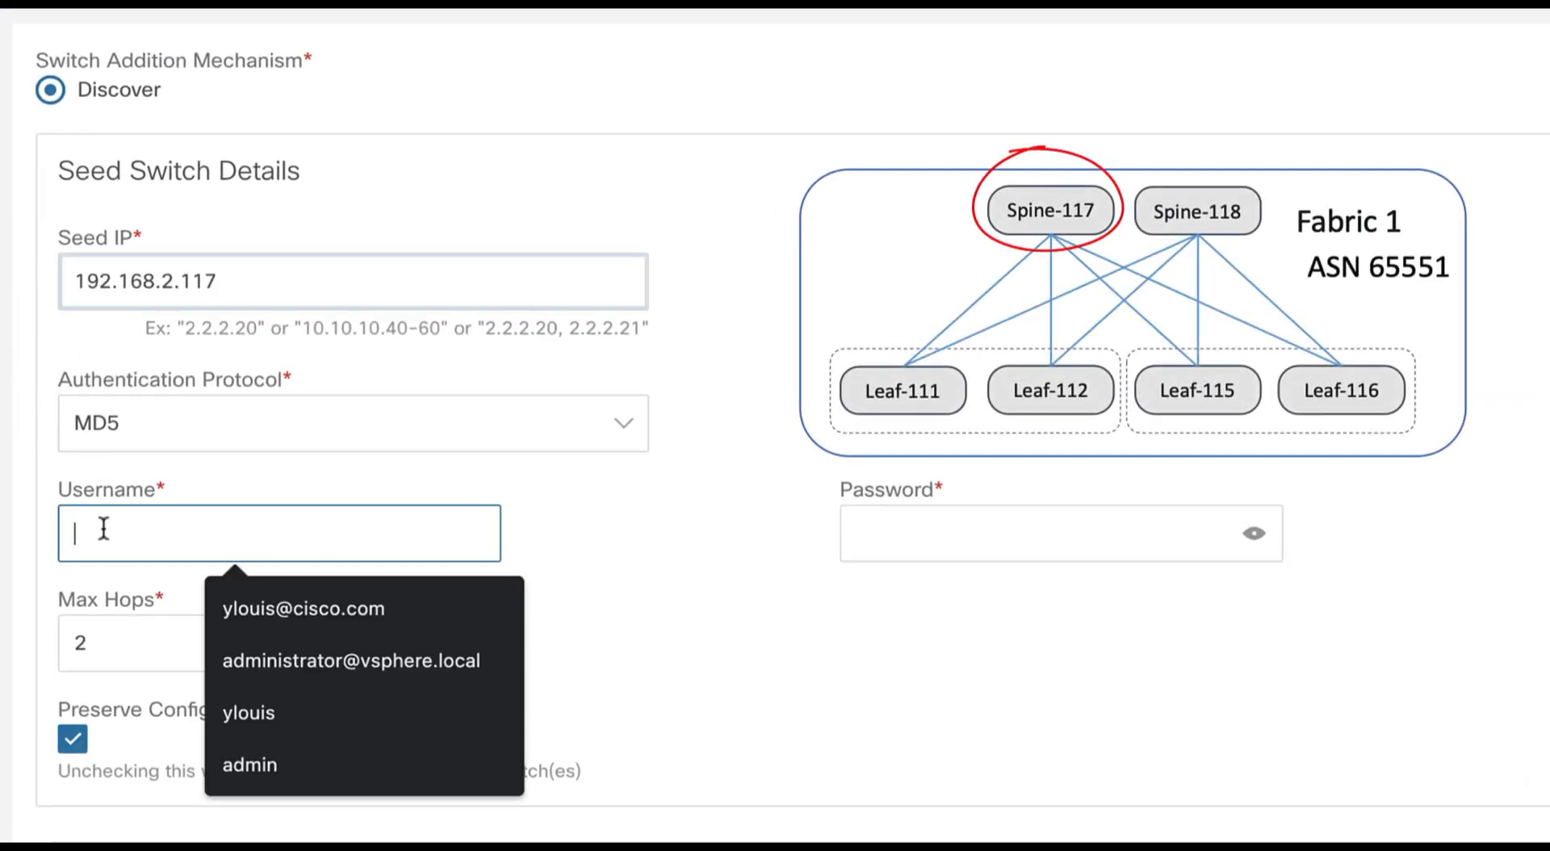
left_click(249, 764)
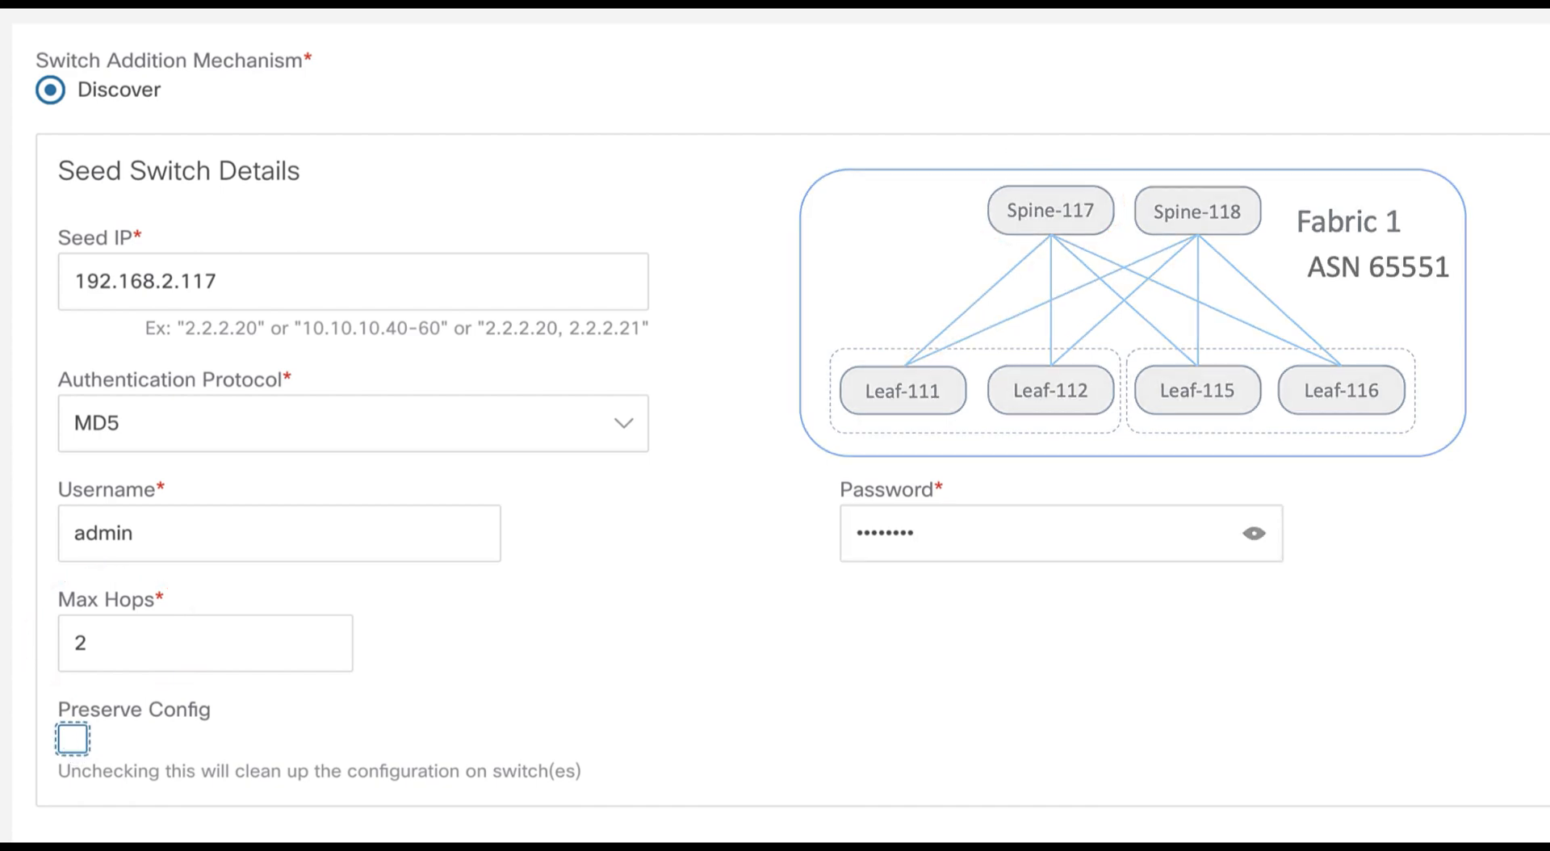
left_click(1468, 819)
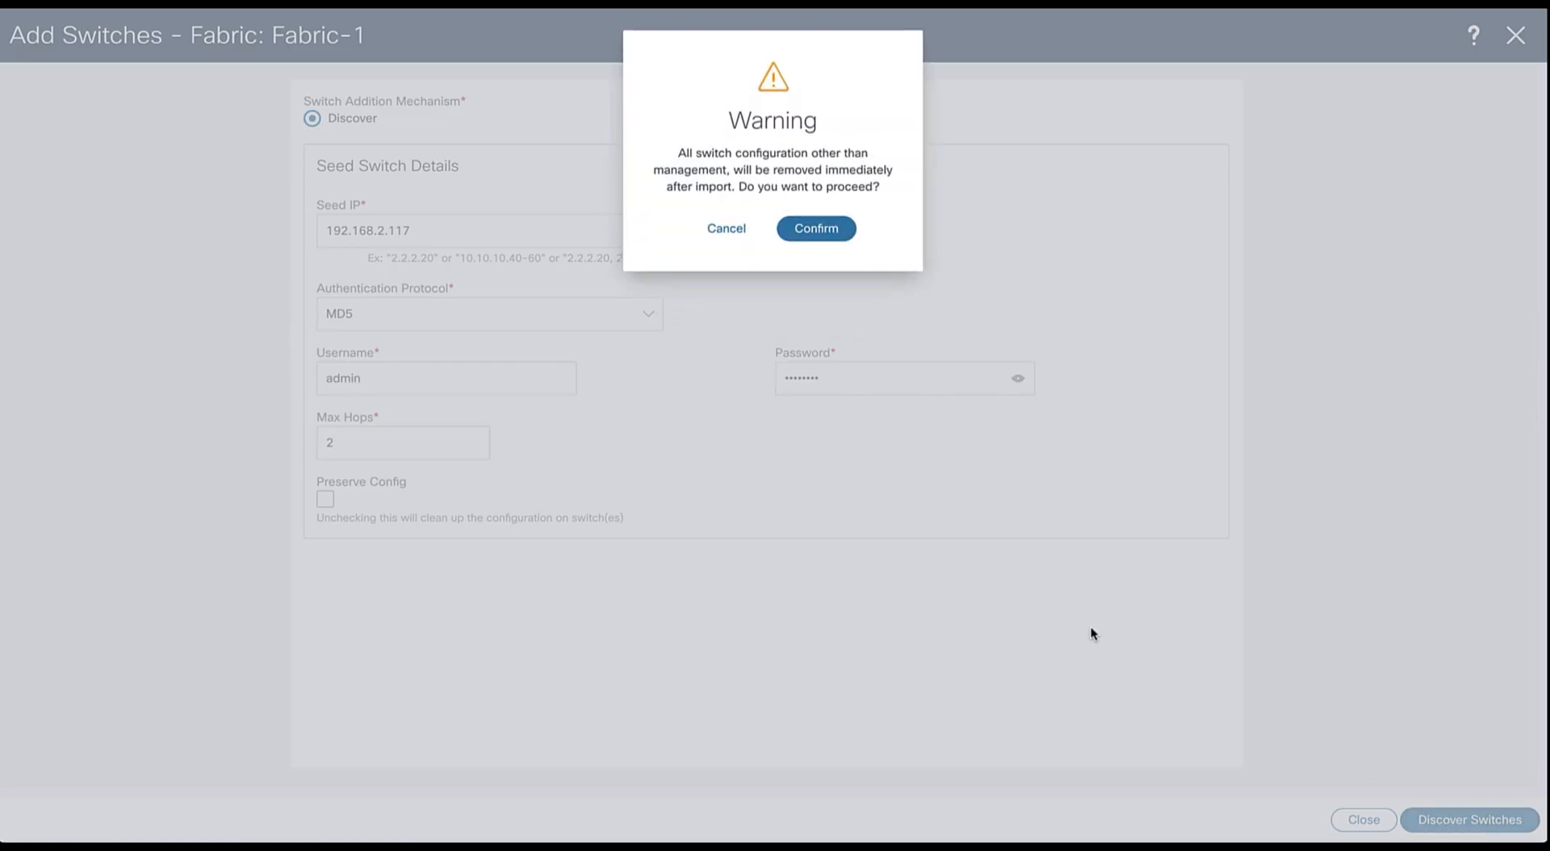
left_click(815, 228)
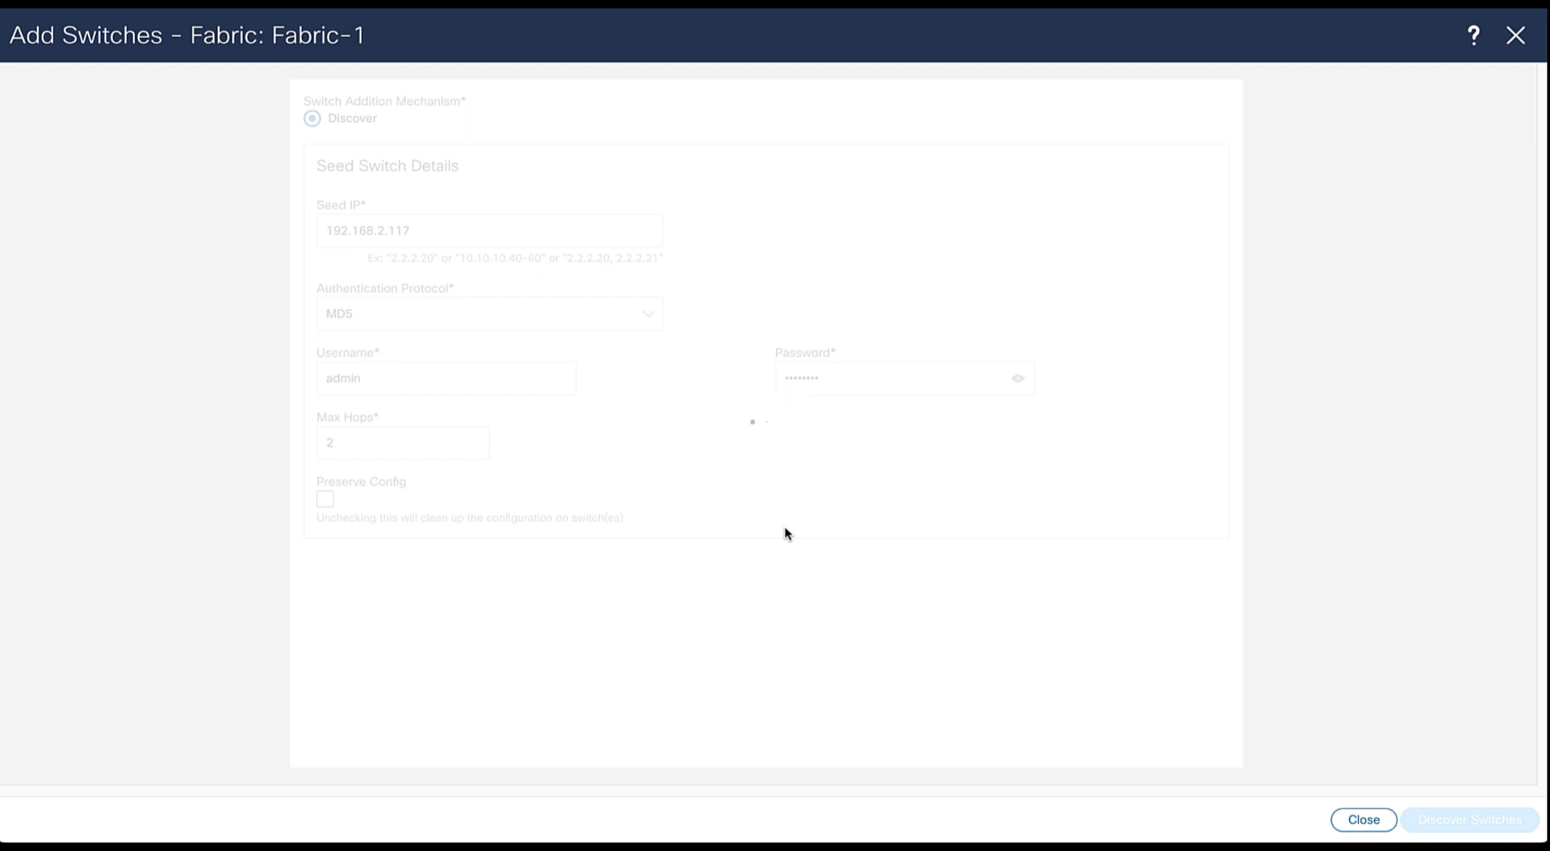
left_click(1461, 819)
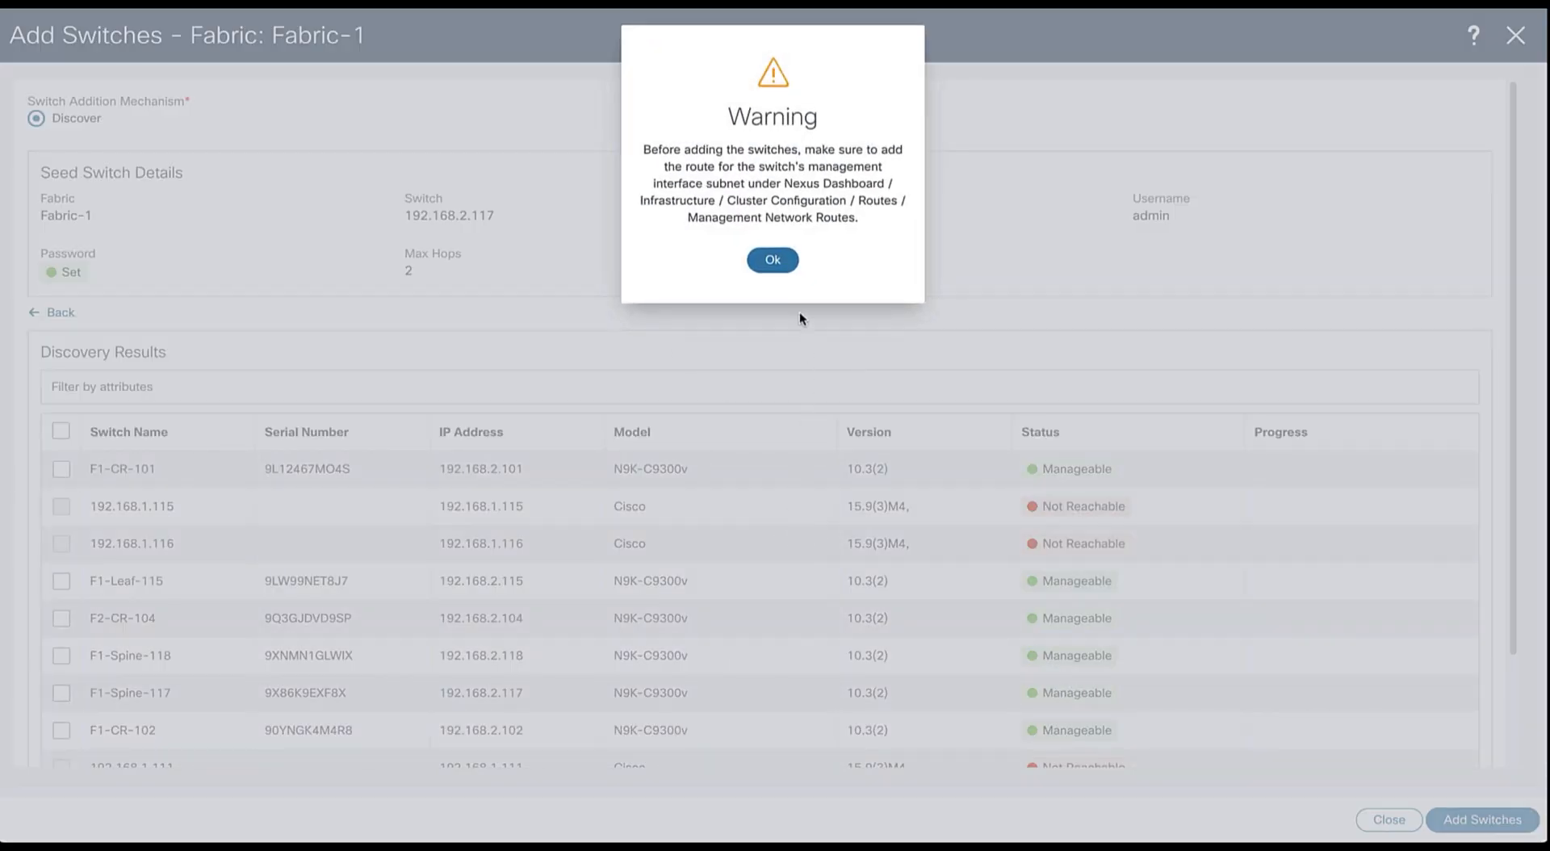
Filter the discovery results to switches whose name contains F1
left_click(772, 258)
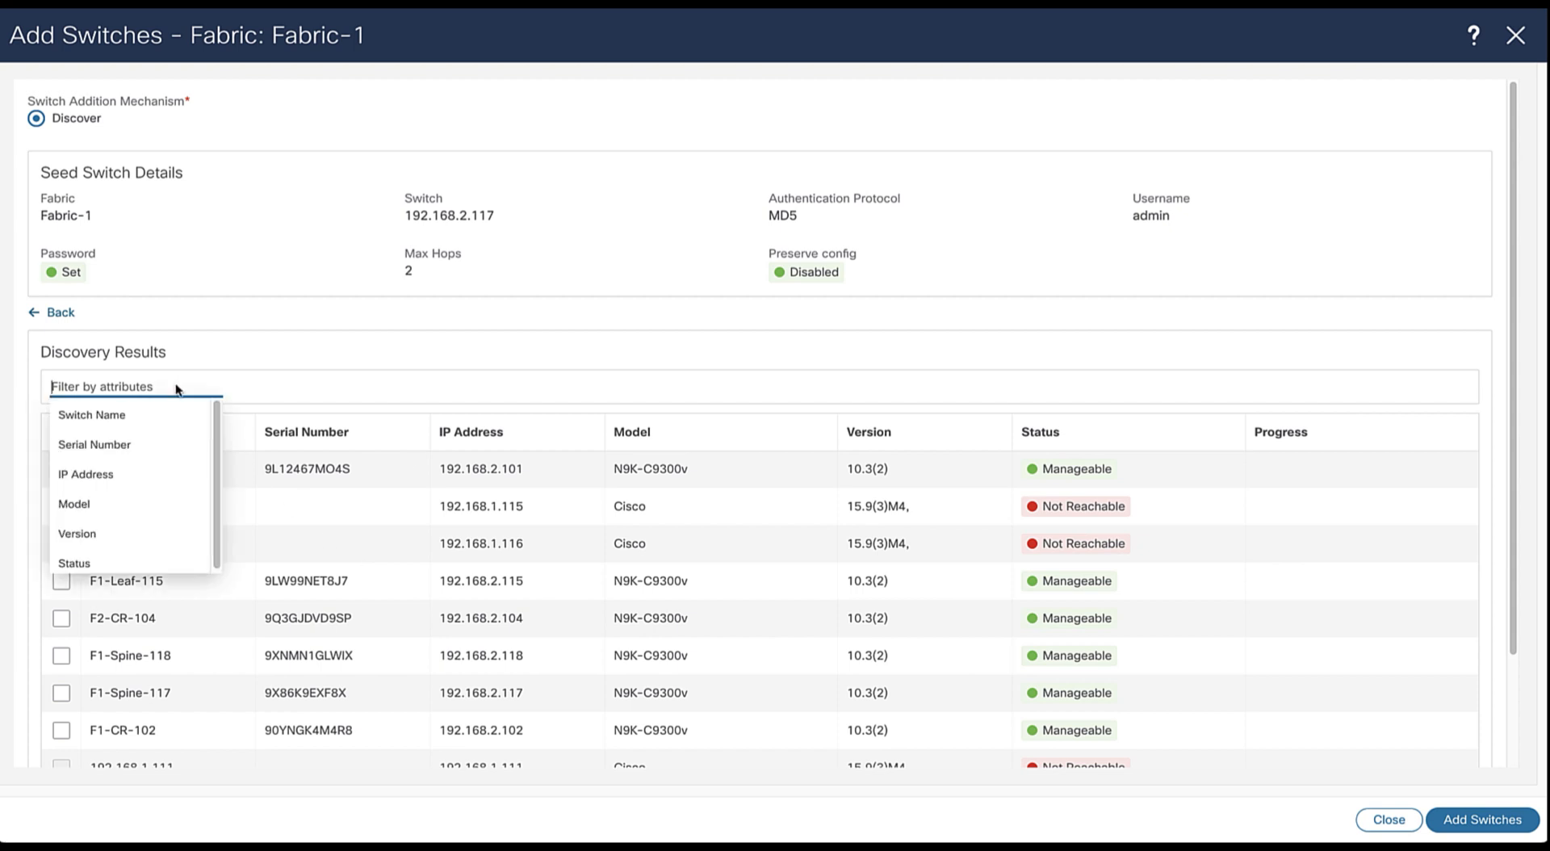
left_click(90, 414)
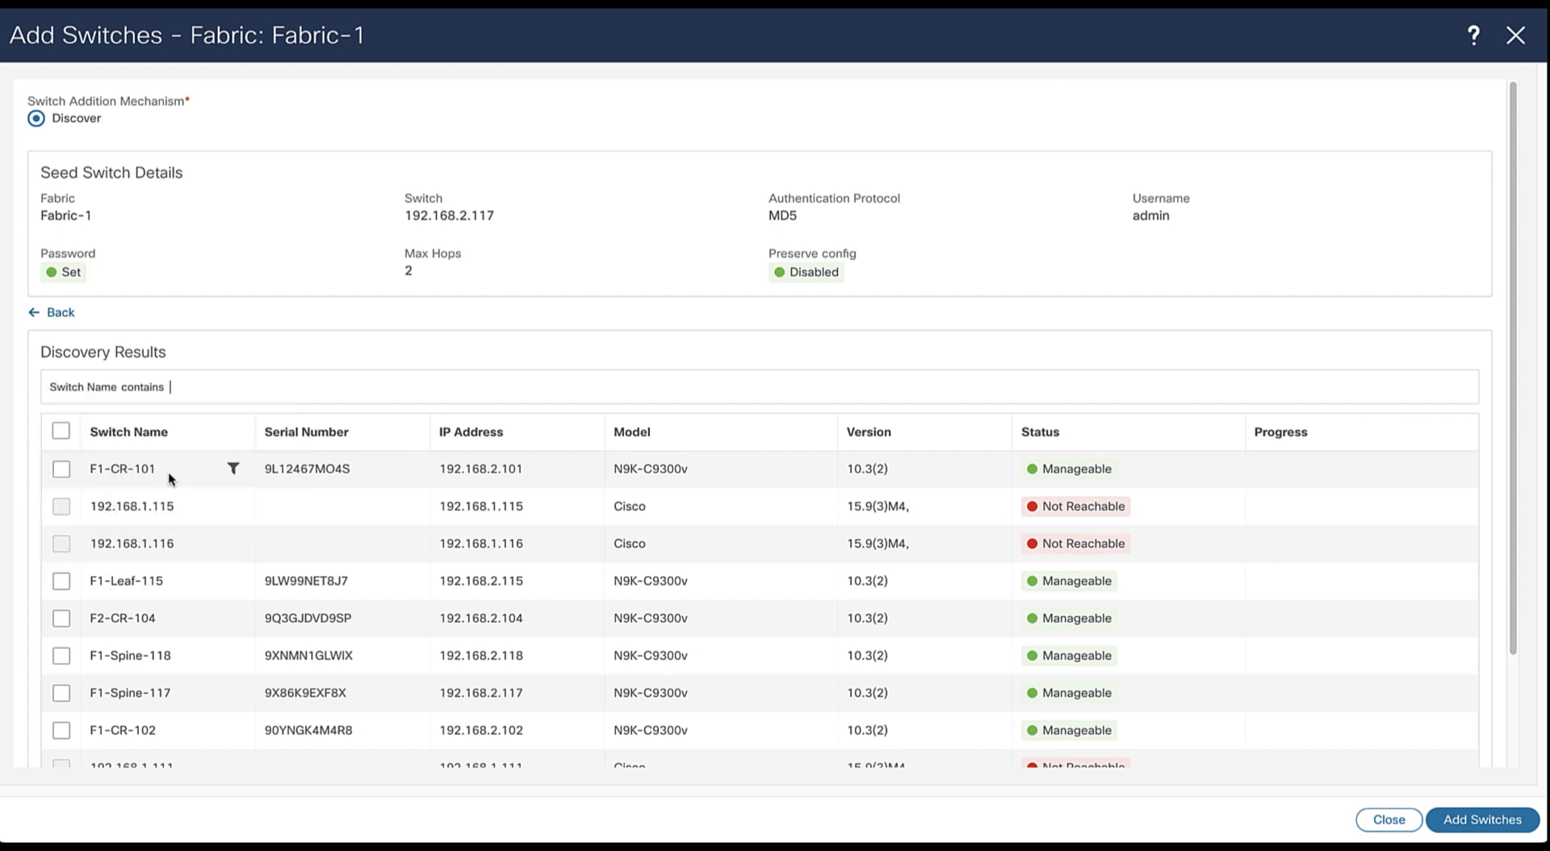
type("F1")
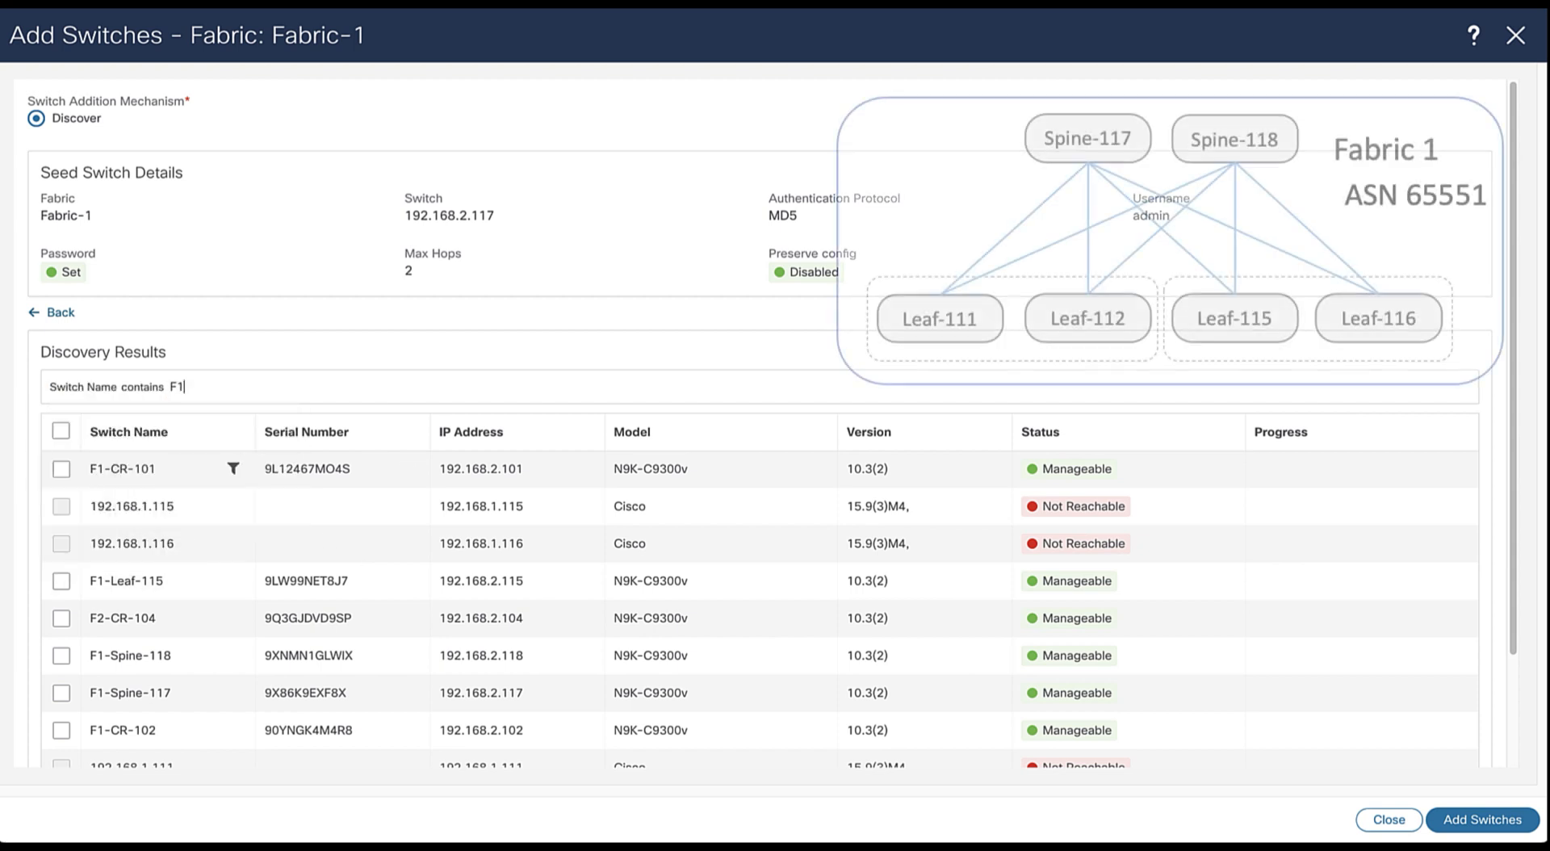
left_click(297, 386)
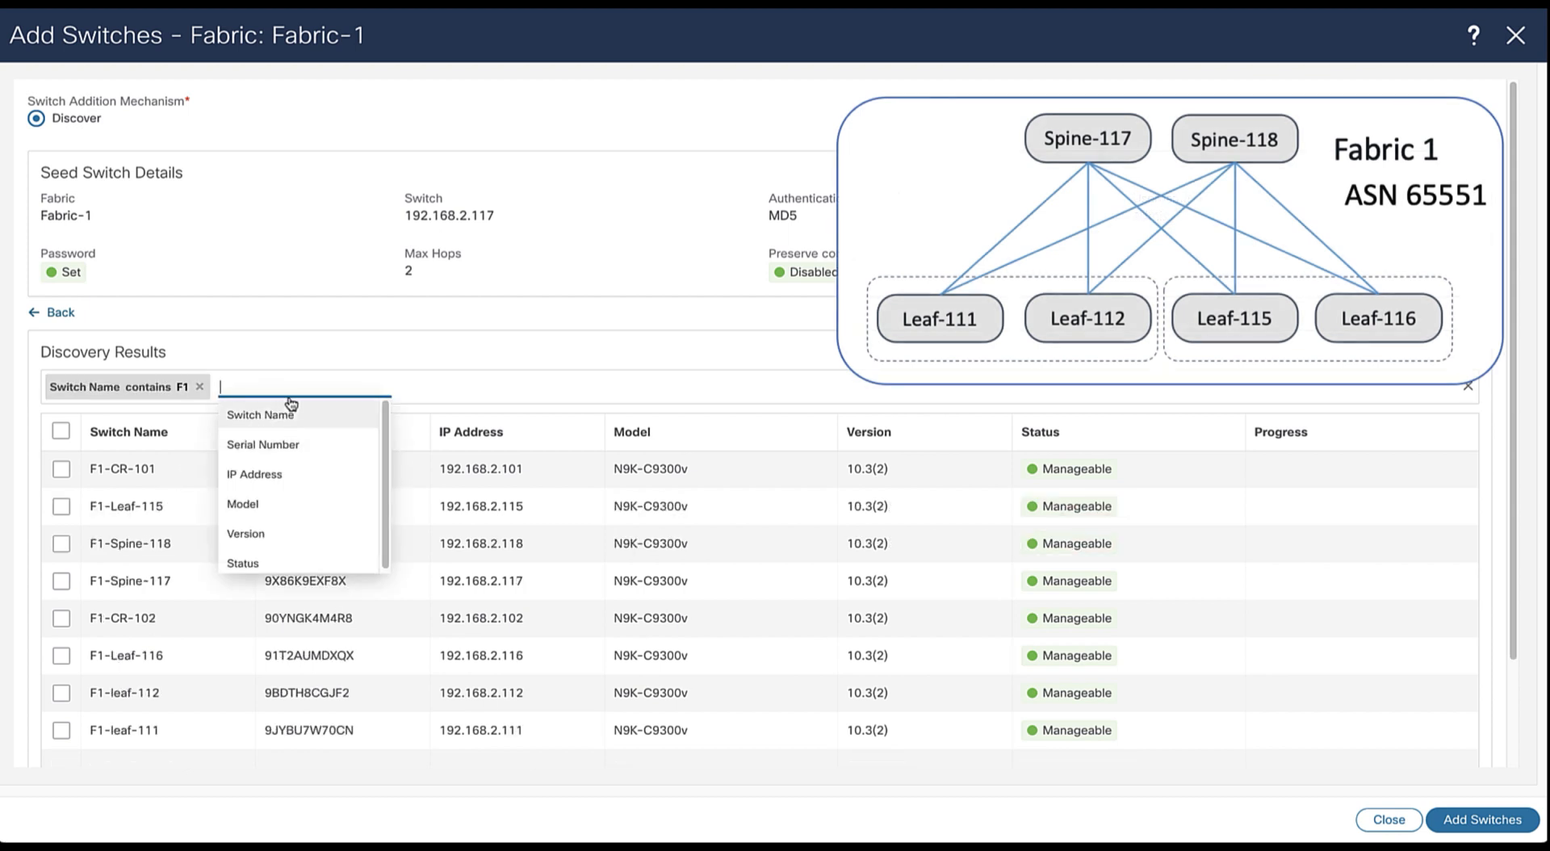
left_click(262, 444)
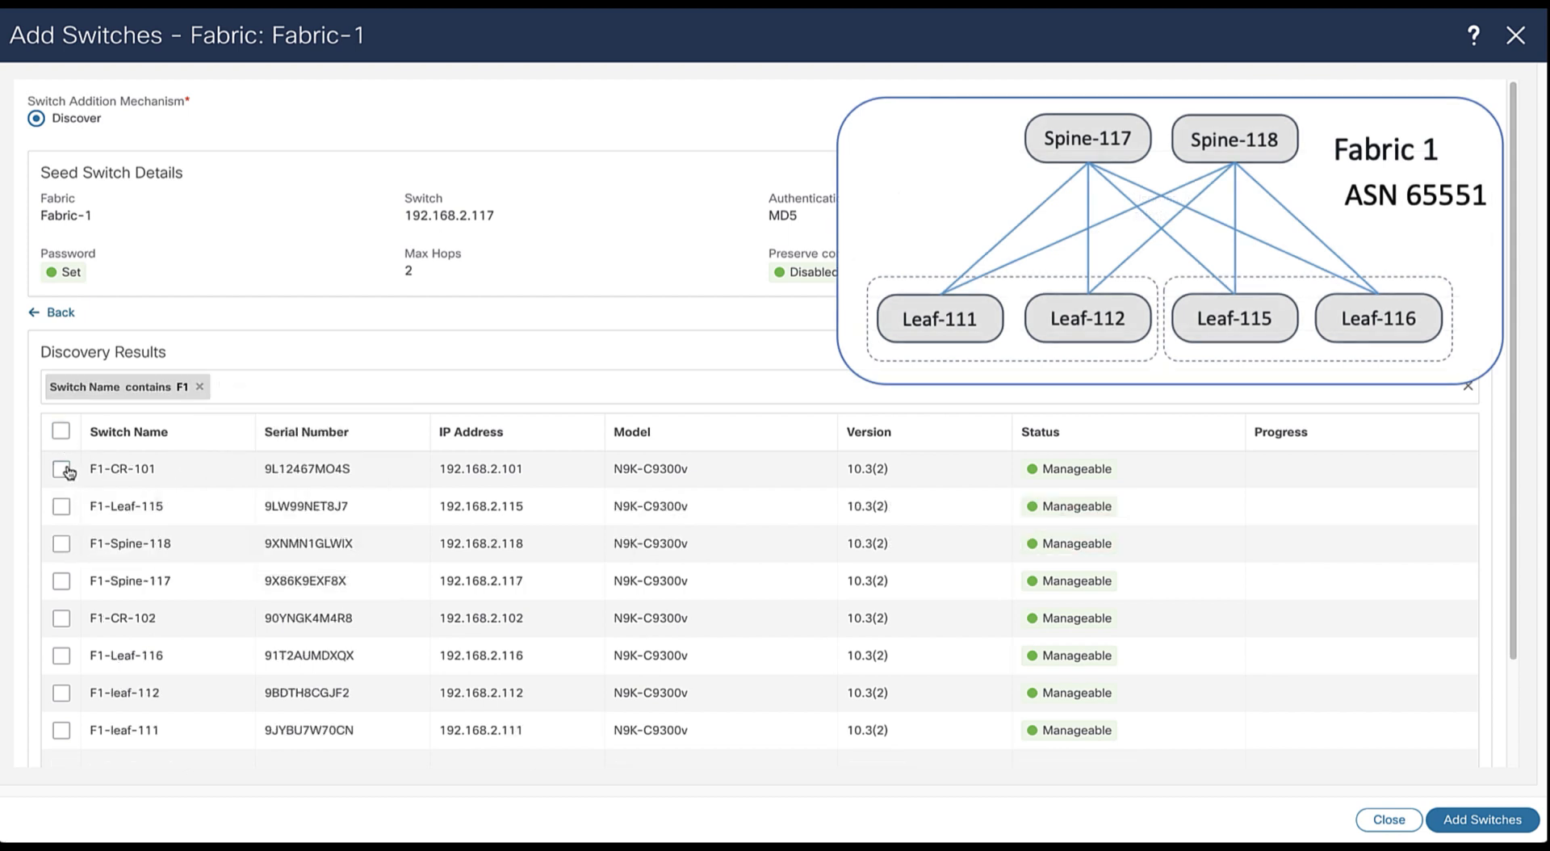
Select Spine-117/118 and Leaf-111/112/115/116 and add them to the fabric
left_click(59, 505)
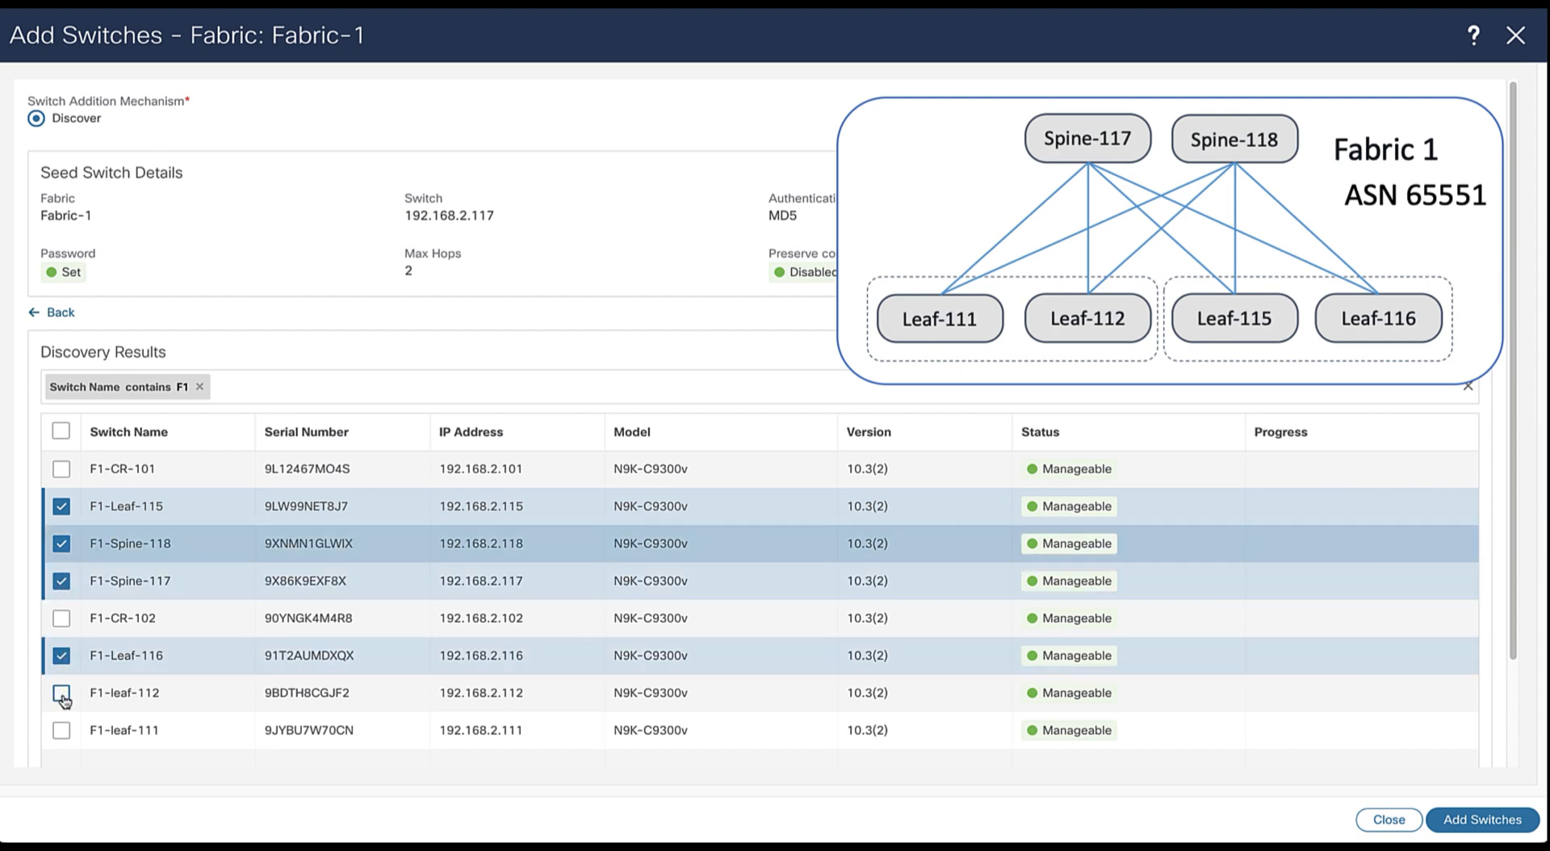
left_click(60, 692)
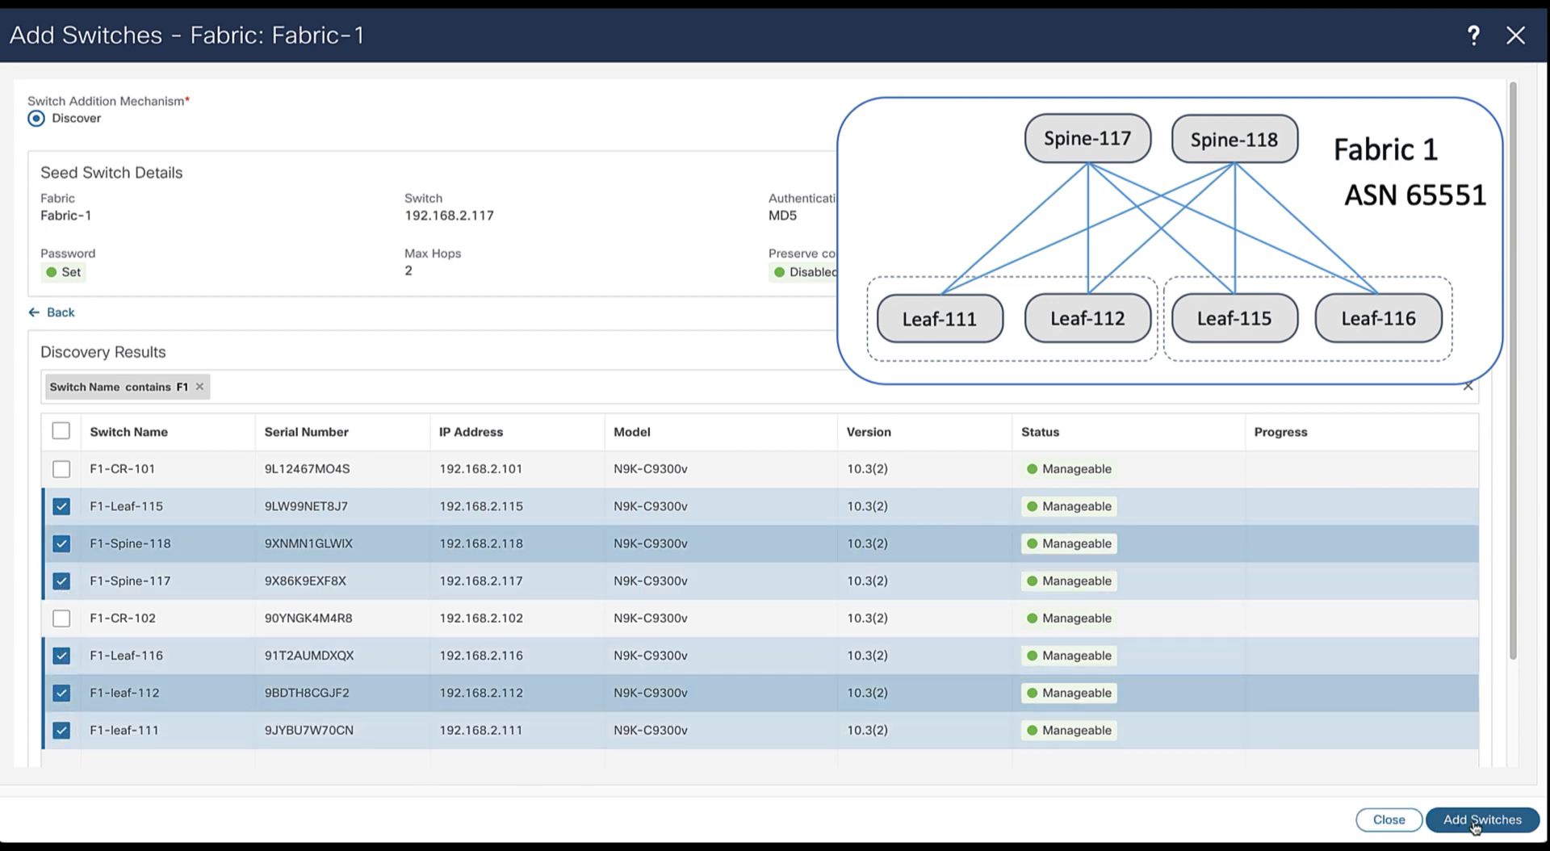
left_click(1481, 818)
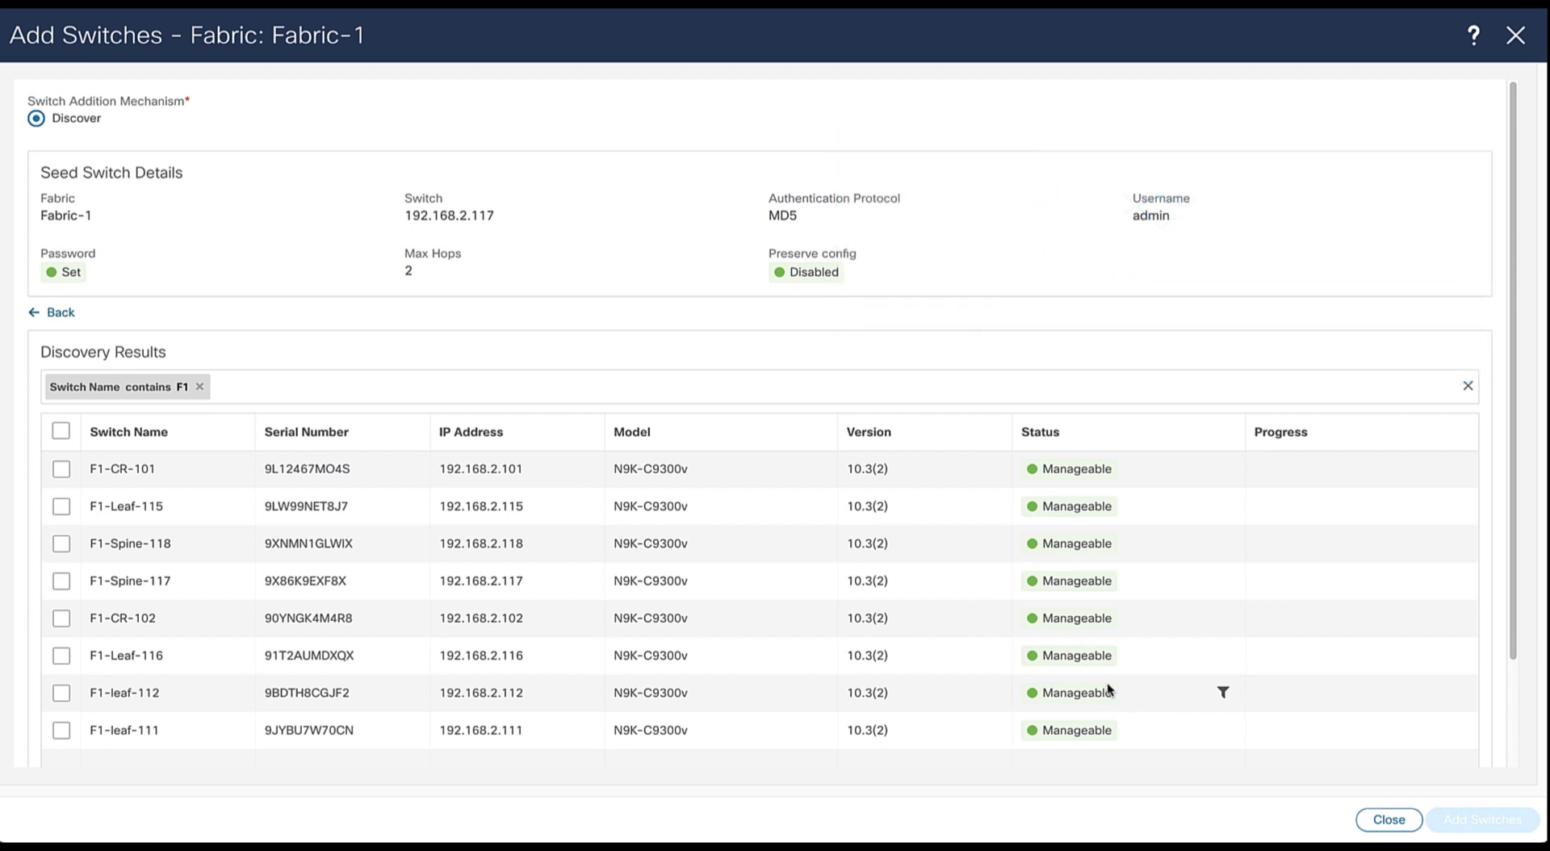
left_click(1483, 819)
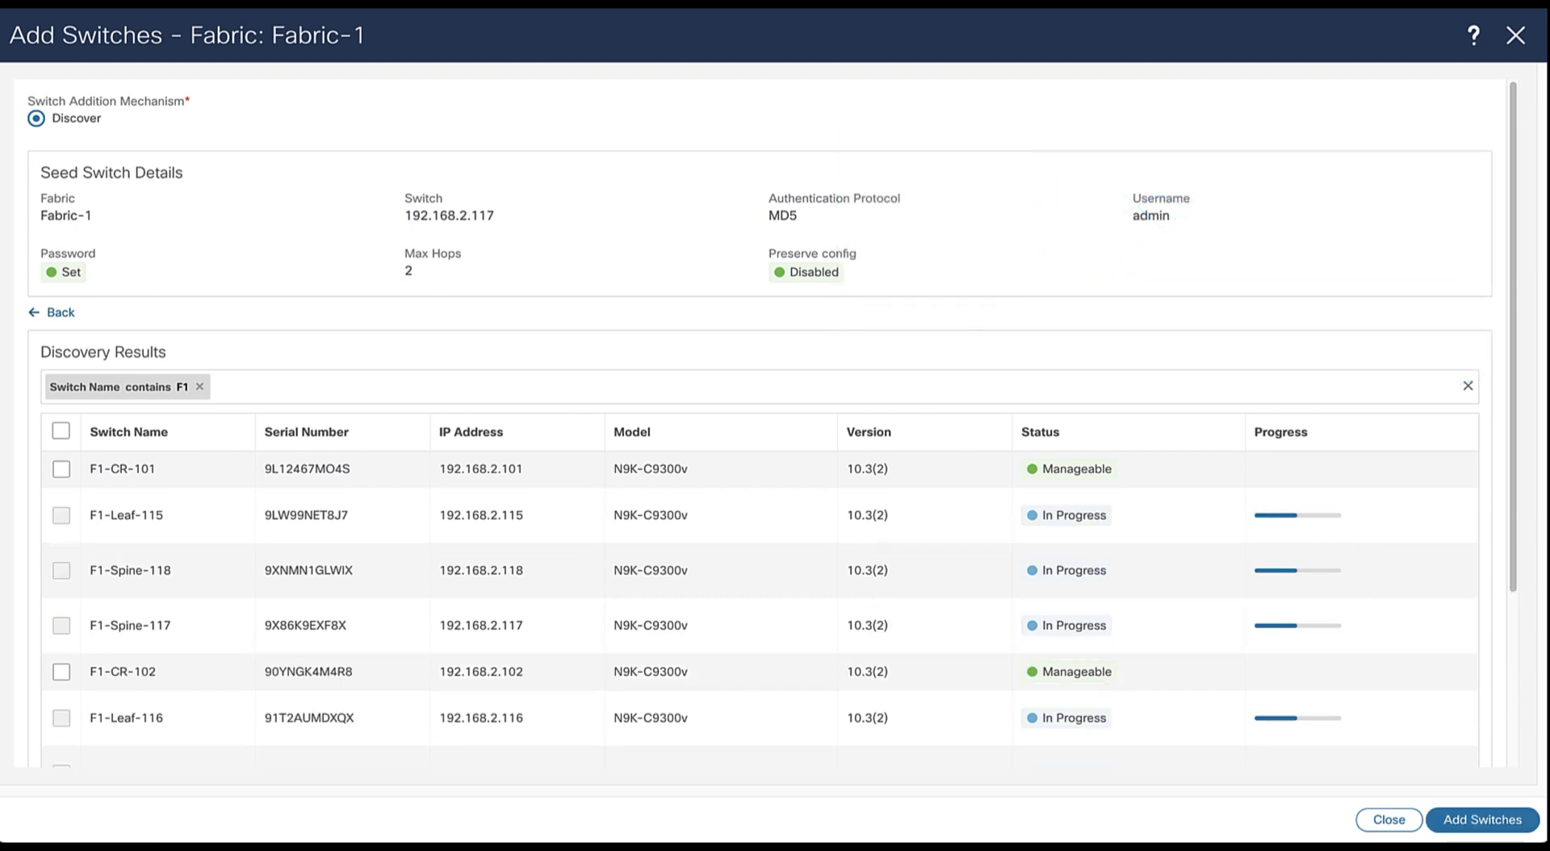
mouse_move(1213, 180)
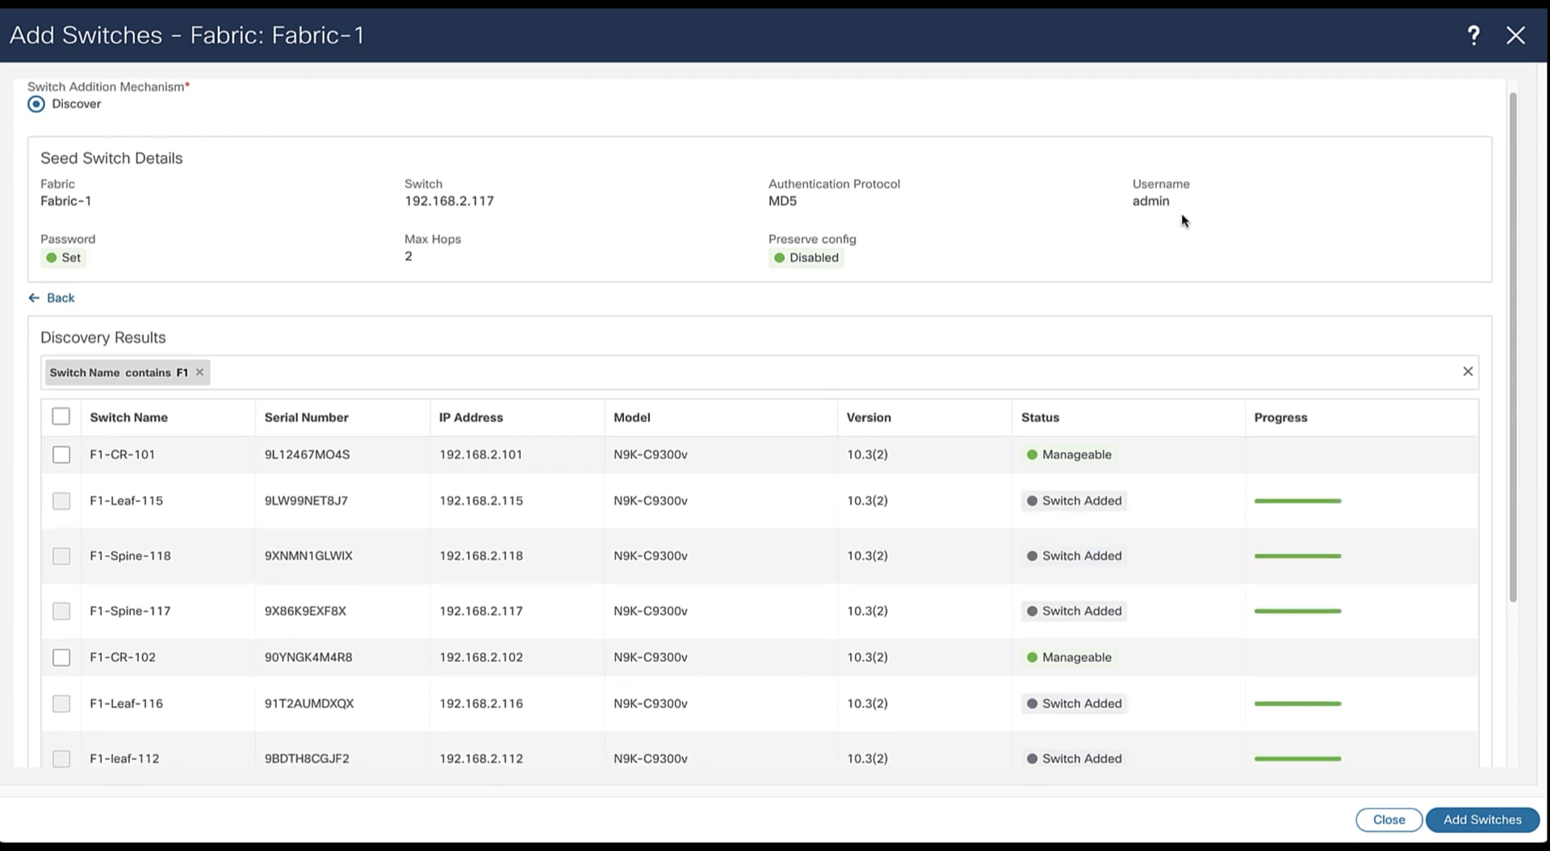
Close the add-switches results and return to the Fabric-1 topology
scroll("down", 3)
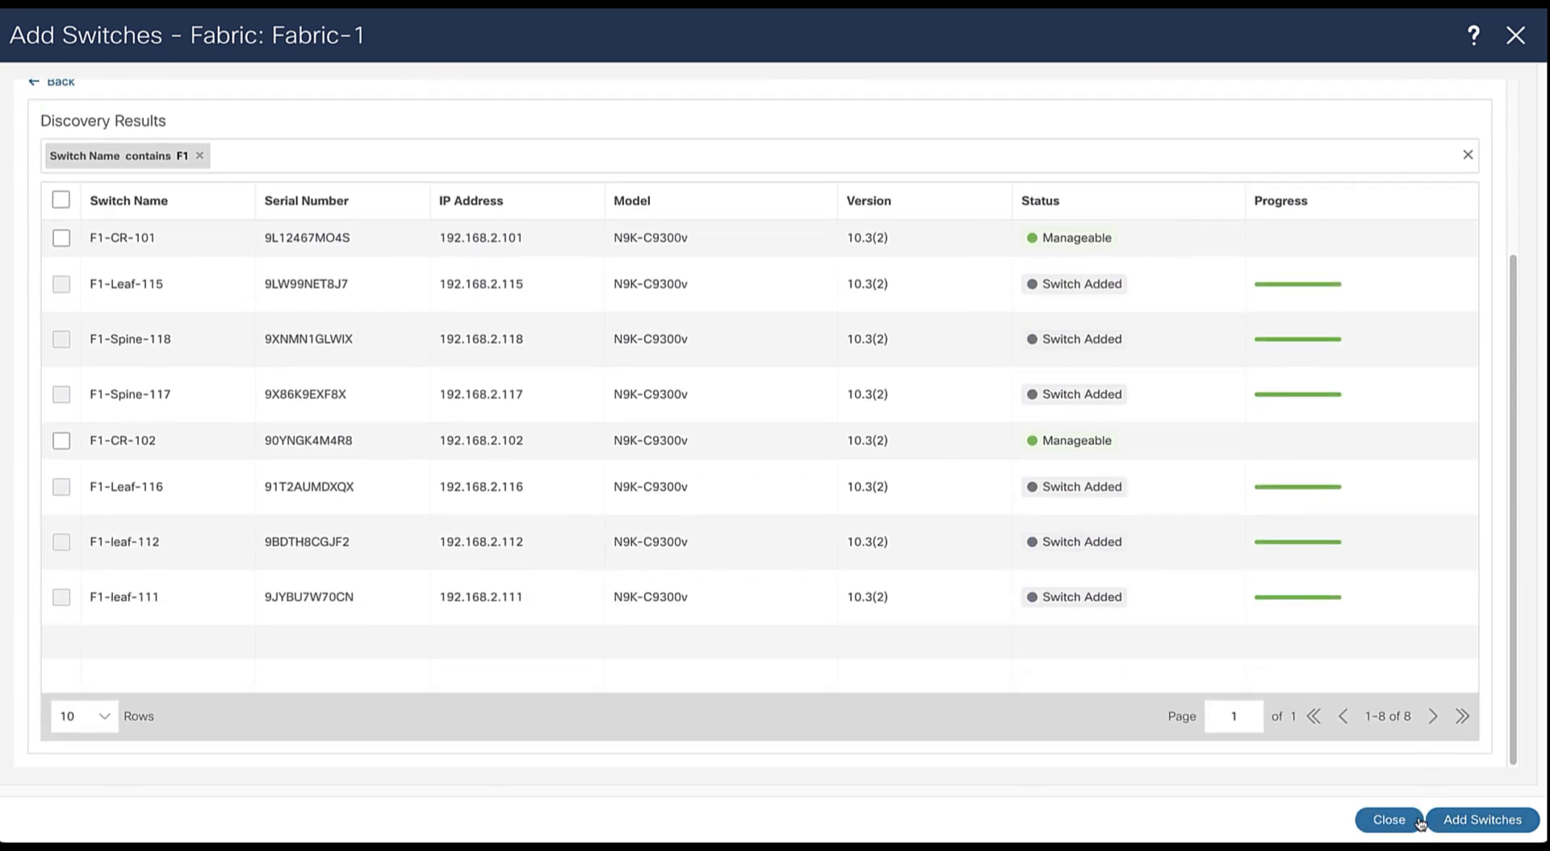
left_click(1388, 818)
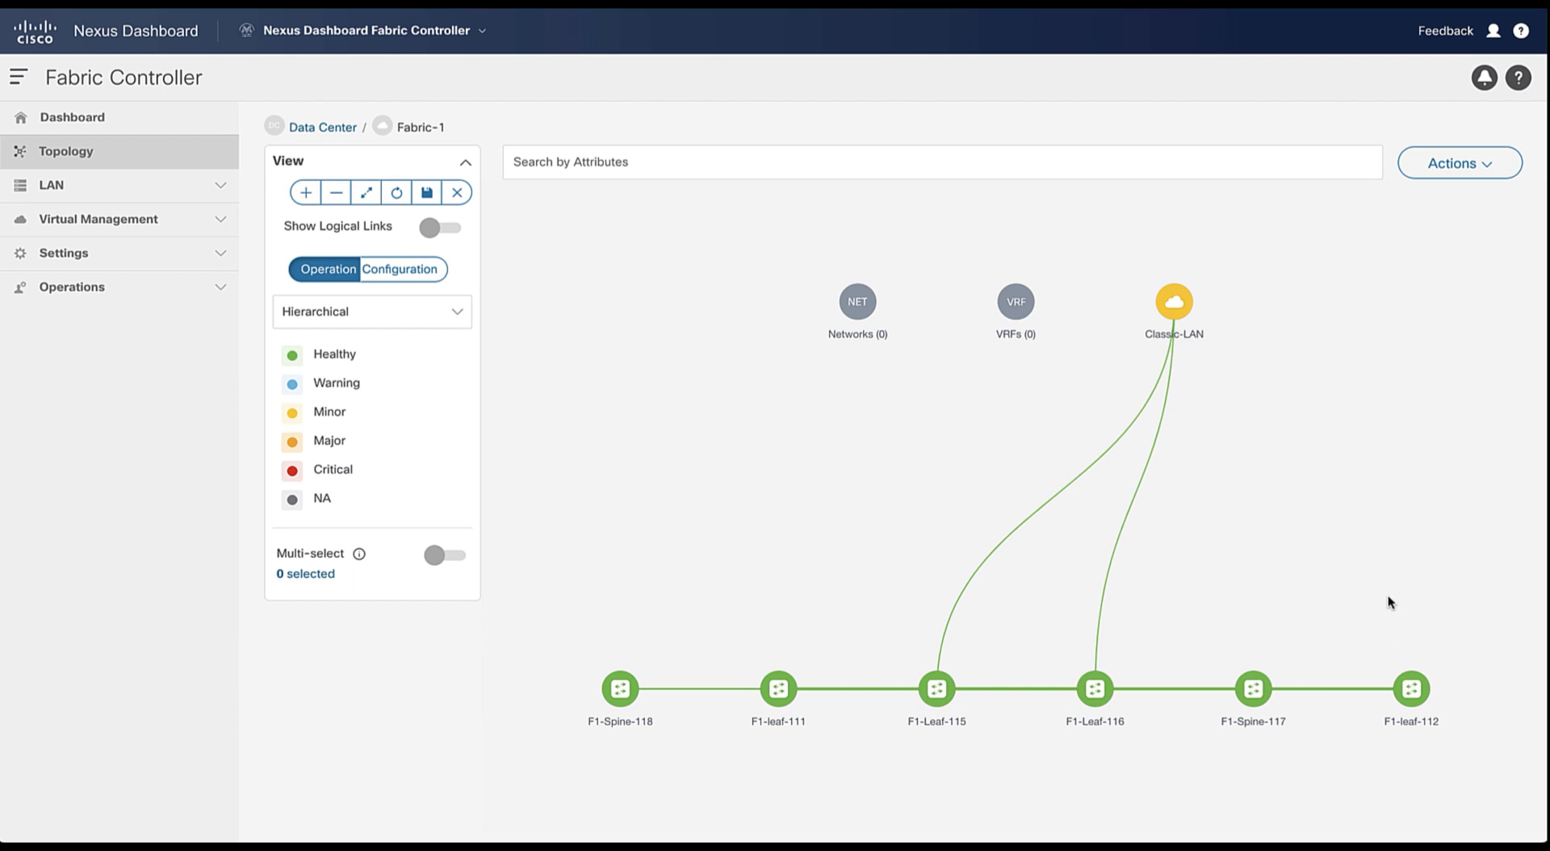
mouse_move(1488, 208)
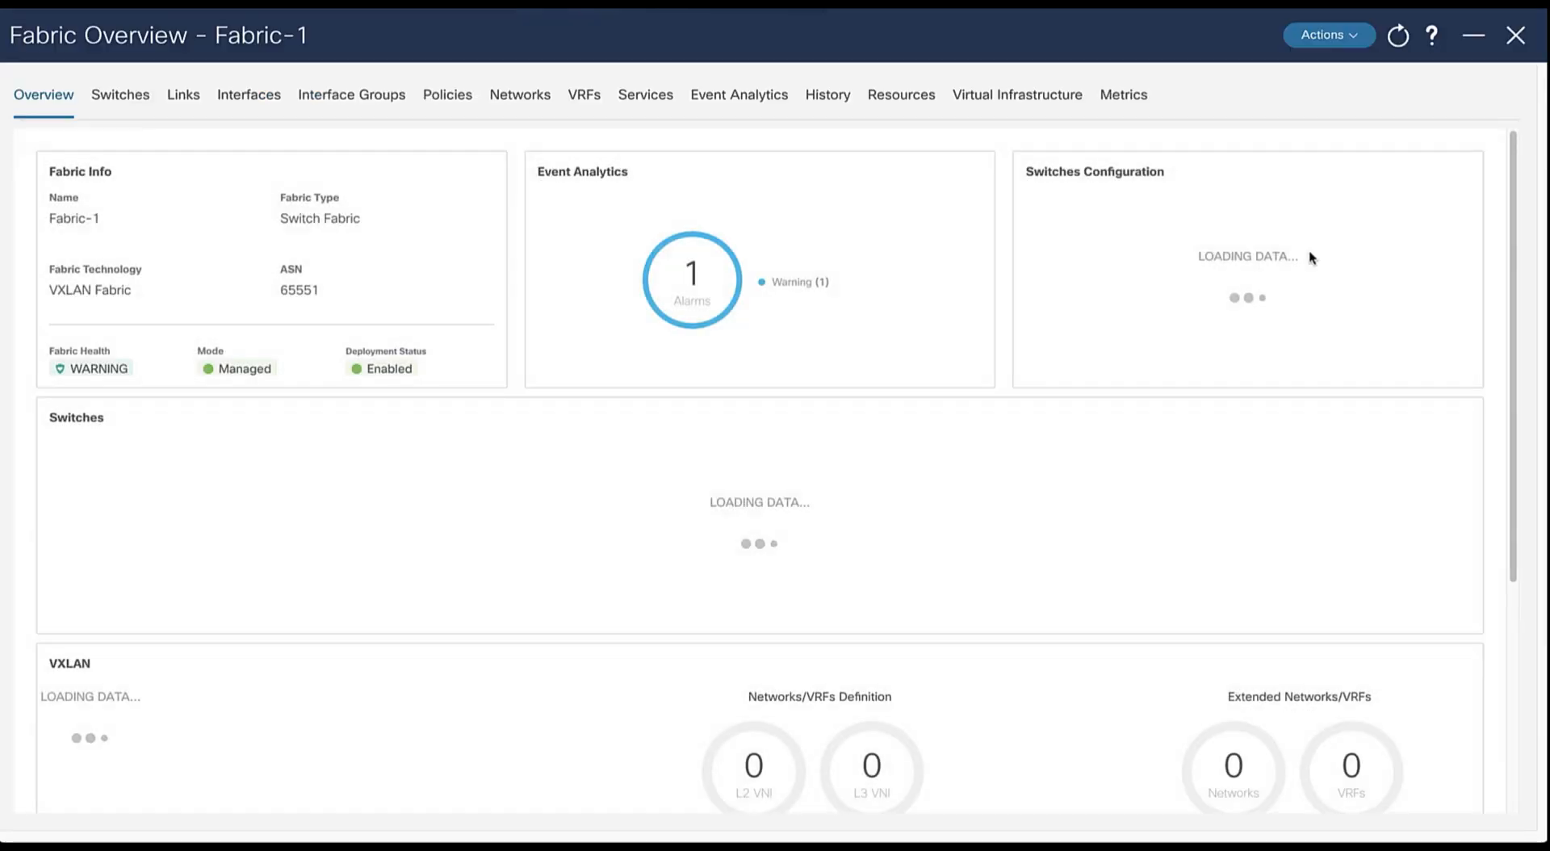
Set F1-Spine-117 and F1-Spine-118 to the Spine role and acknowledge the redeploy reminder
left_click(120, 93)
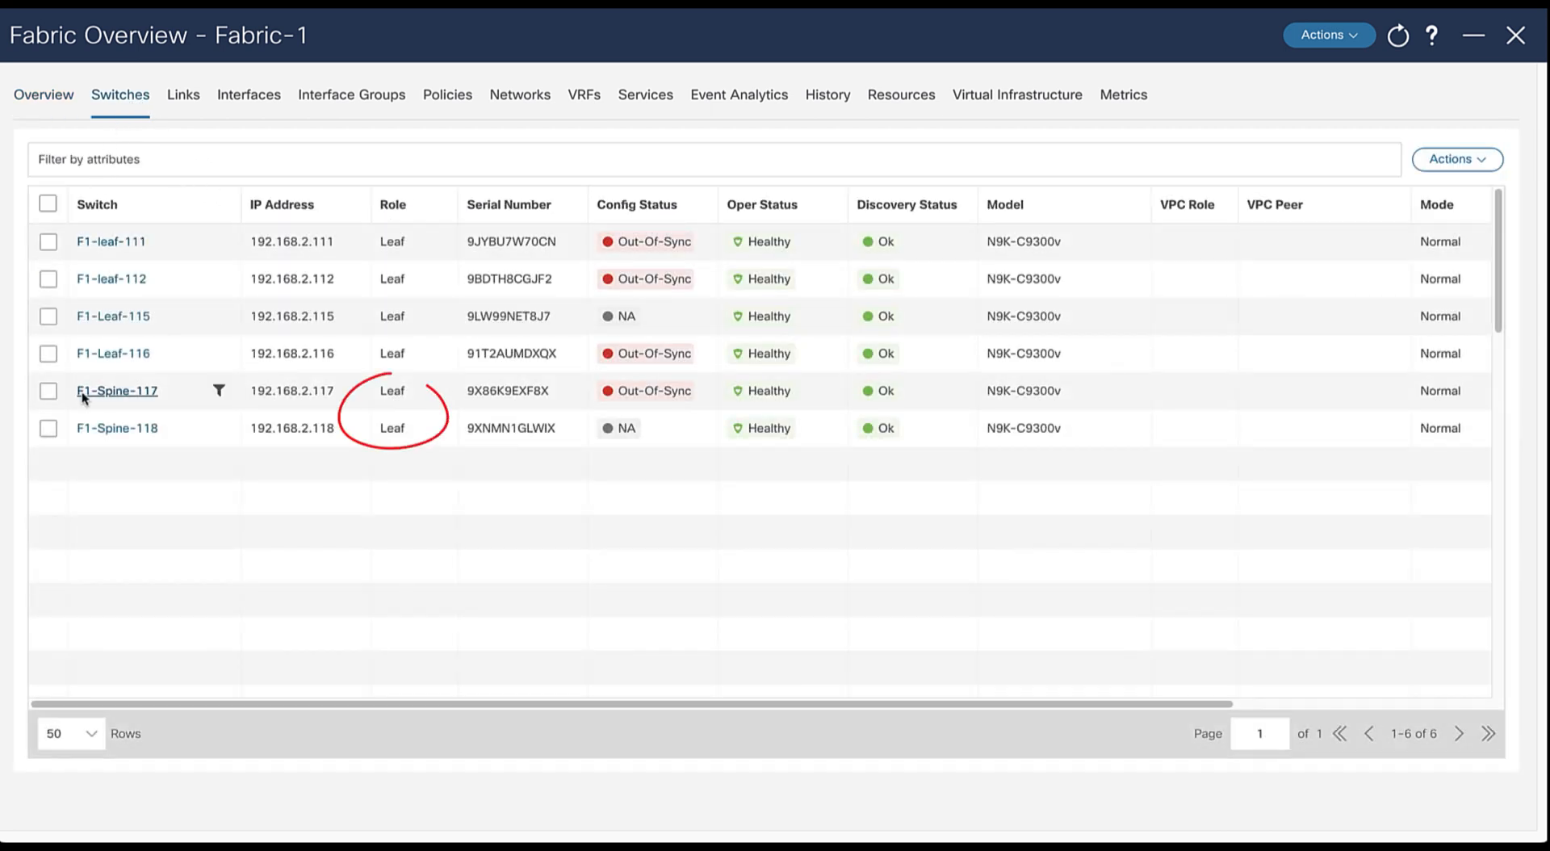
left_click(47, 426)
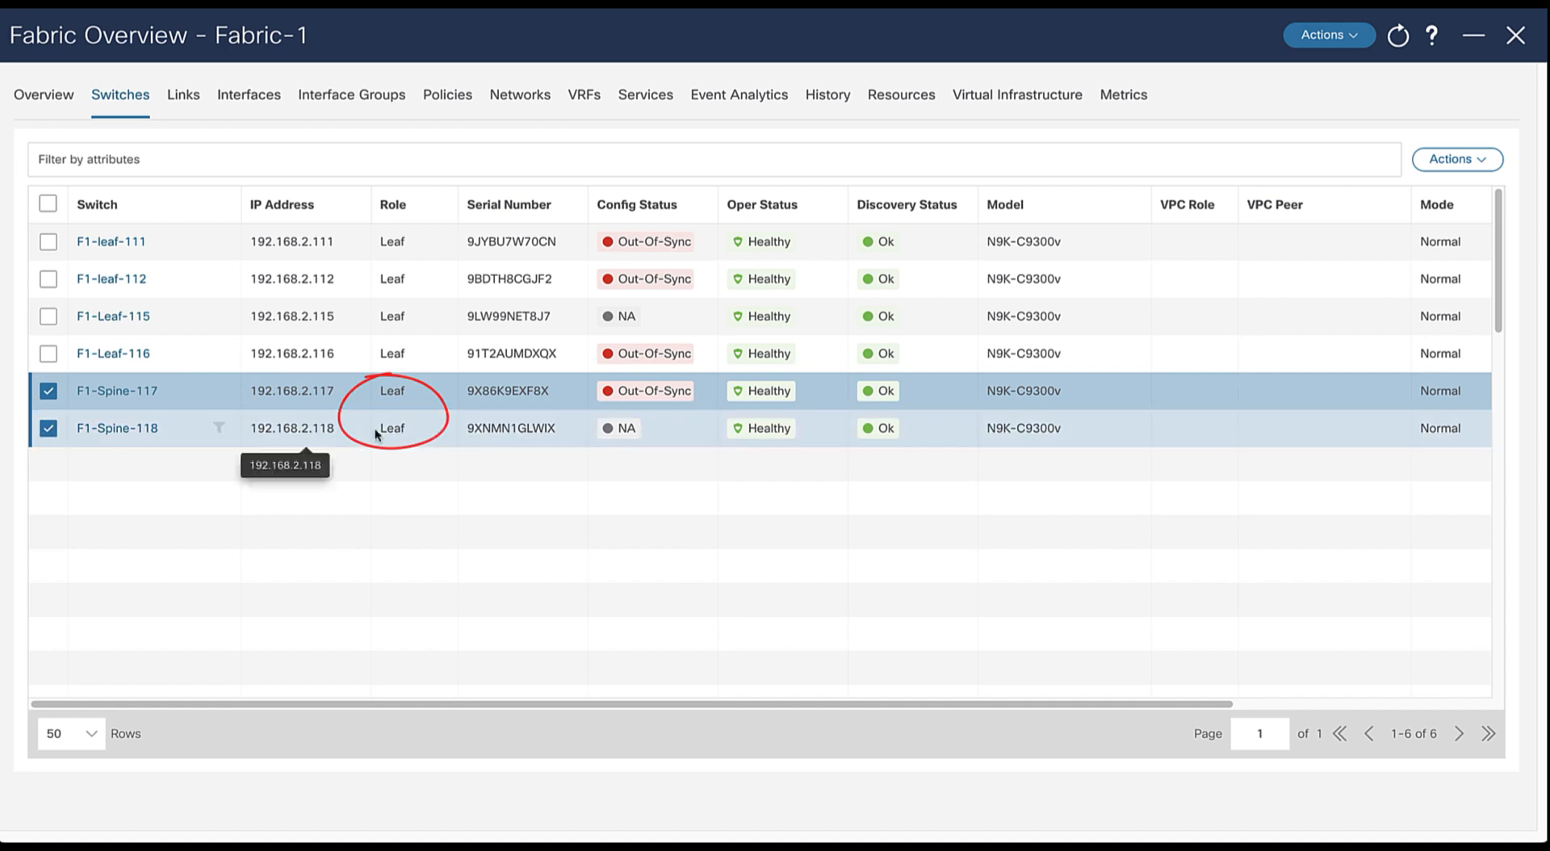
left_click(1455, 160)
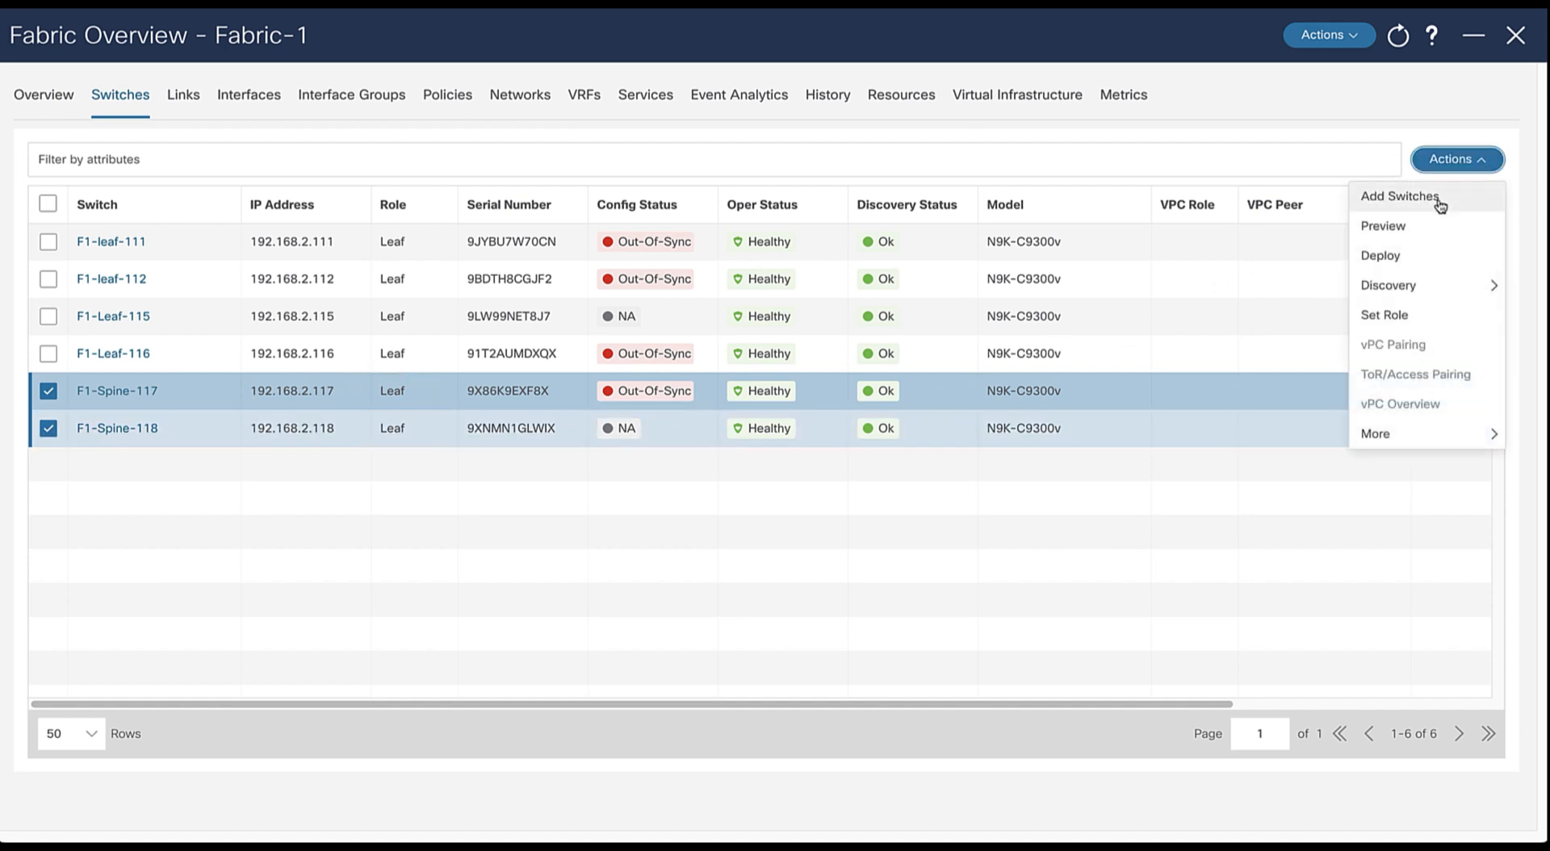
left_click(1384, 315)
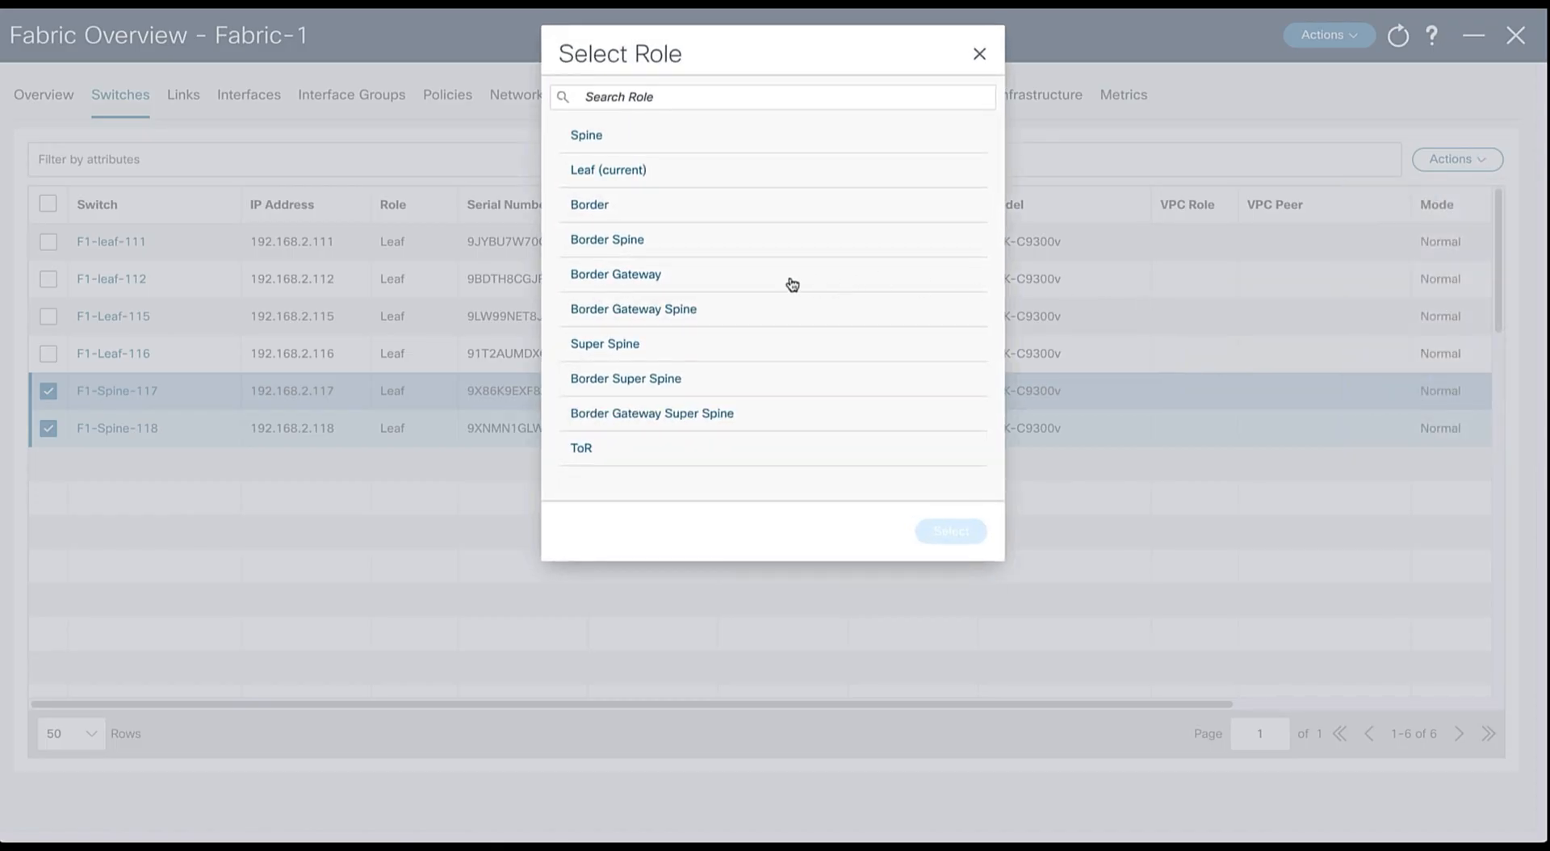
left_click(584, 135)
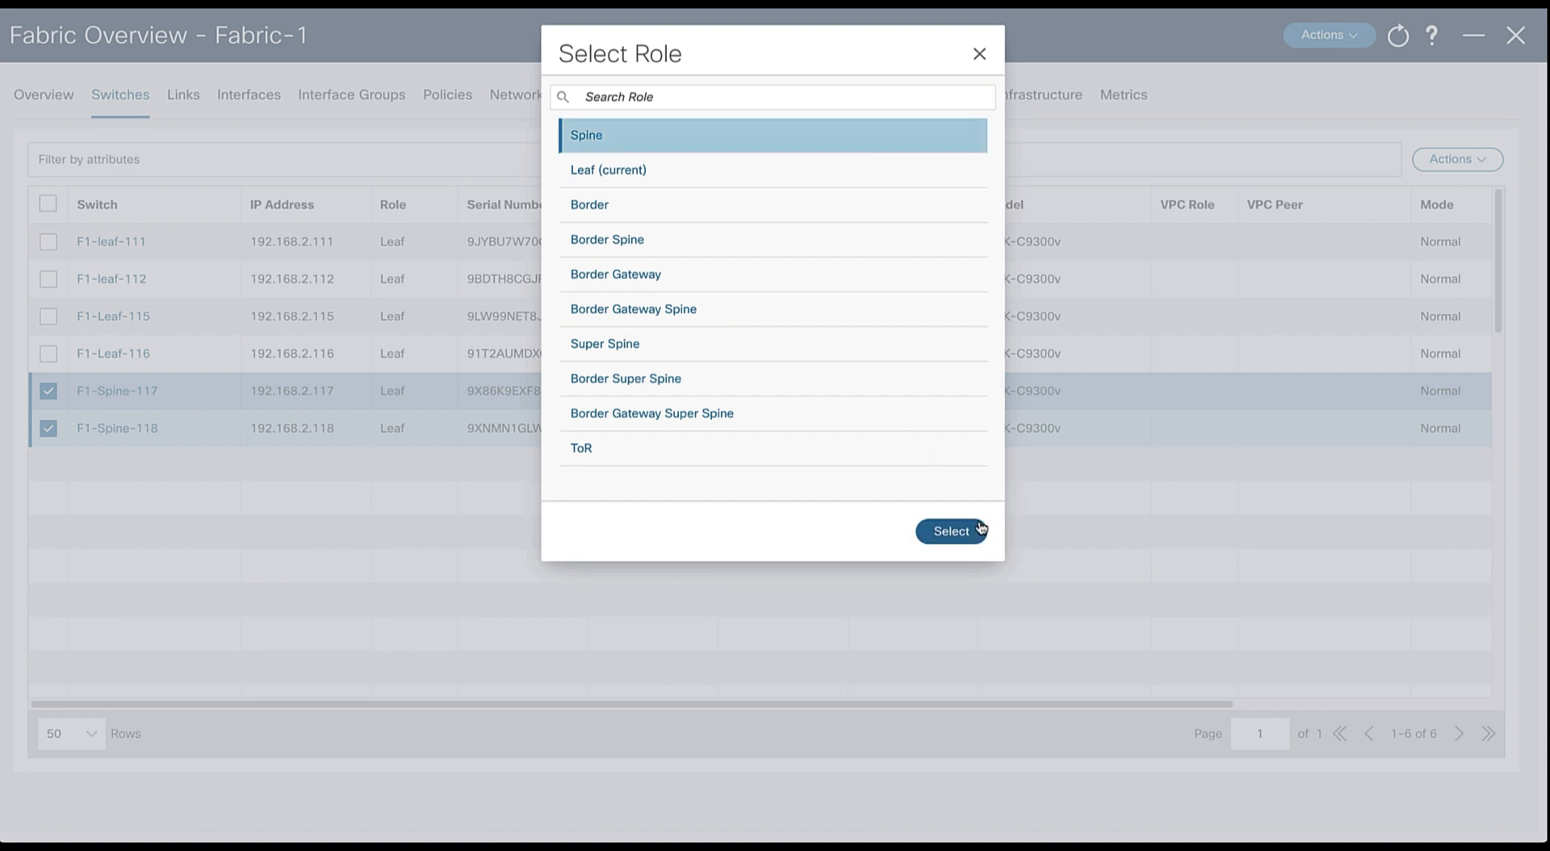
left_click(949, 531)
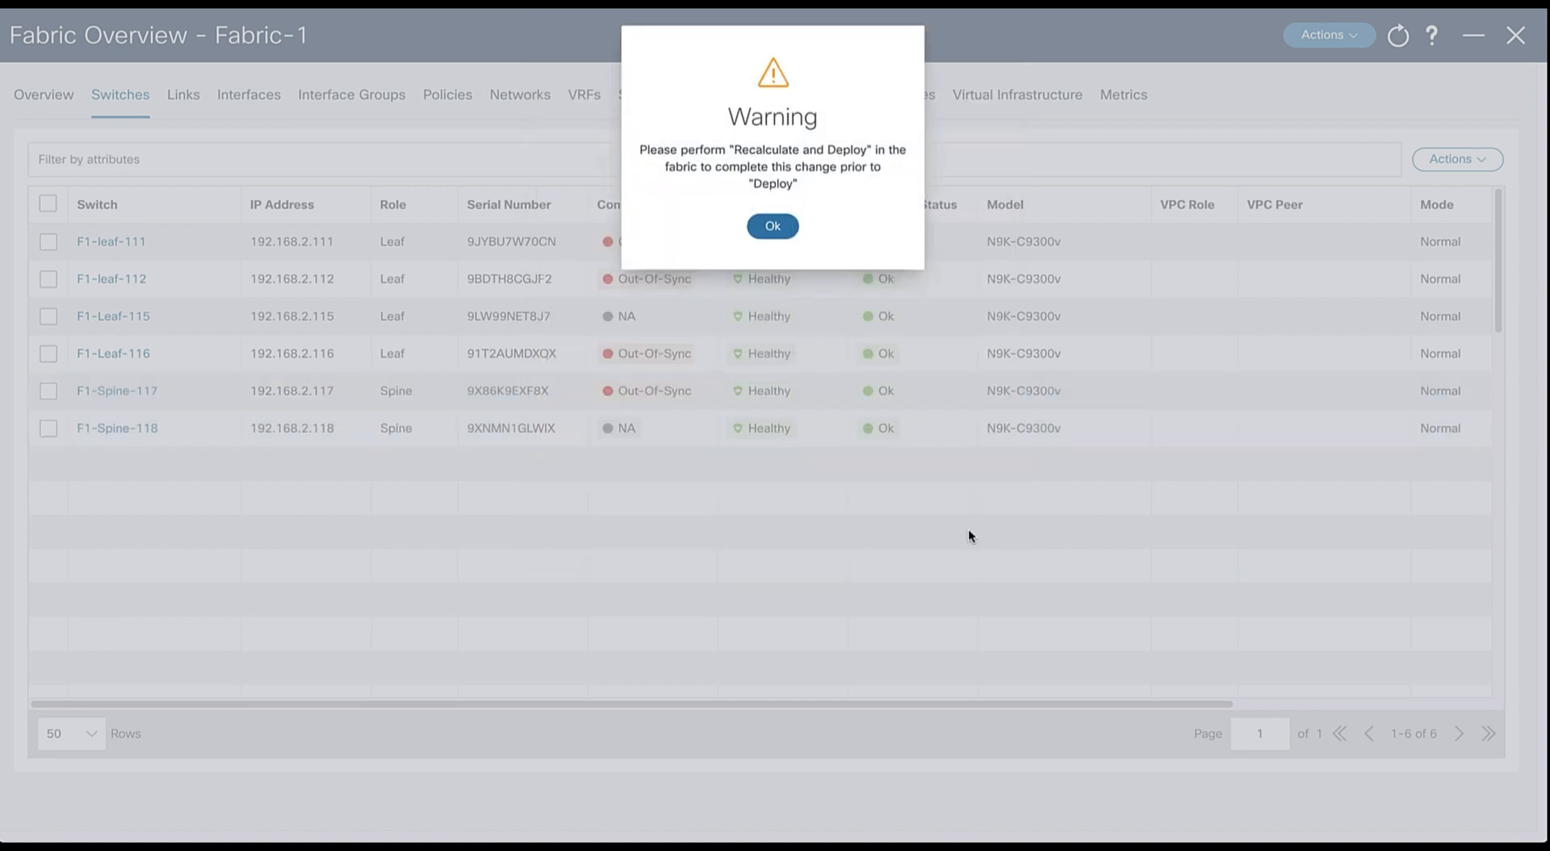
left_click(771, 226)
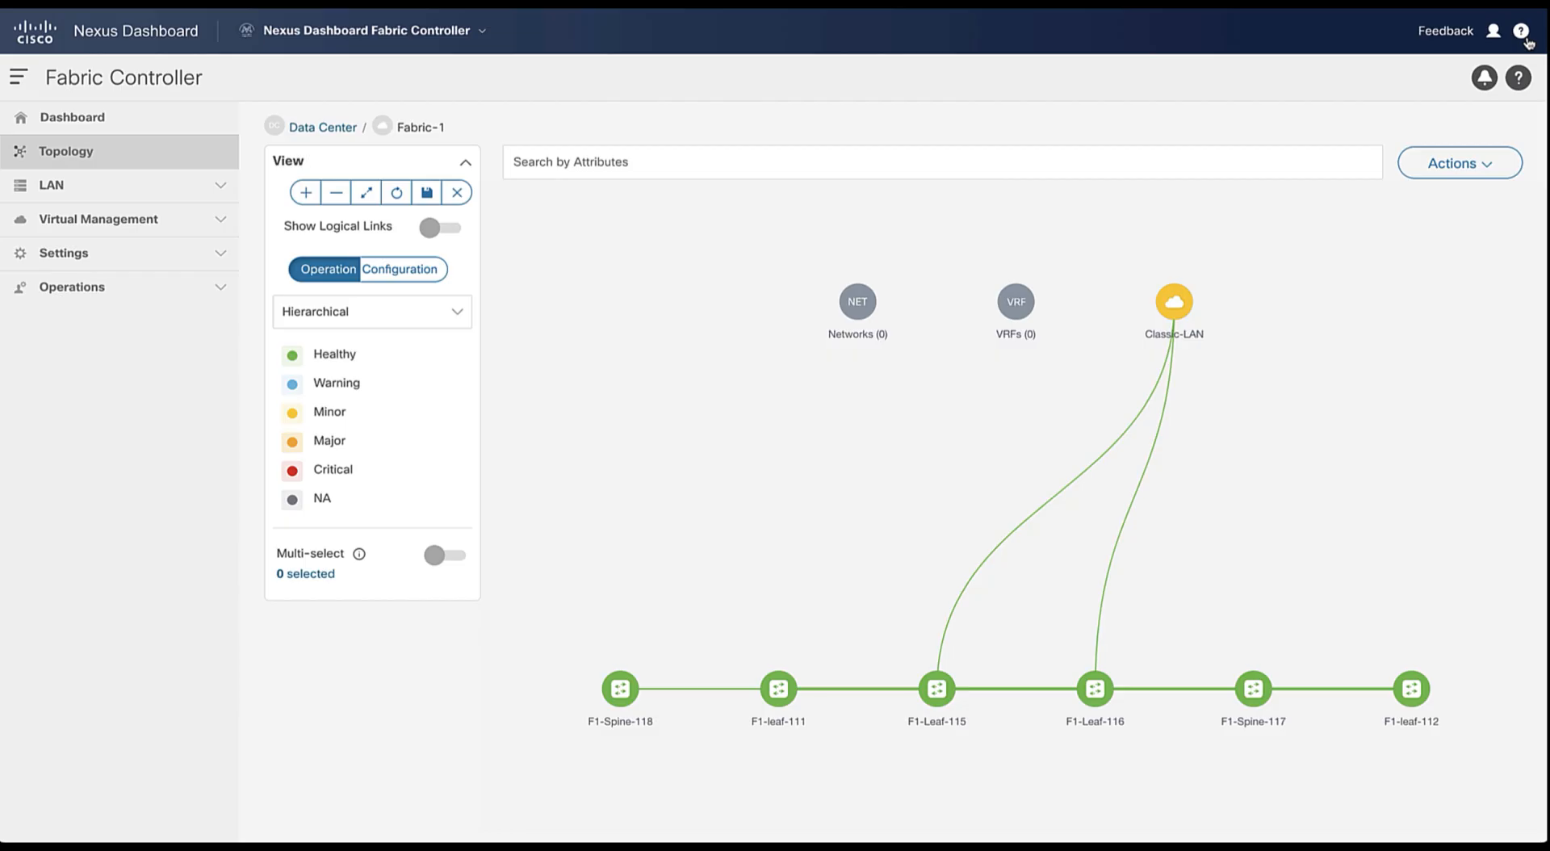
mouse_move(1104, 228)
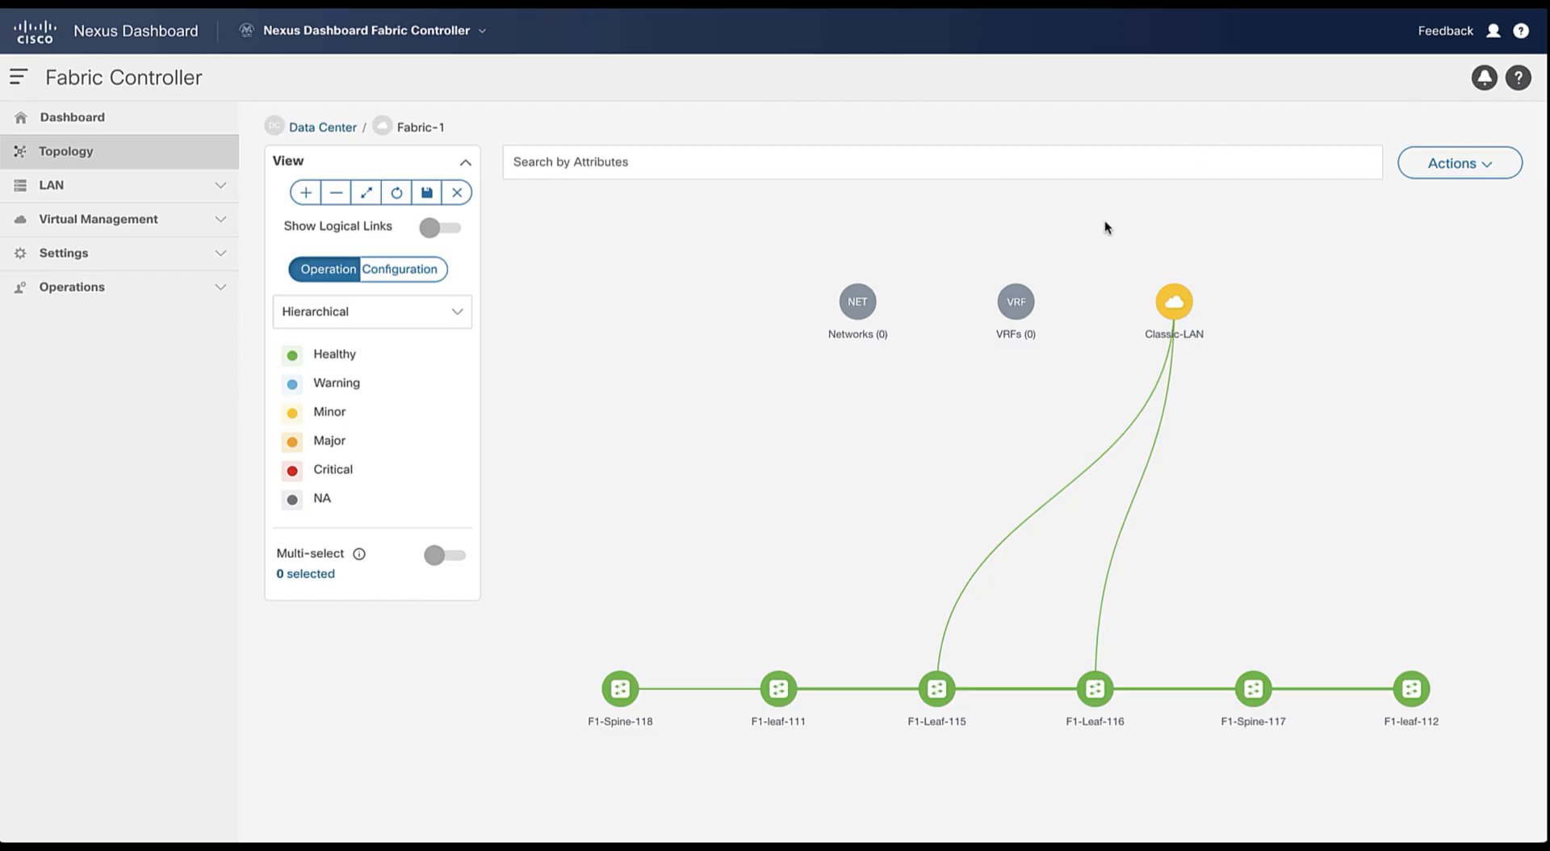
Pair F1-leaf-111 with F1-leaf-112 as a vPC pair from the topology
right_click(778, 690)
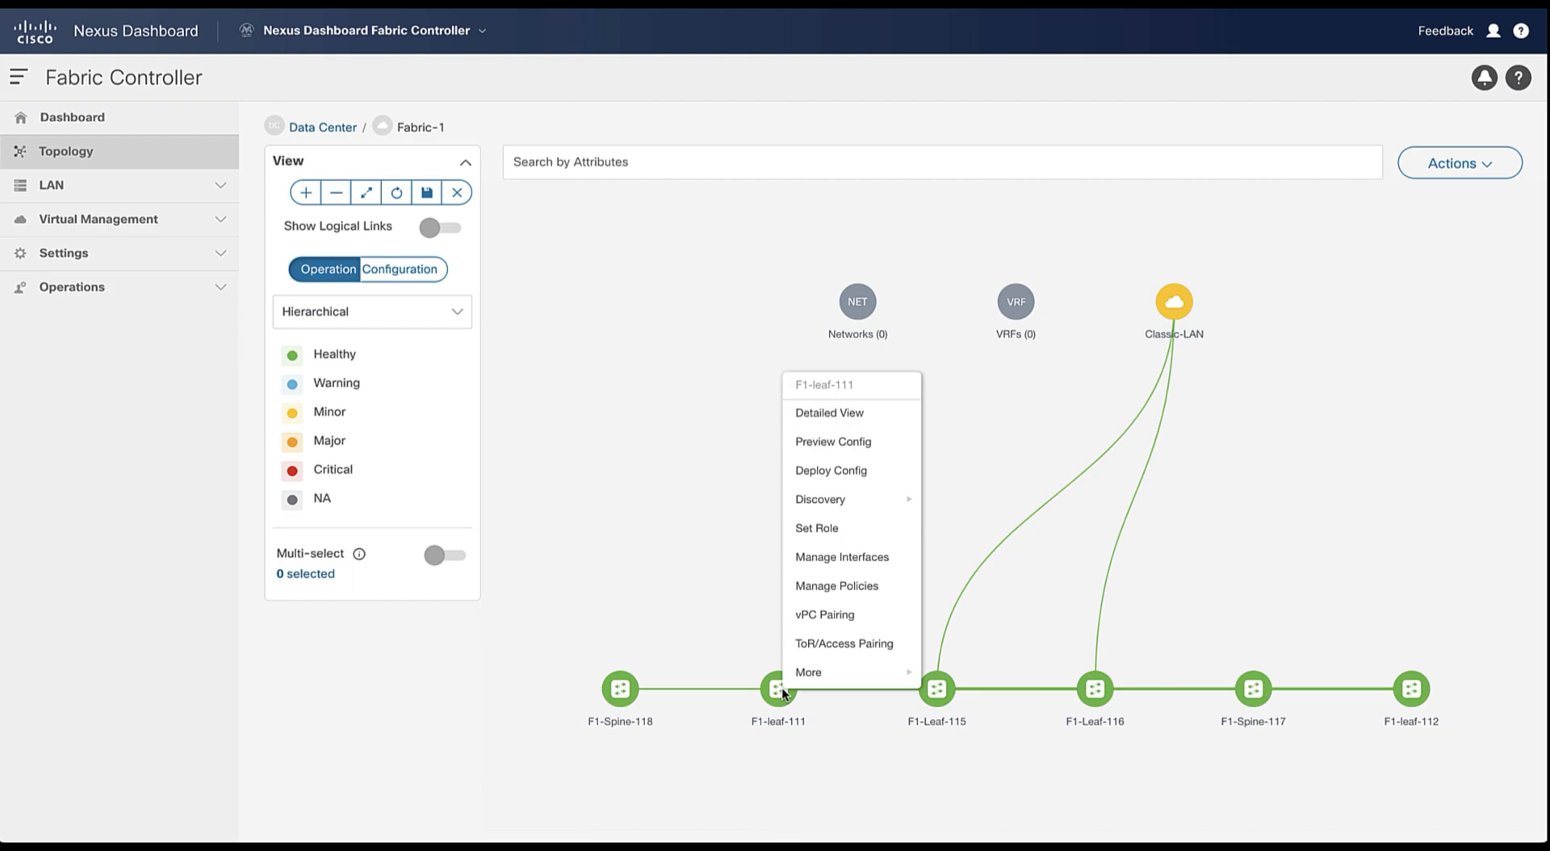
left_click(824, 614)
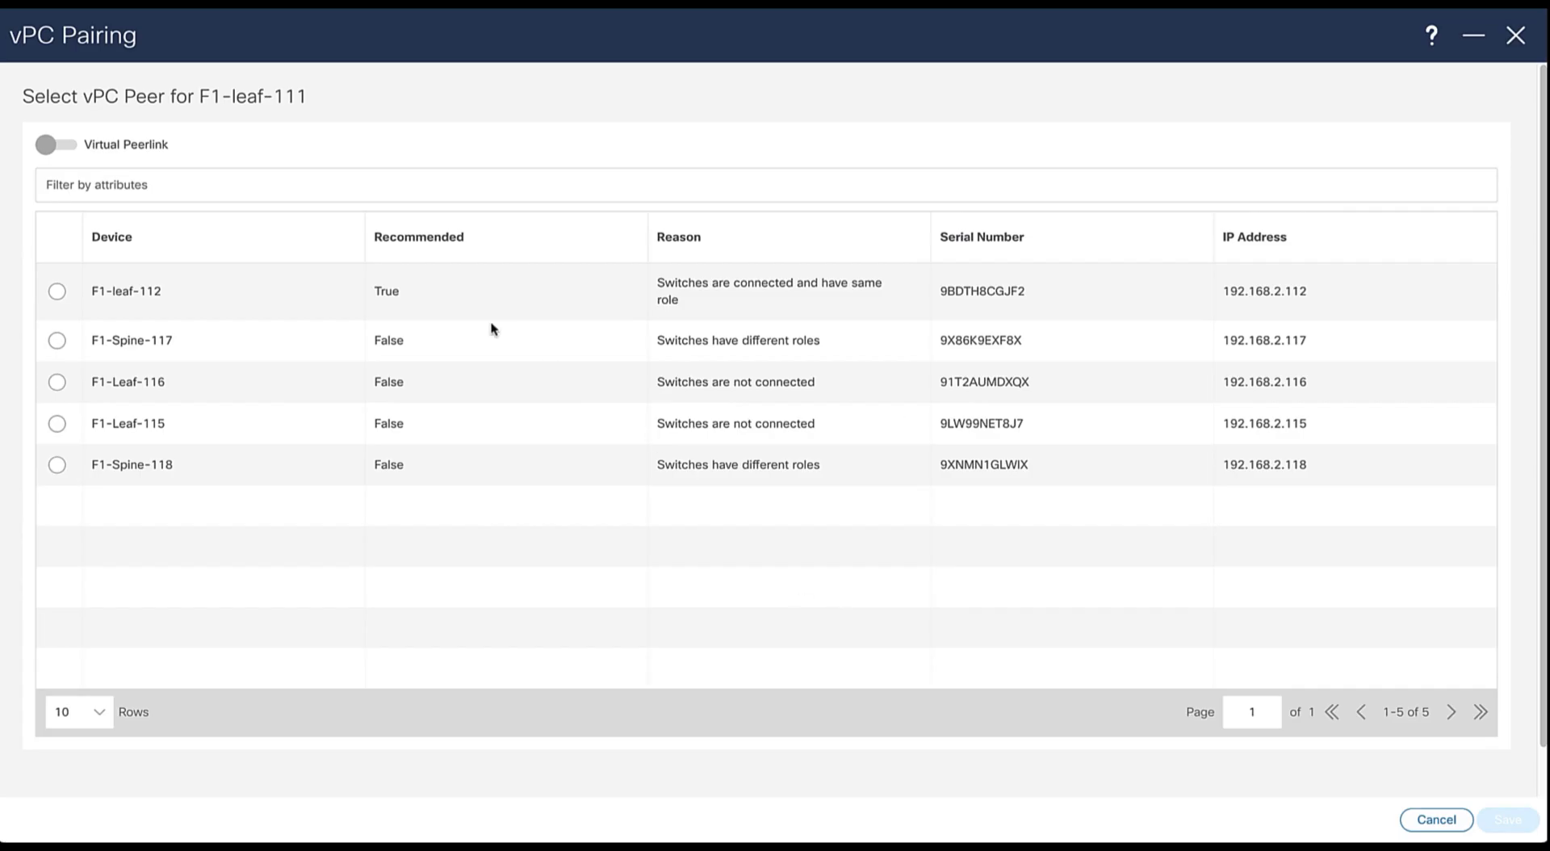
left_click(58, 290)
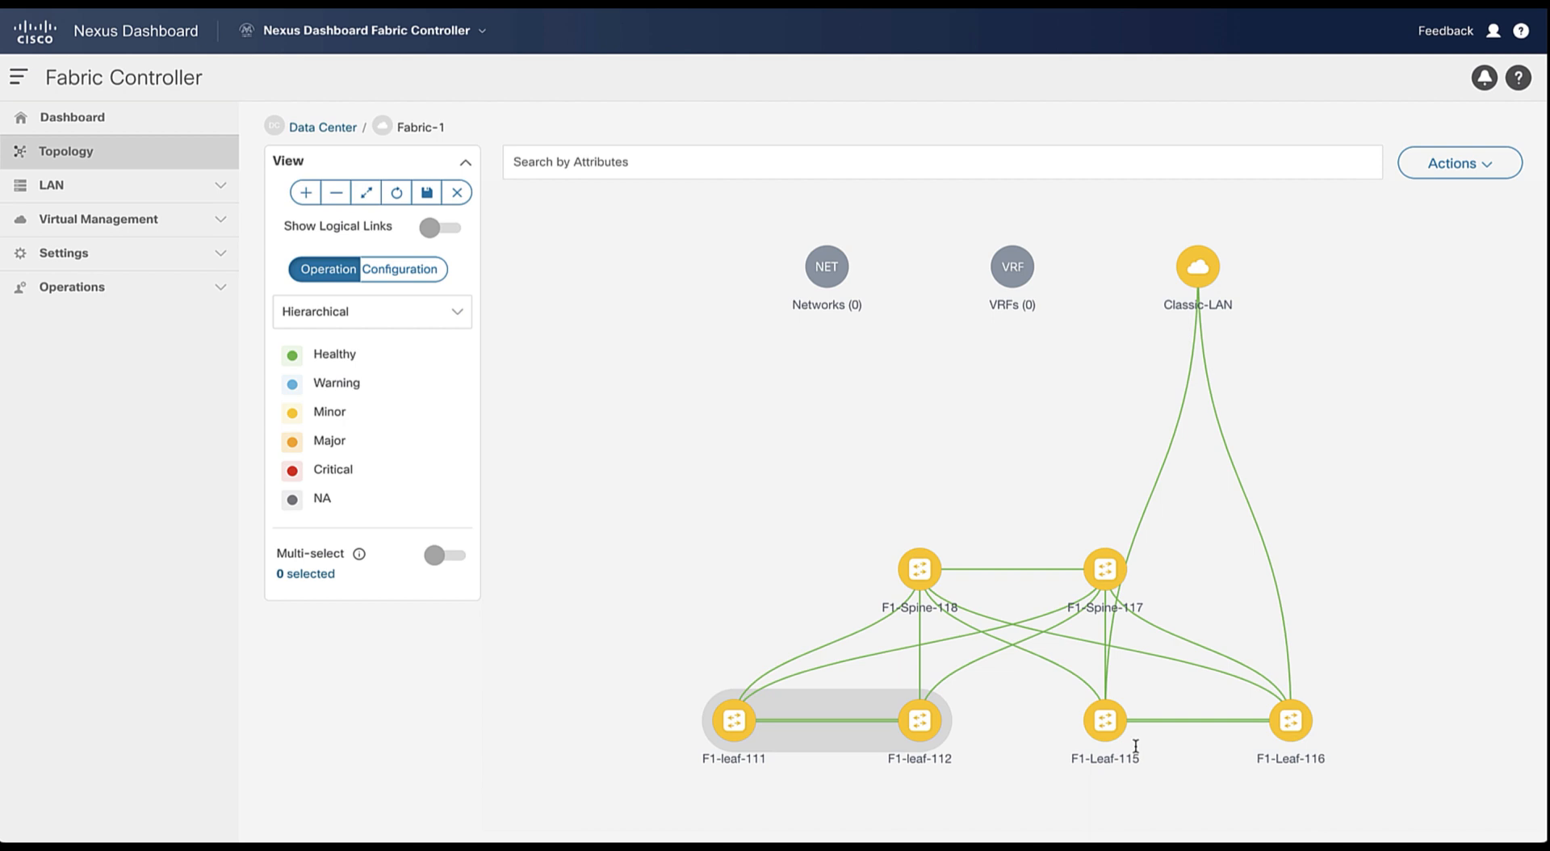
mouse_move(1104, 720)
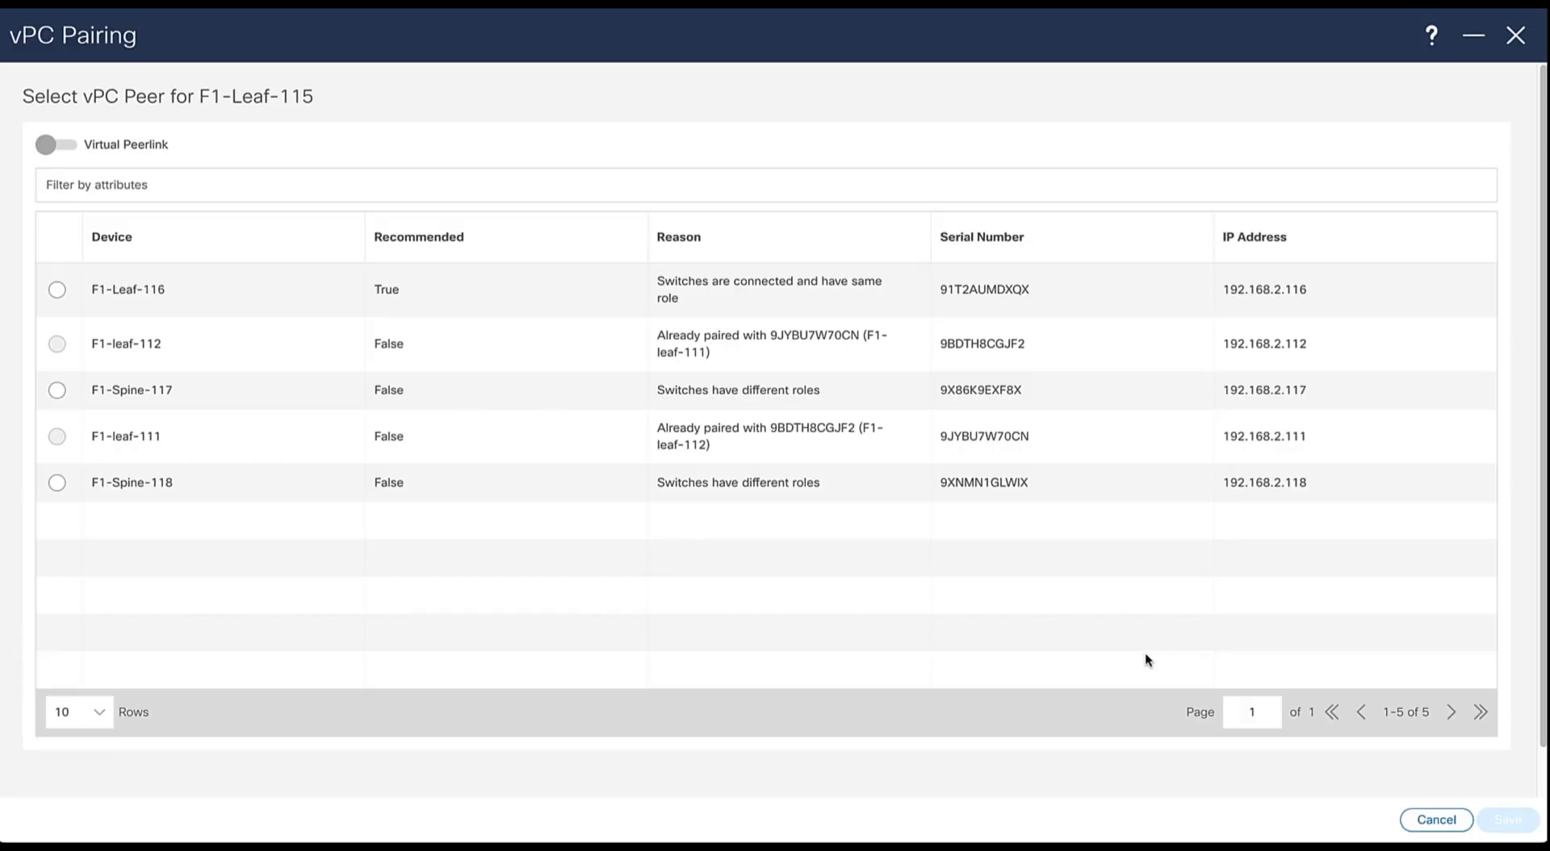
Pair F1-Leaf-115 with F1-Leaf-116, save the layout, and go to Fabric-1's detailed view
left_click(57, 289)
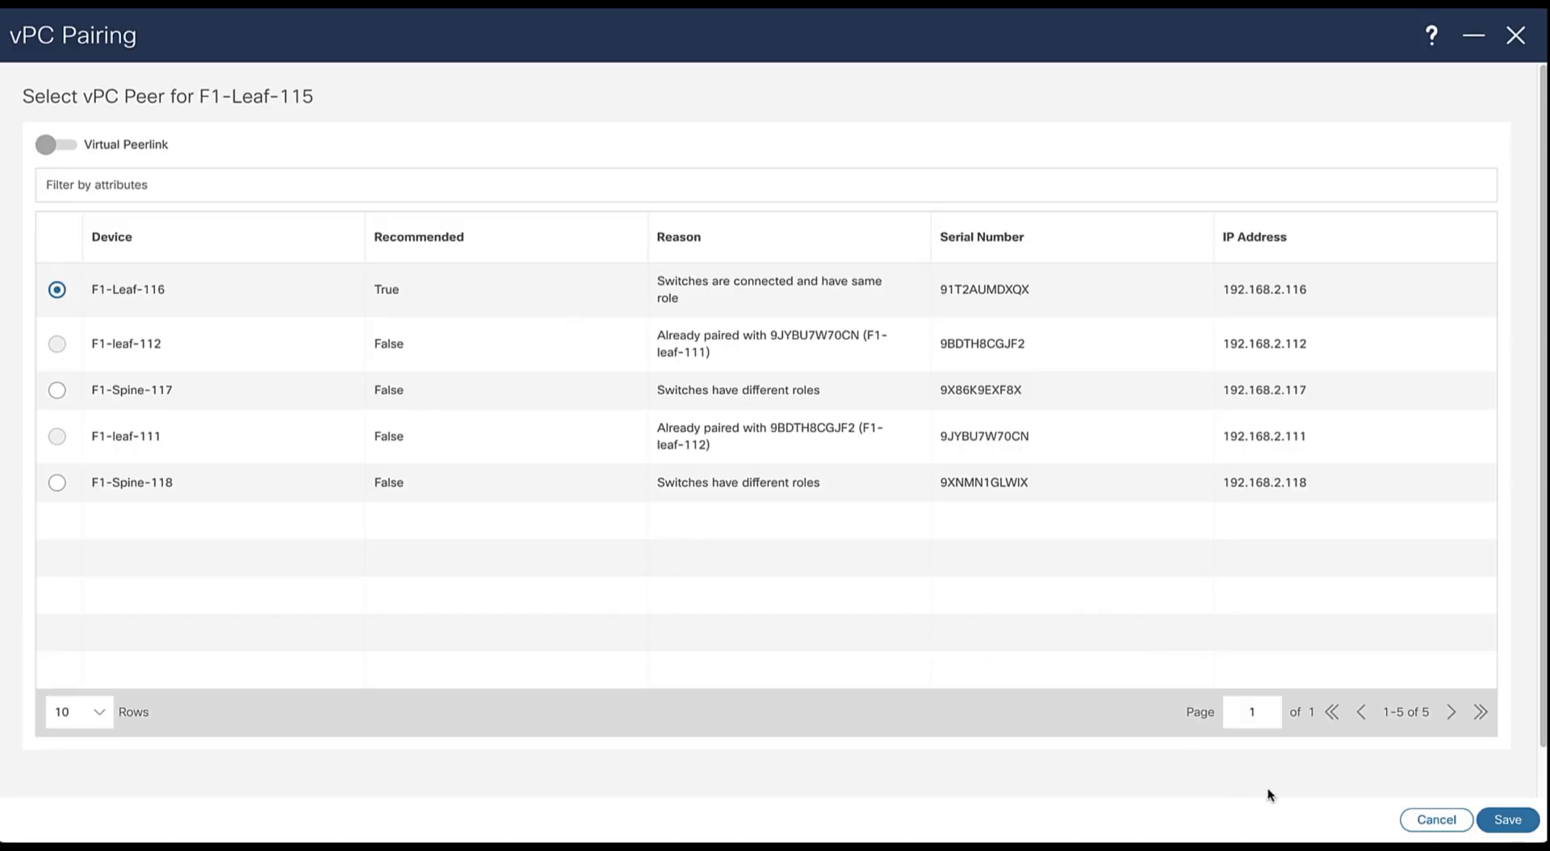
left_click(1506, 819)
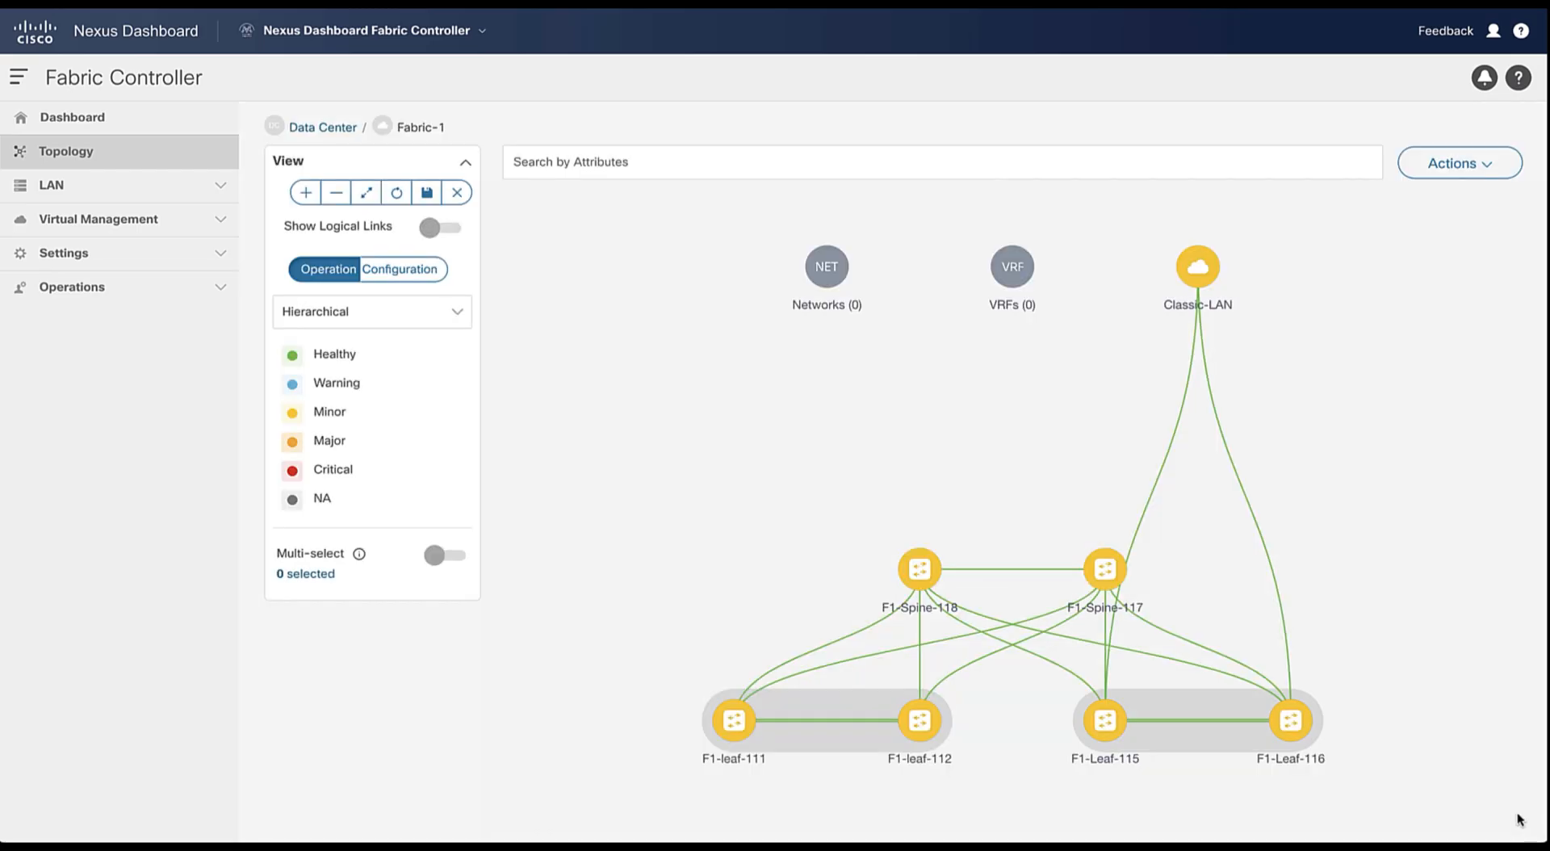
mouse_move(1197, 267)
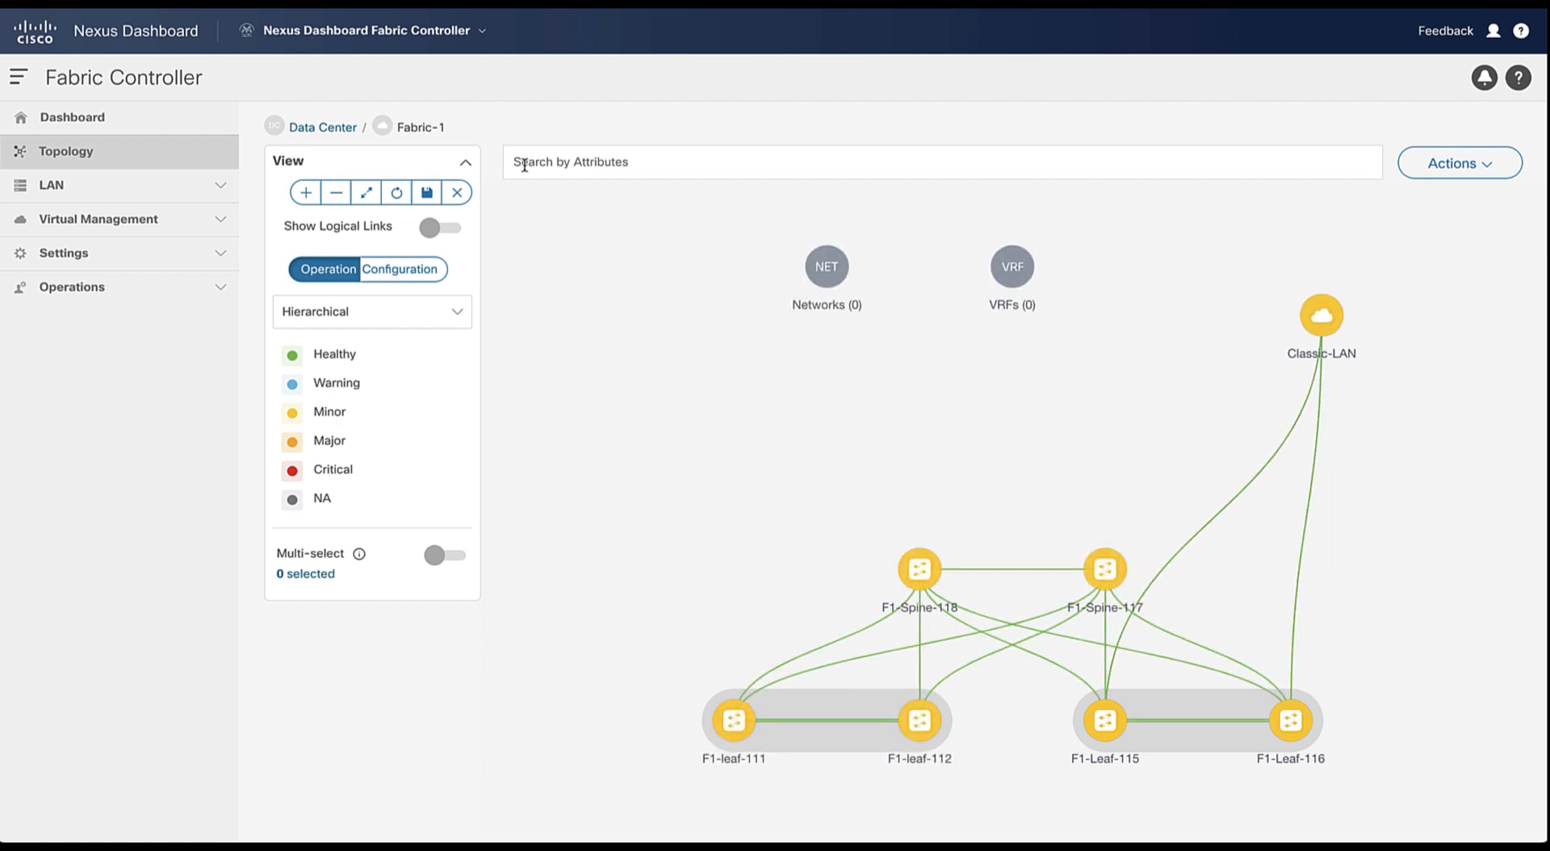
left_click(426, 192)
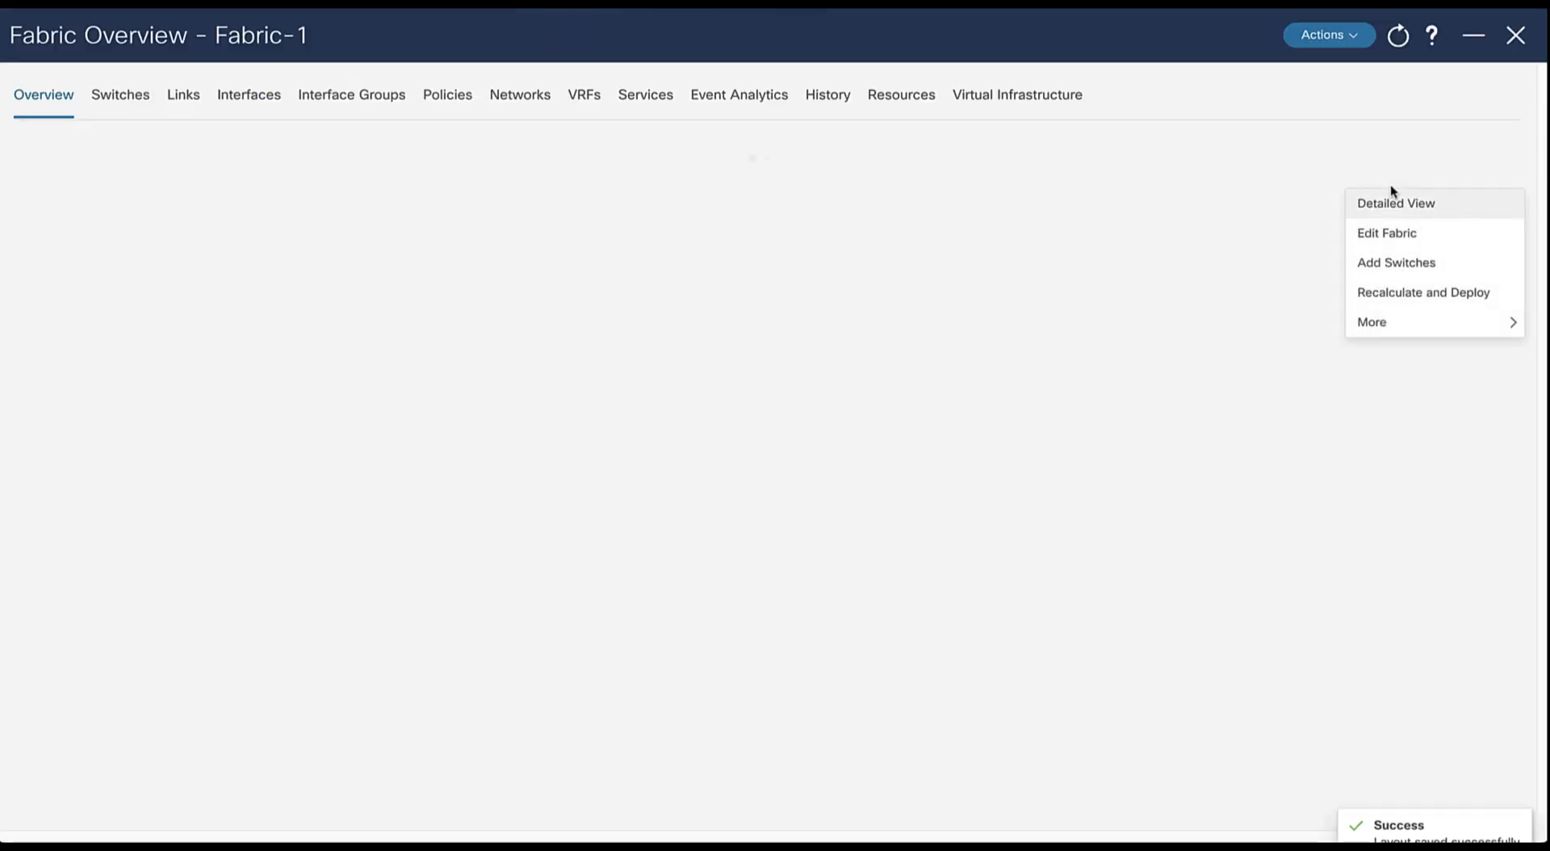
From Fabric-1's Interfaces list, start creating a new interface
left_click(249, 94)
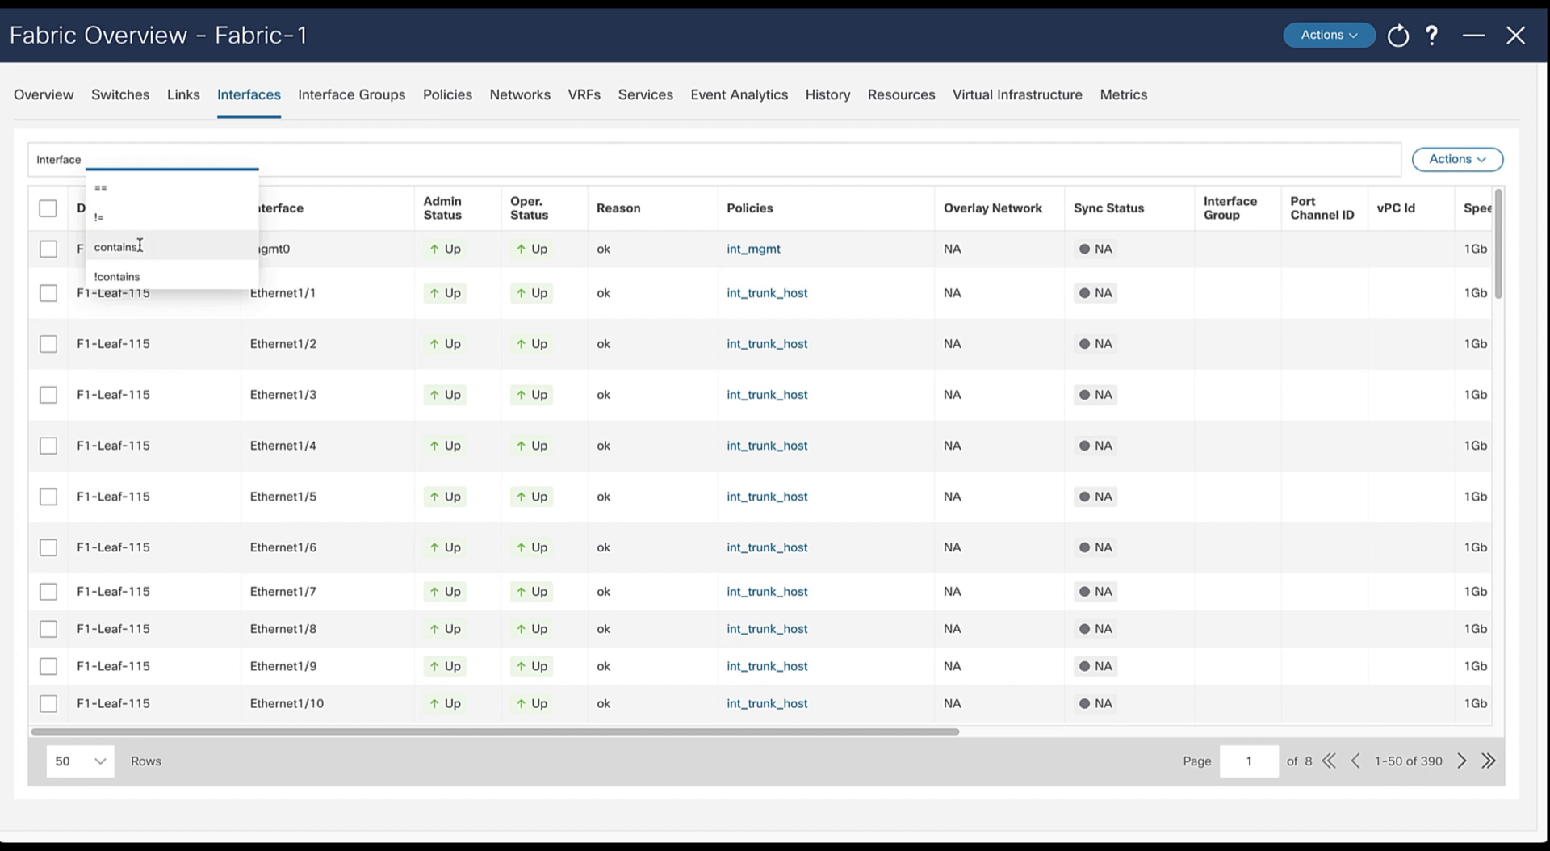
left_click(116, 246)
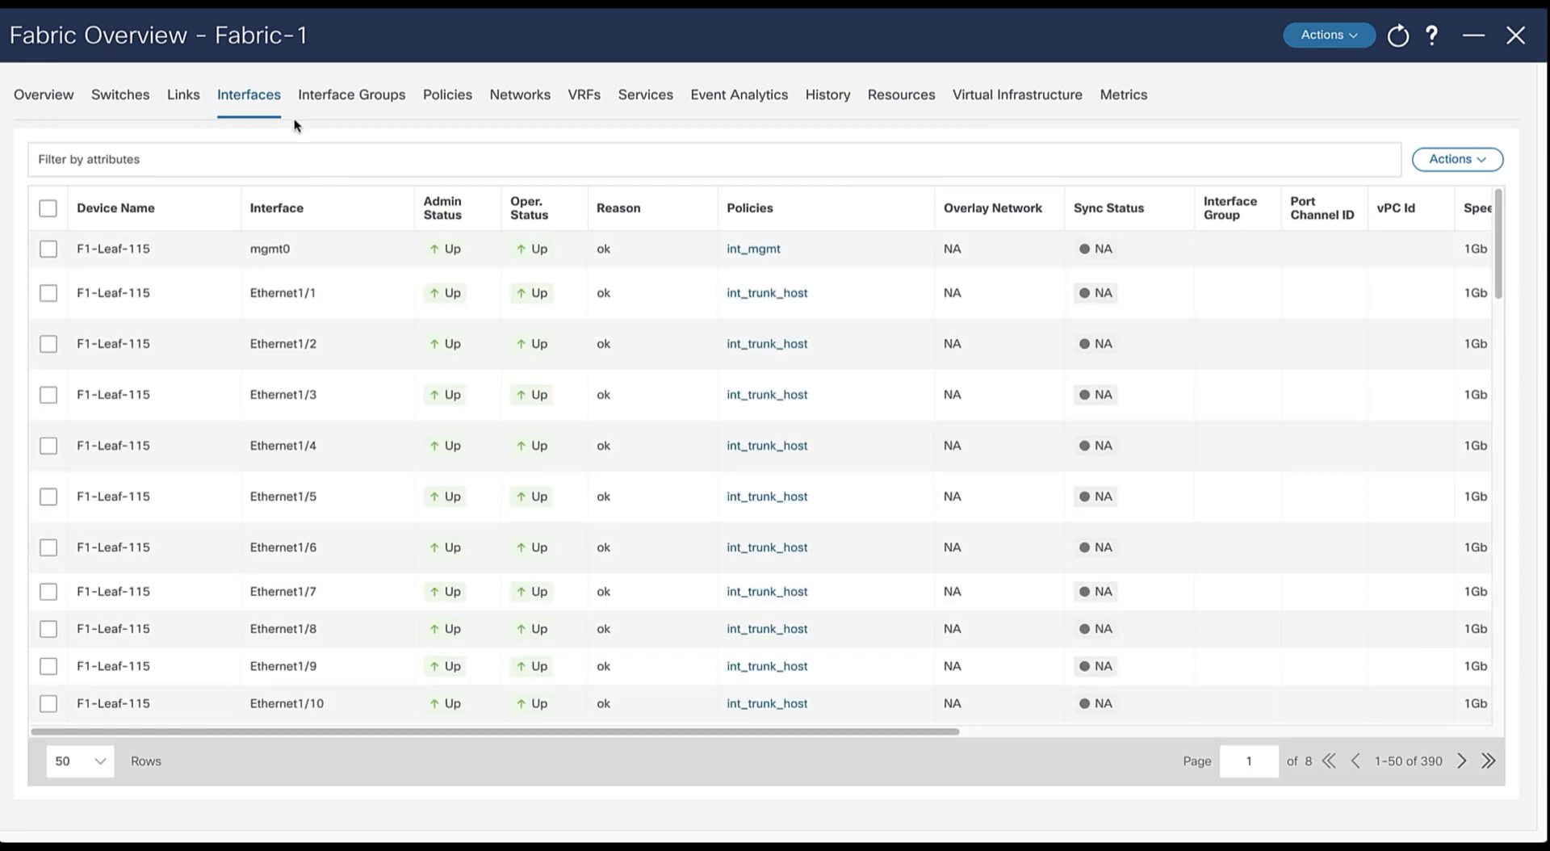
left_click(1456, 160)
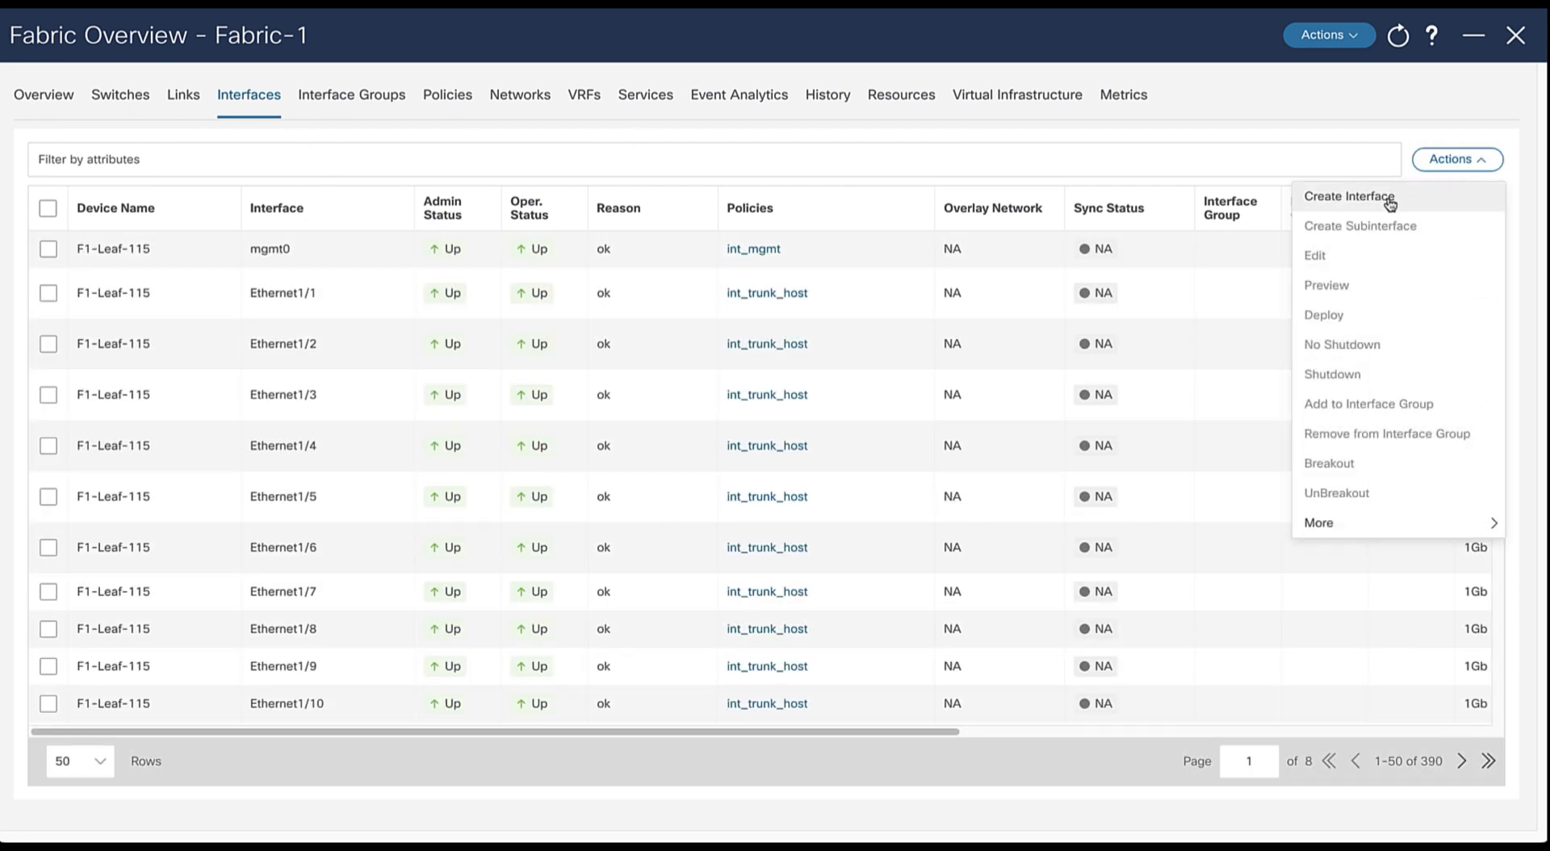
left_click(1350, 197)
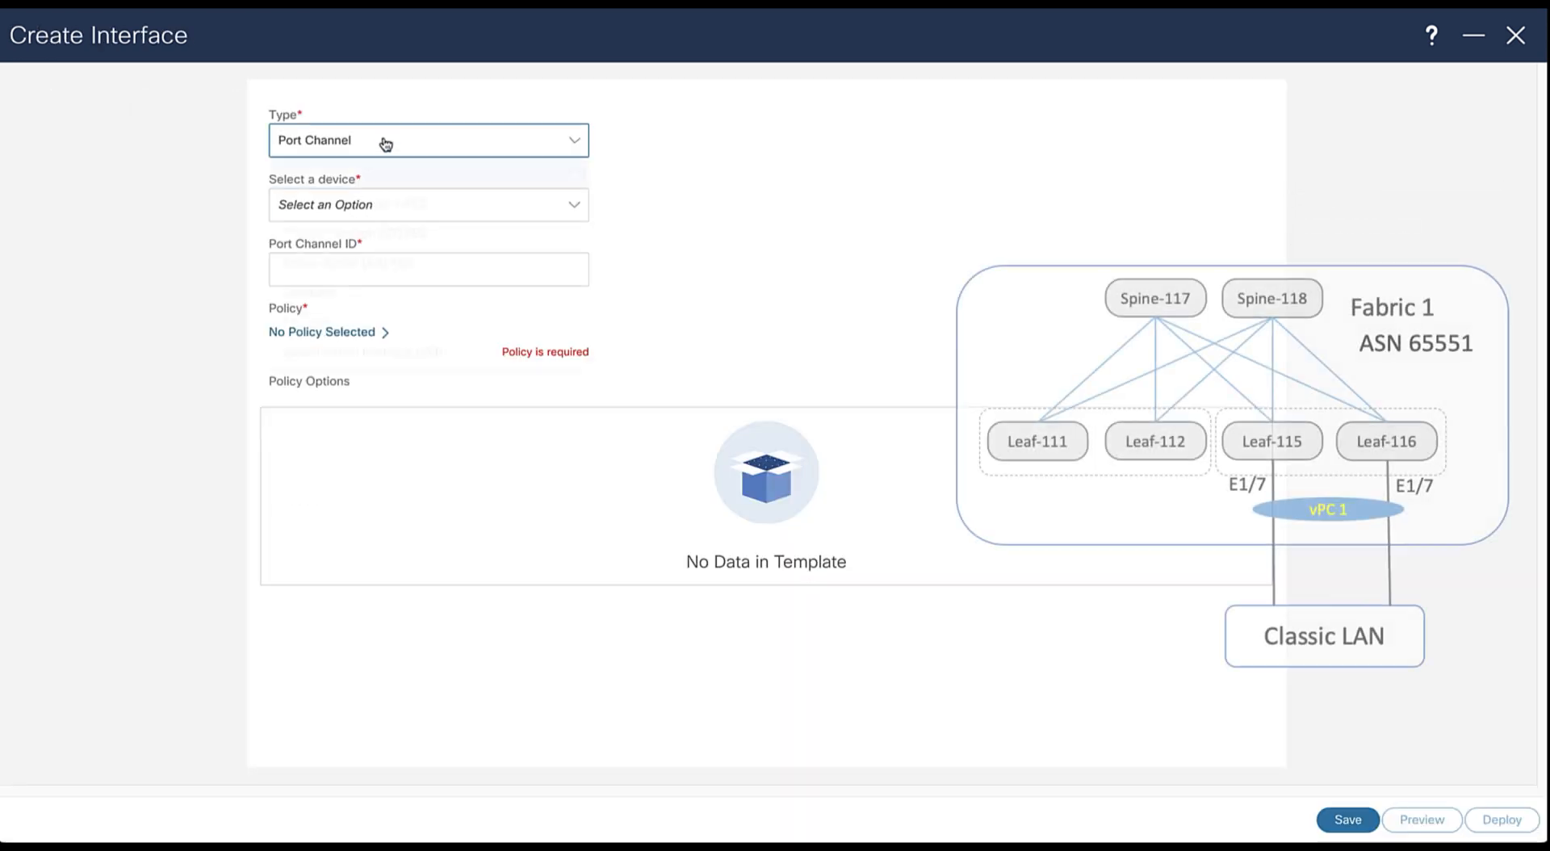
Define a virtual Port Channel with config mirroring, member E1/7 and BPDU Guard false
left_click(428, 139)
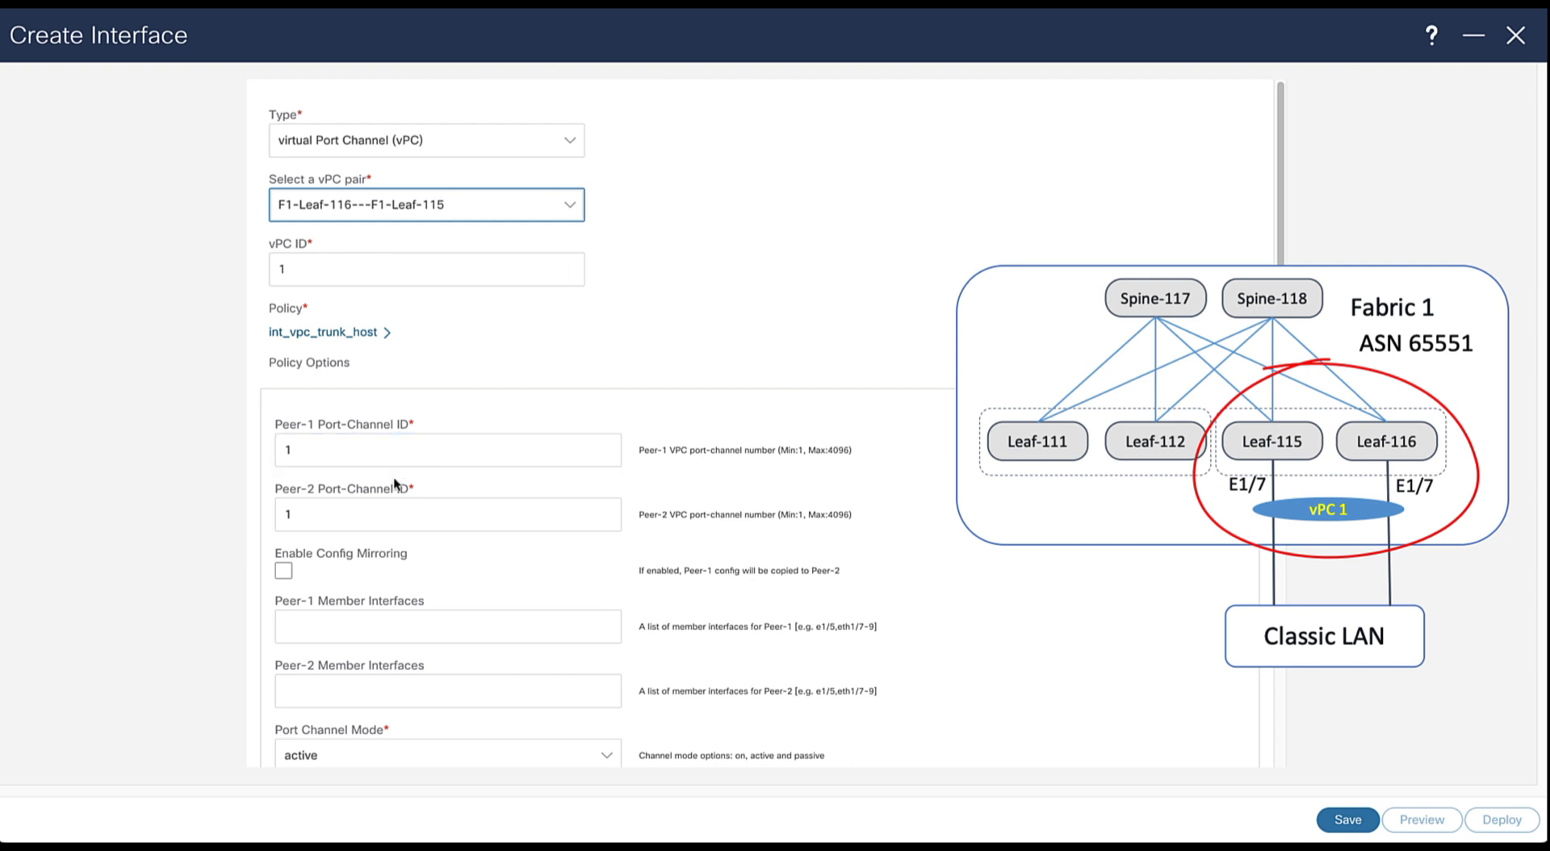
left_click(282, 570)
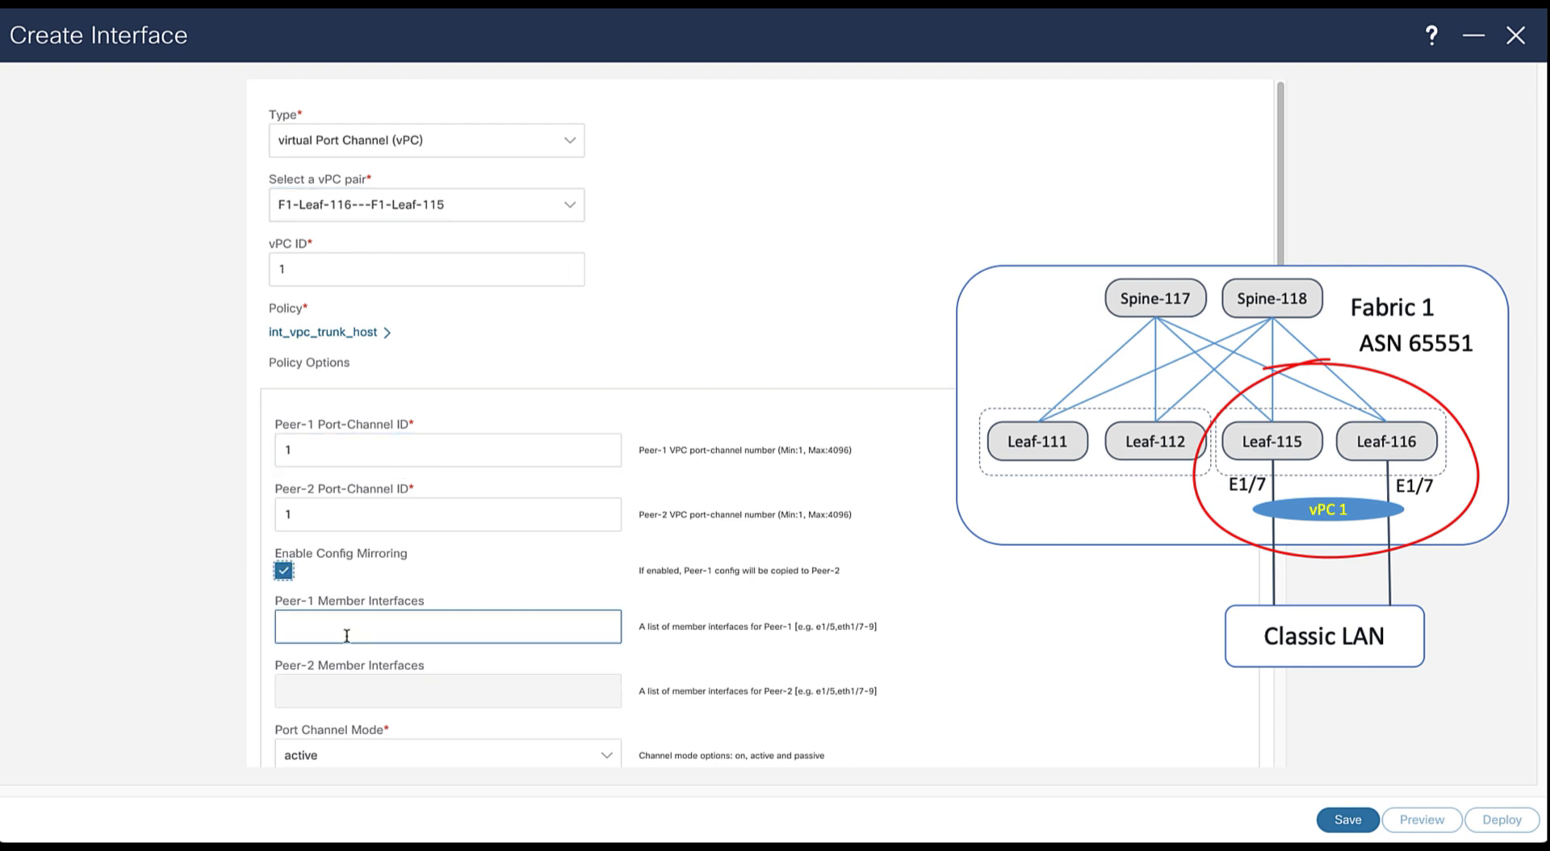
scroll("down", 3)
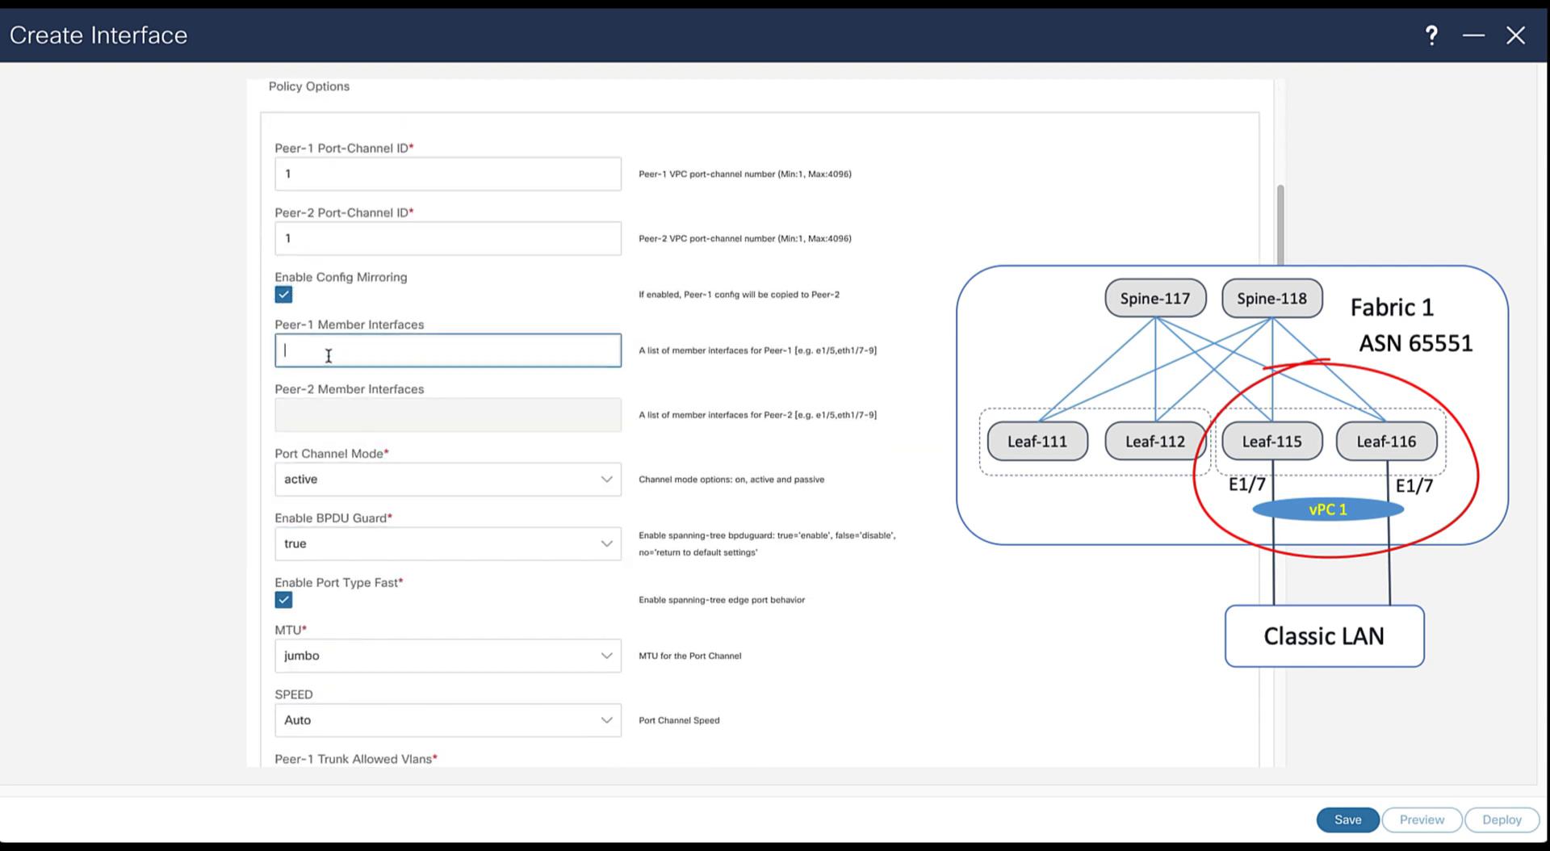
type("E1/7")
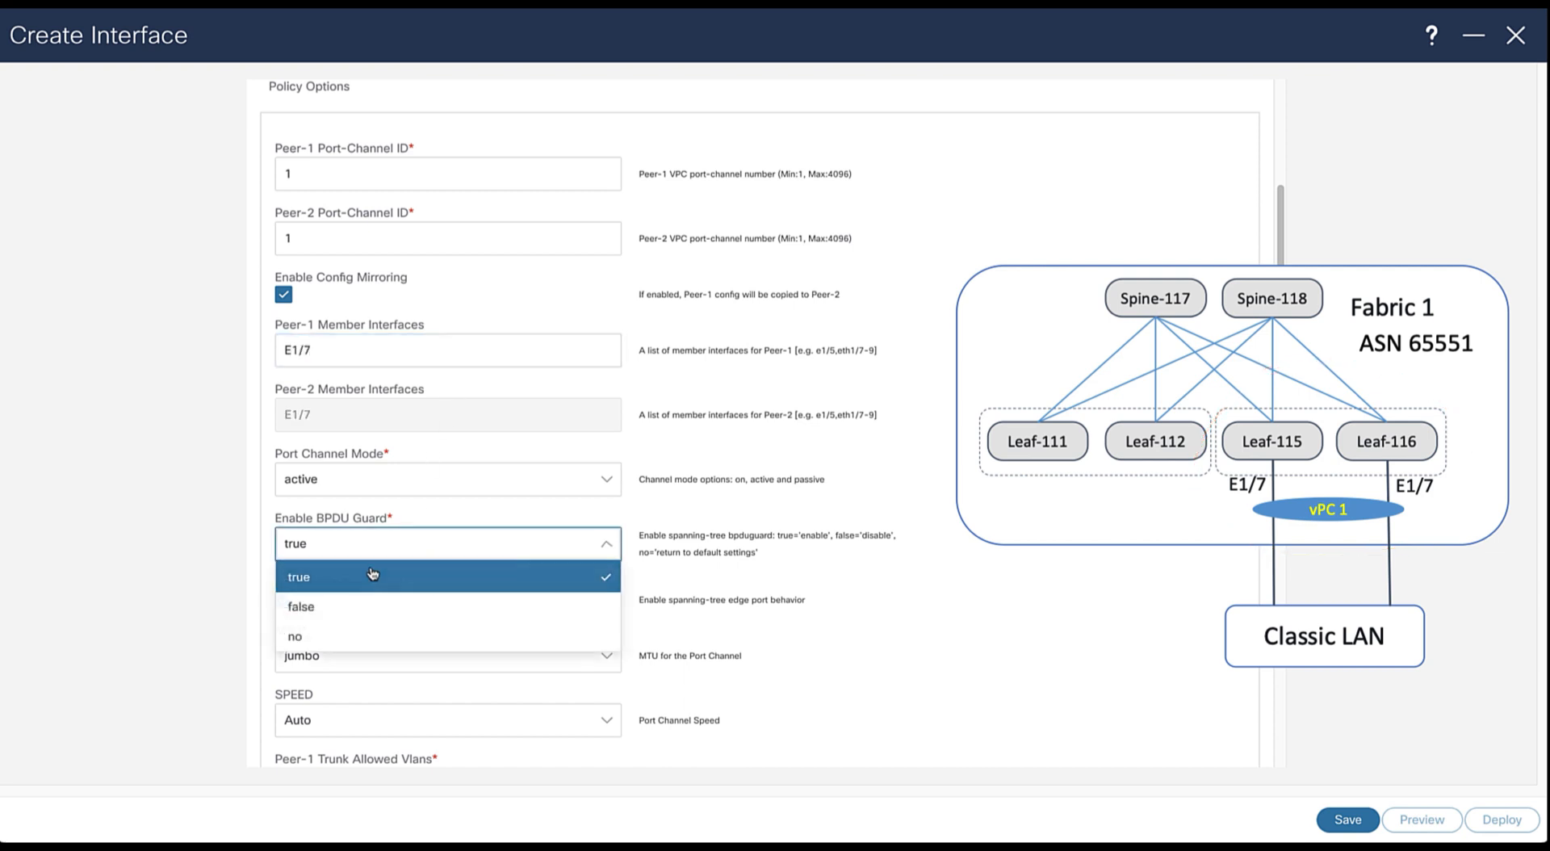
left_click(301, 606)
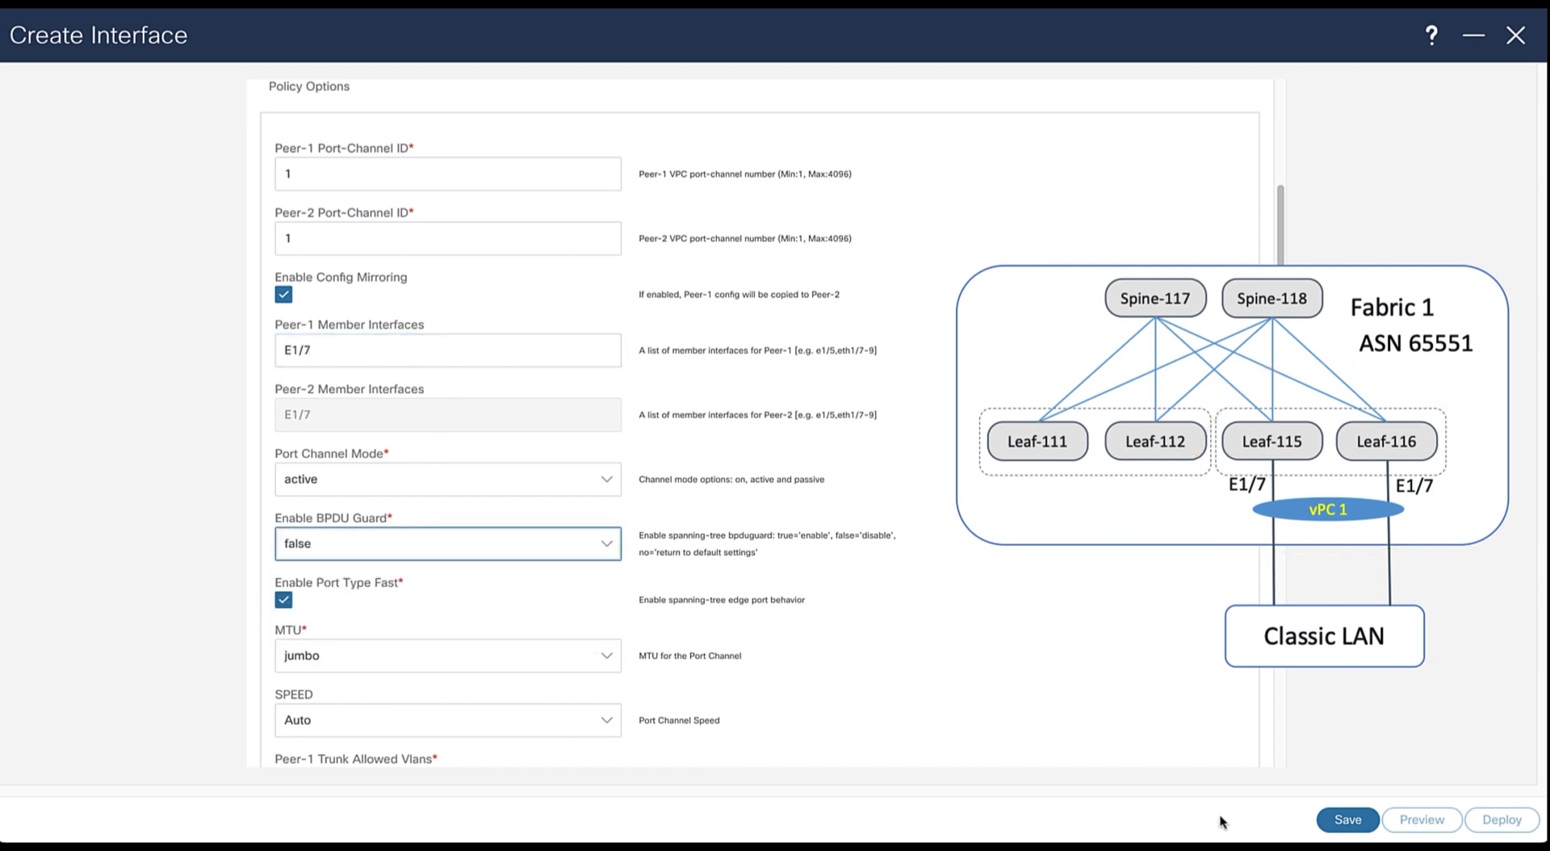
Save the new vPC interface and return to the Fabric-1 topology
left_click(1347, 818)
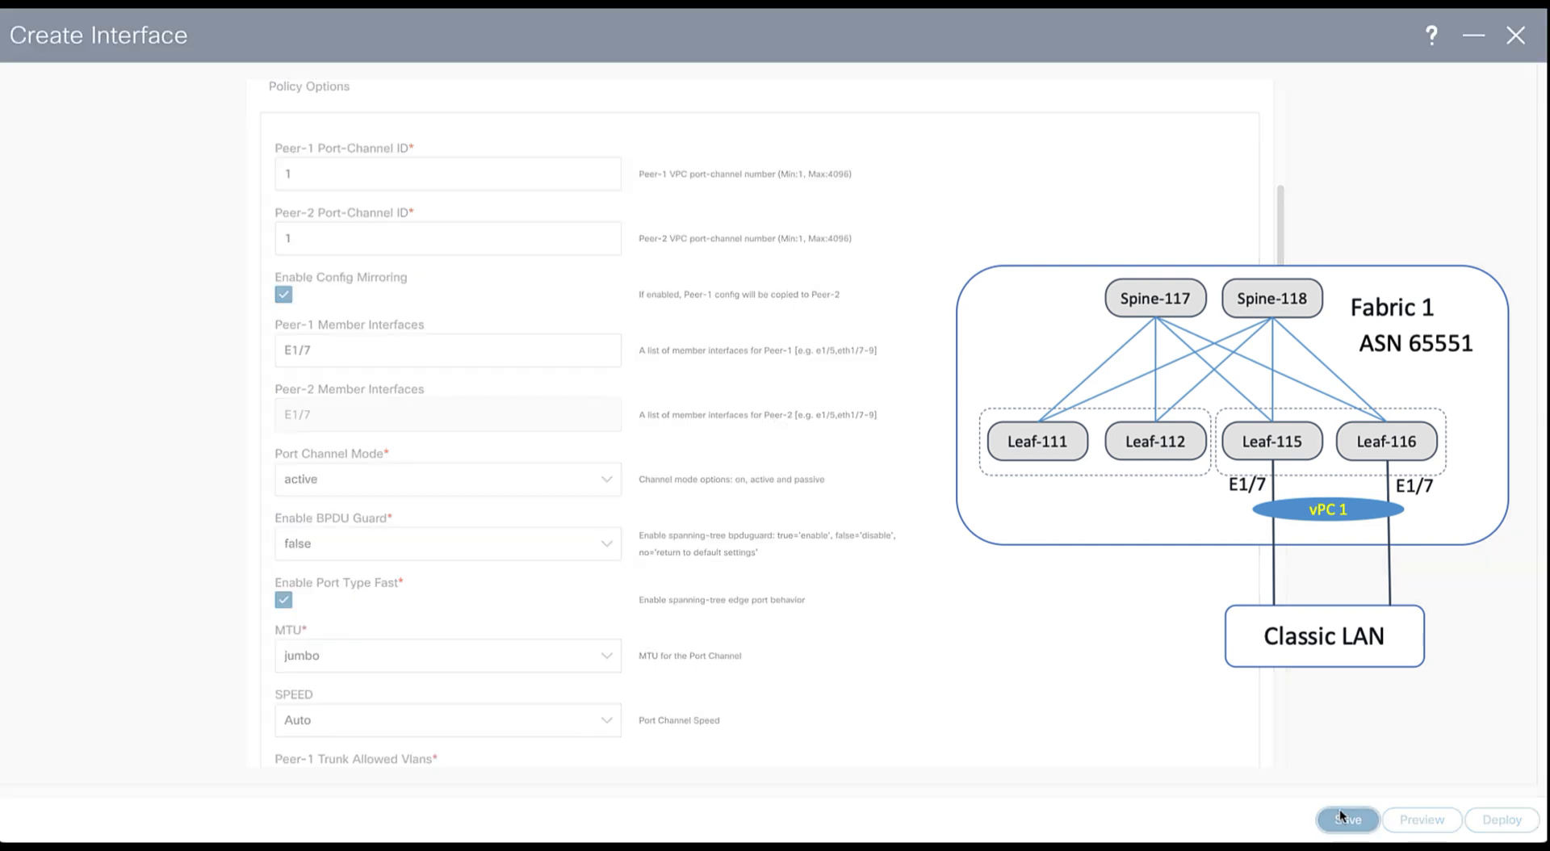
left_click(1347, 819)
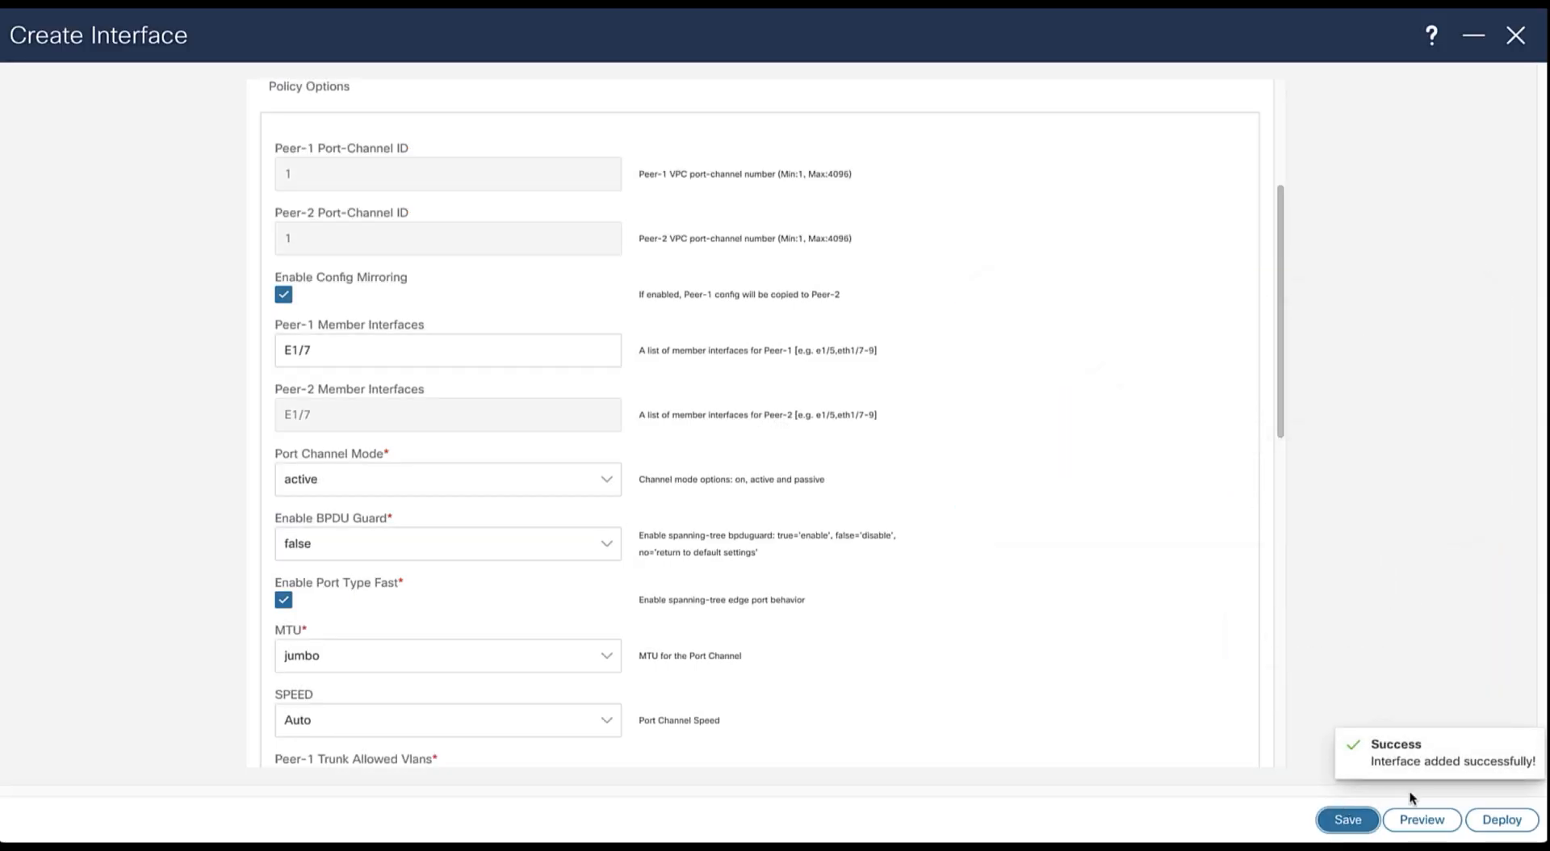
mouse_move(1516, 36)
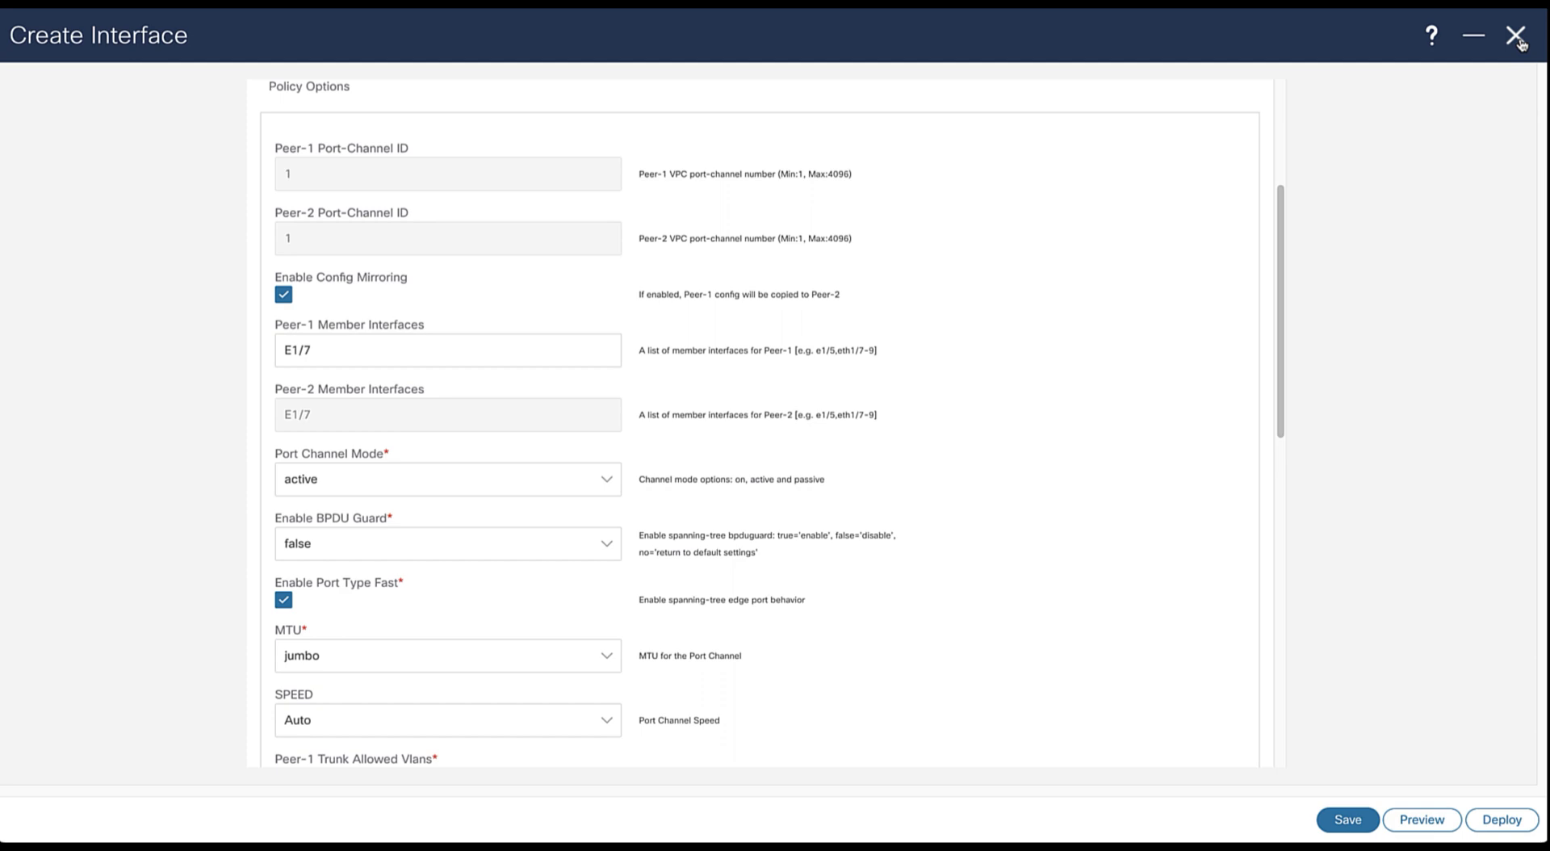
left_click(1515, 34)
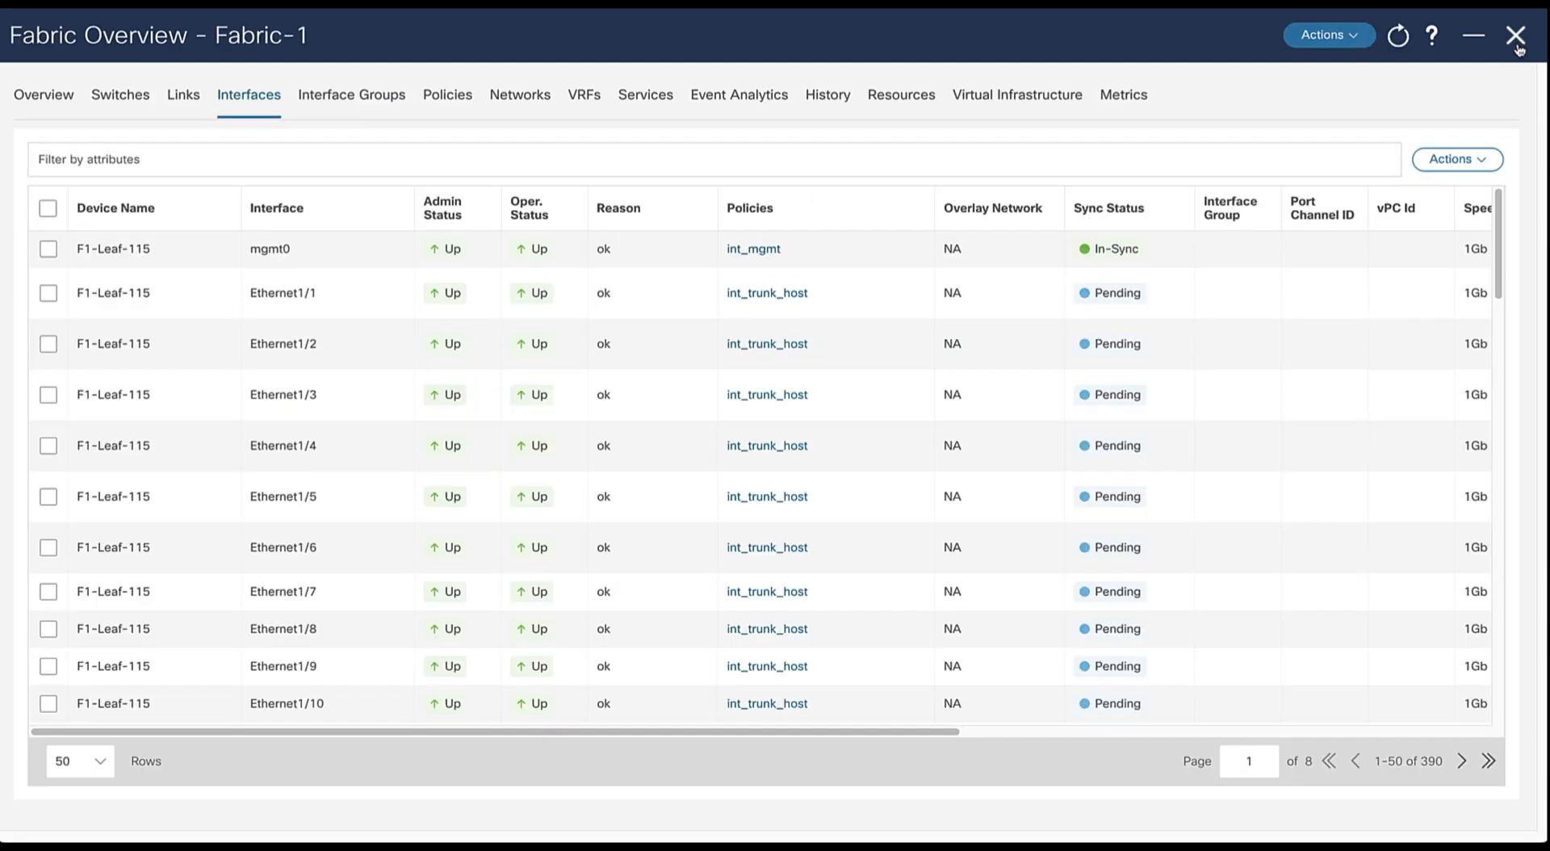
left_click(1518, 36)
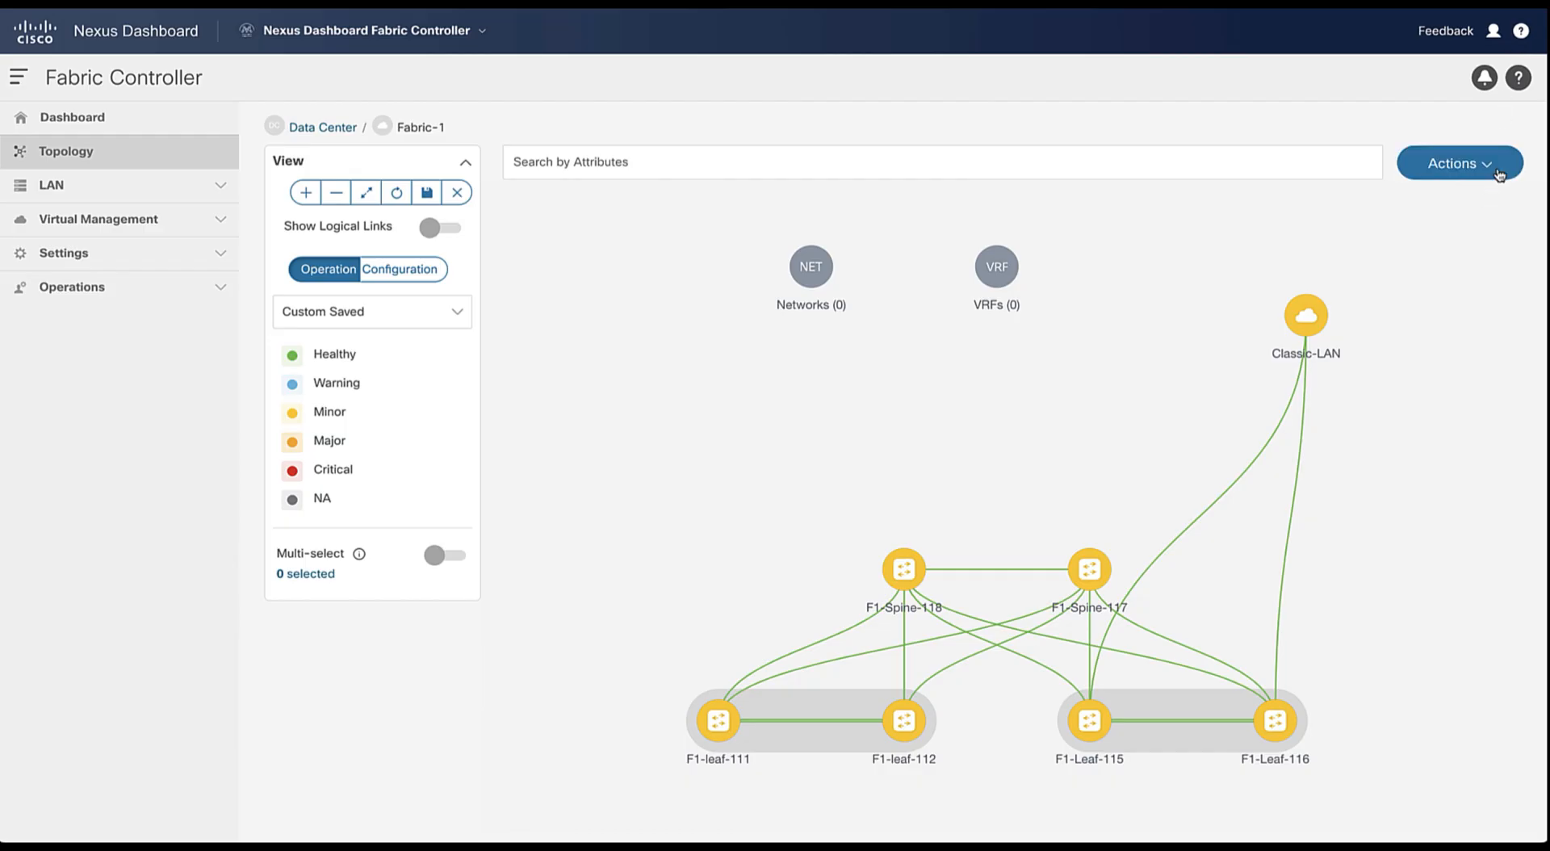
Recalculate and Deploy All to the six switches, then close after SUCCESS
left_click(1460, 163)
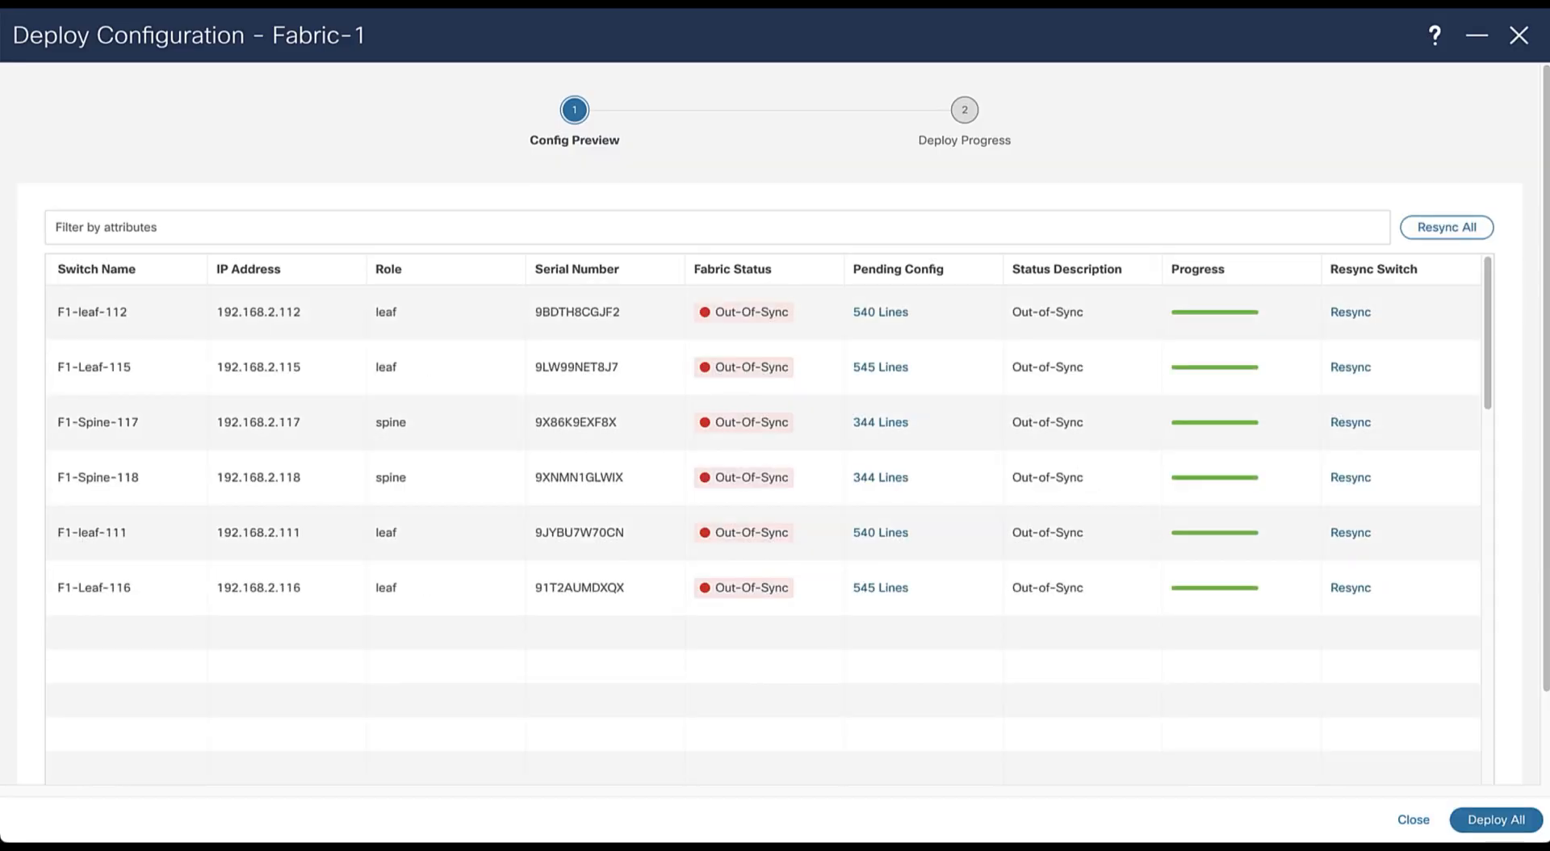
mouse_move(1531, 553)
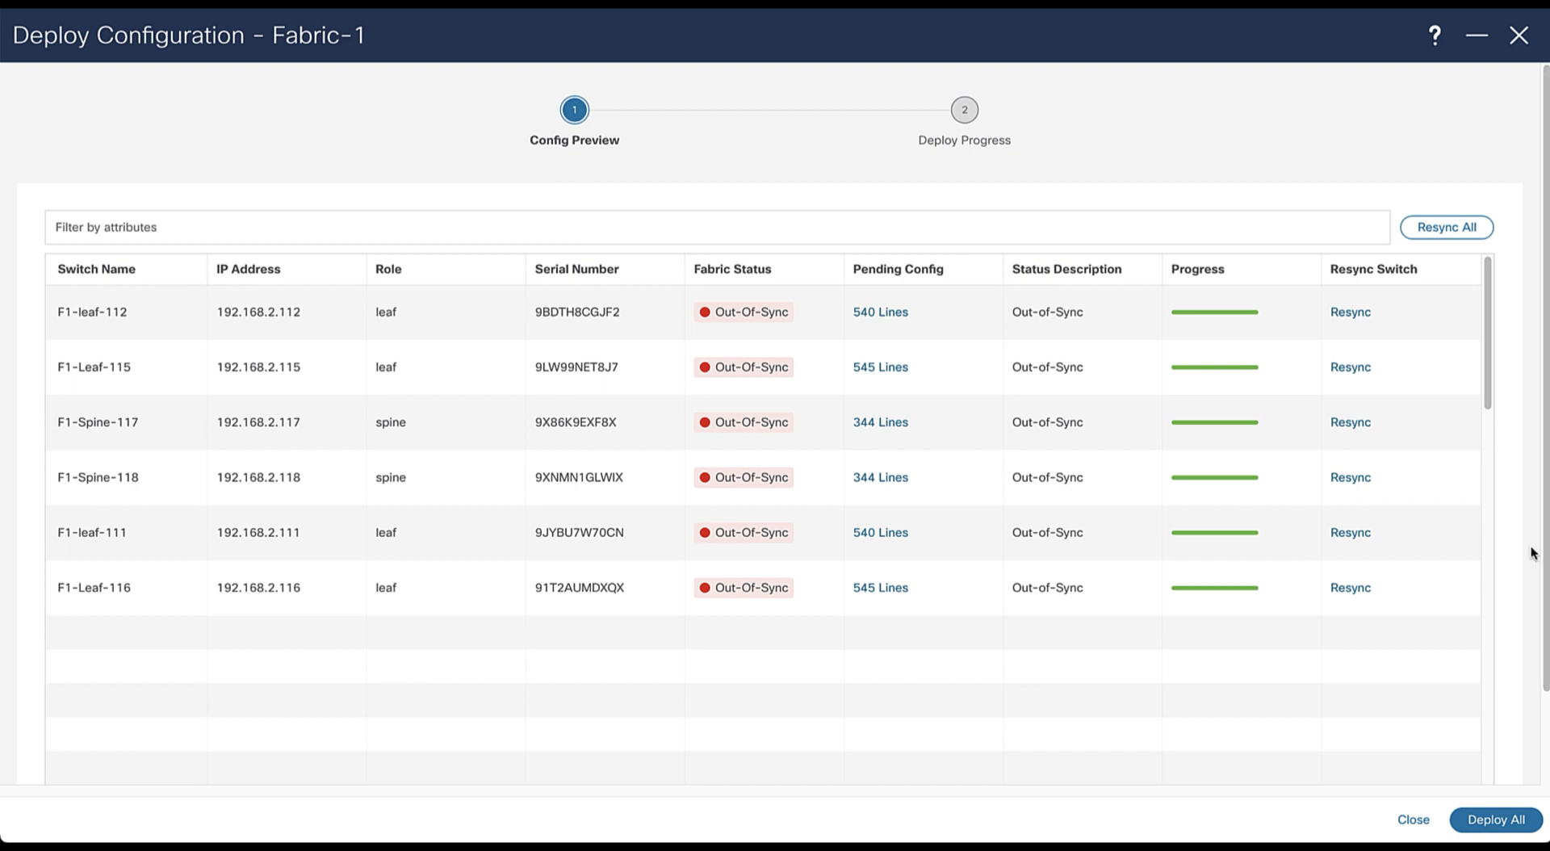
left_click(1494, 820)
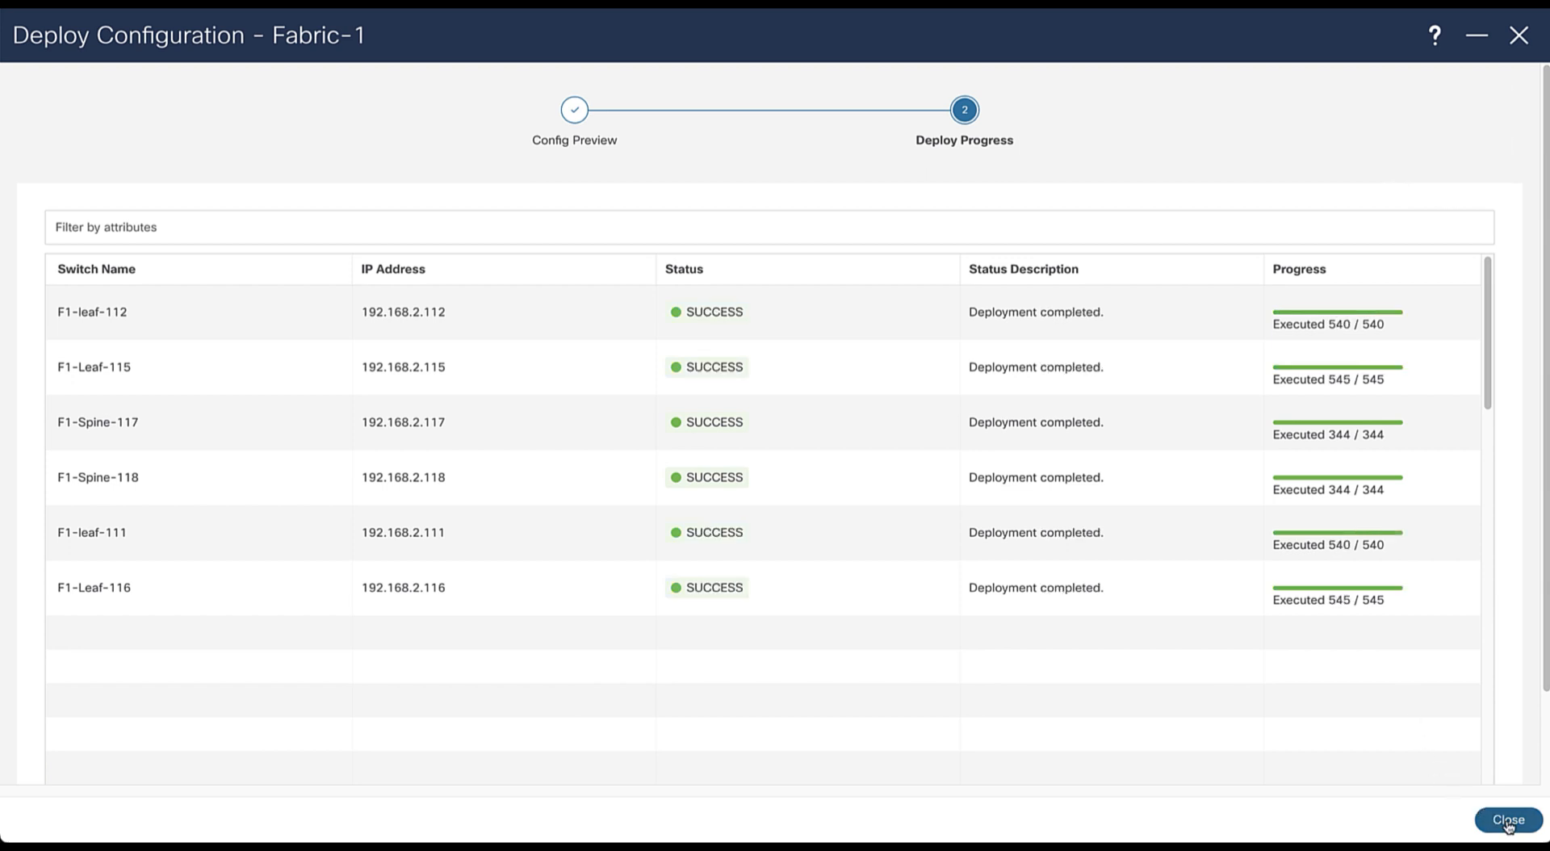
left_click(1506, 819)
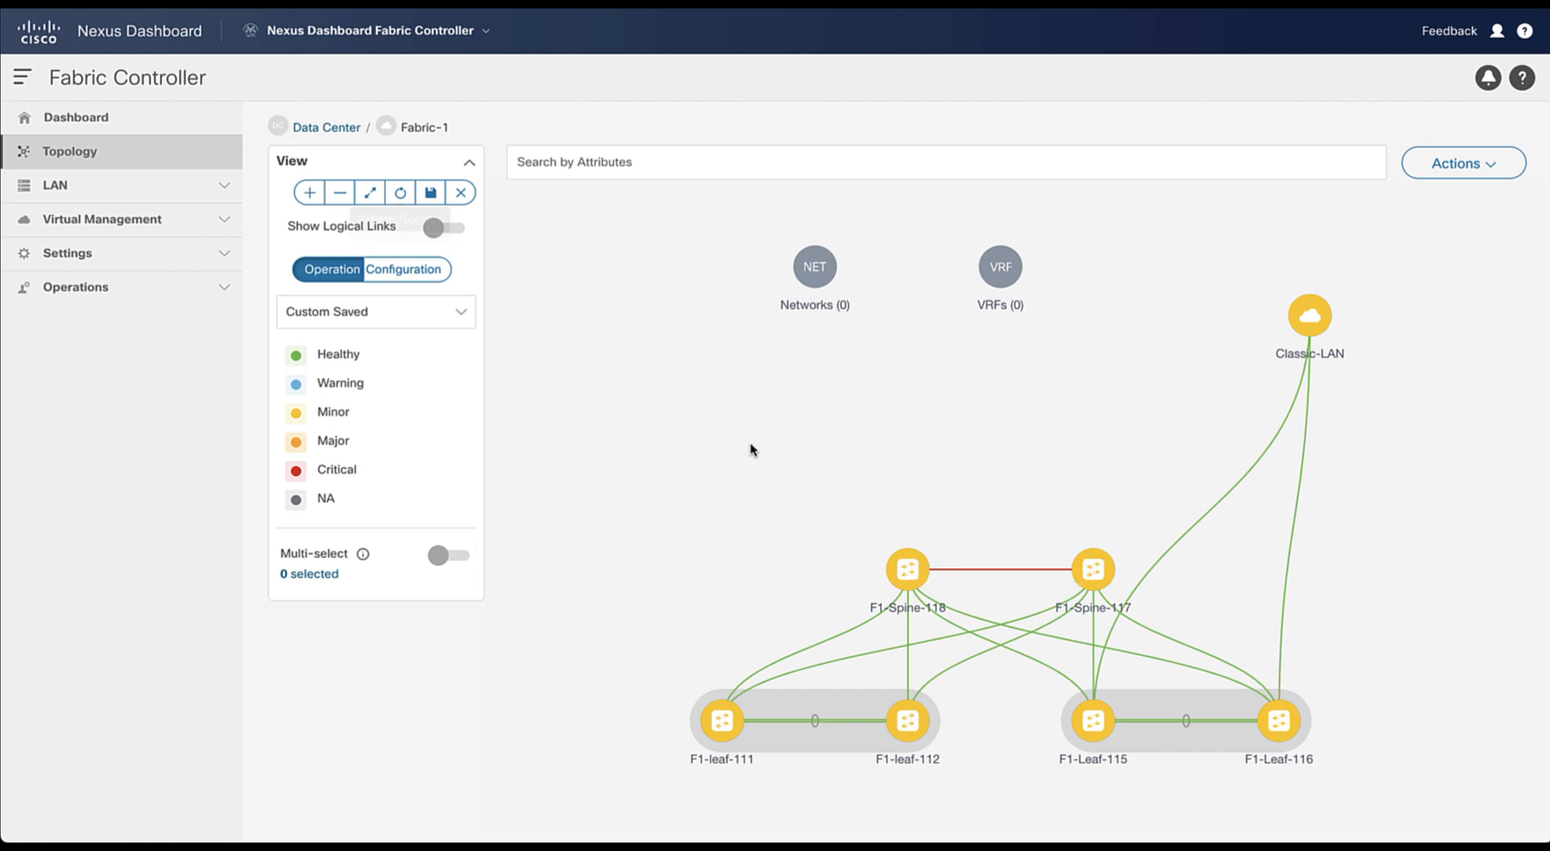
right_click(906, 570)
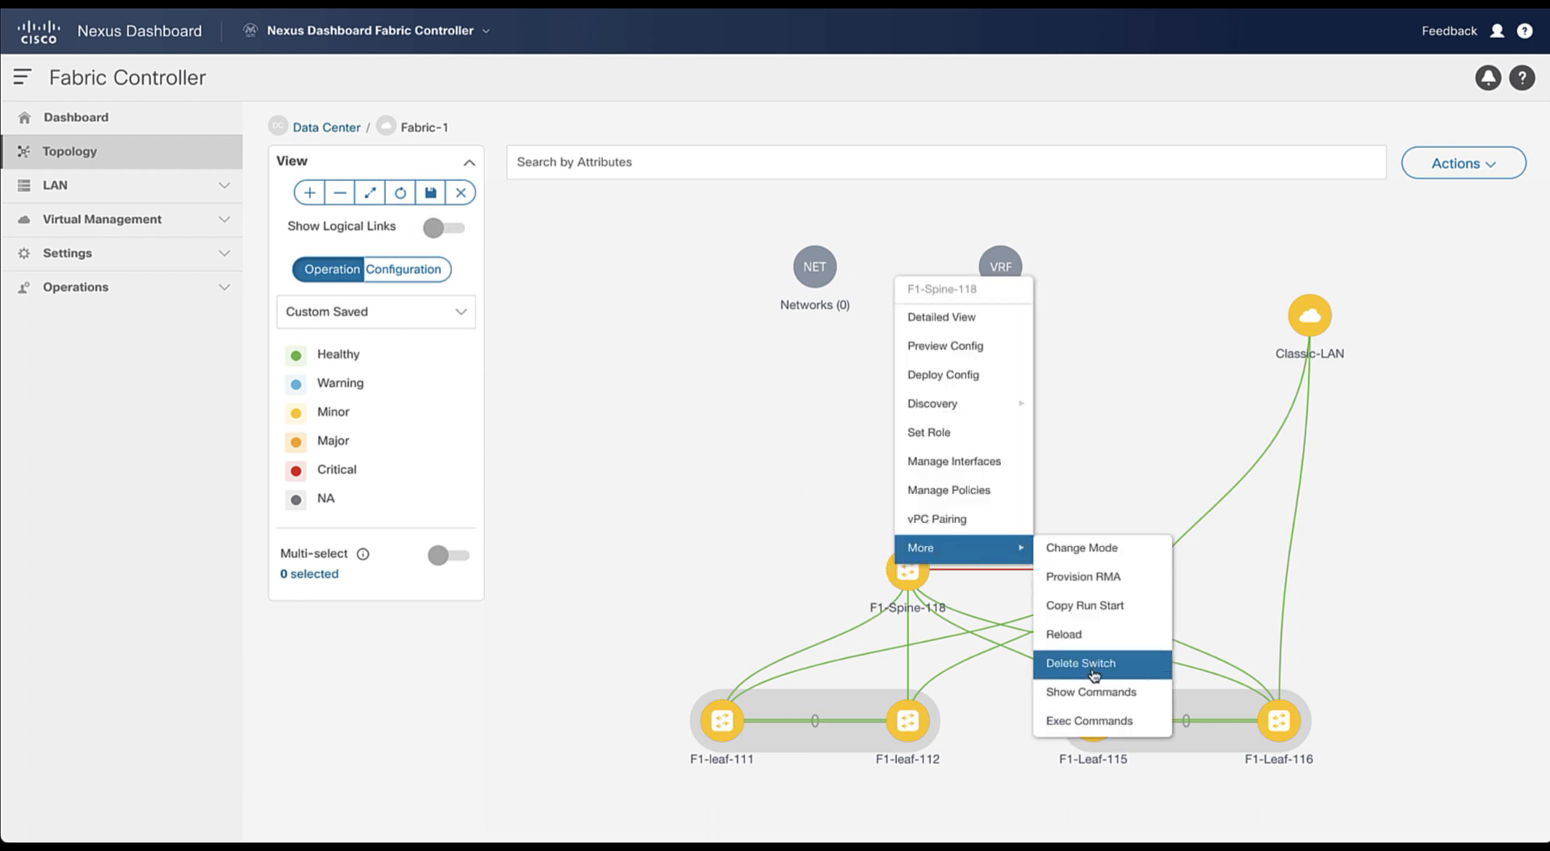
left_click(1090, 691)
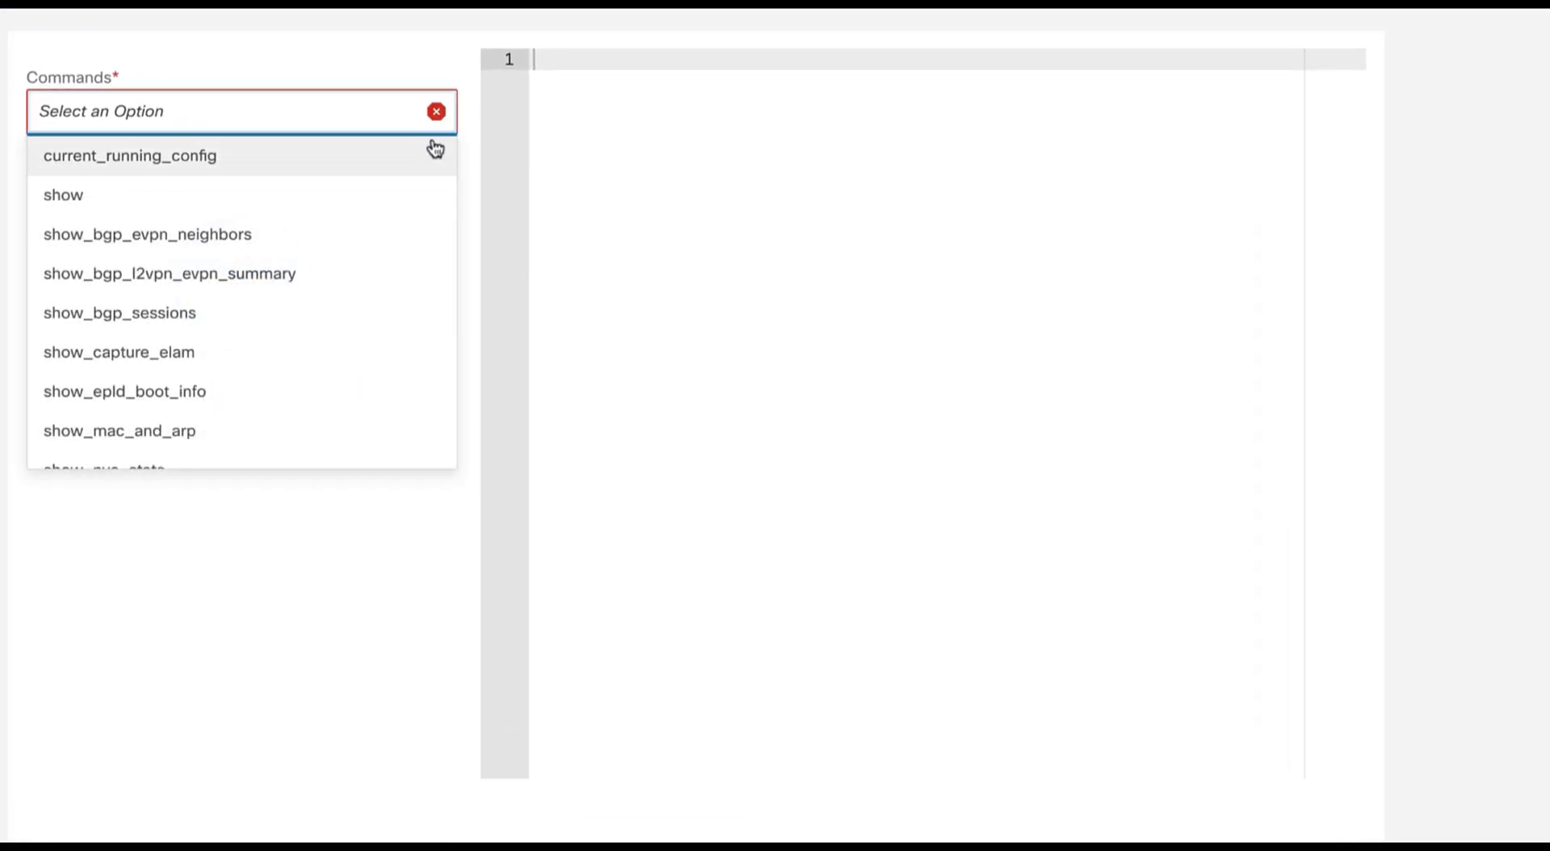
scroll("down", 3)
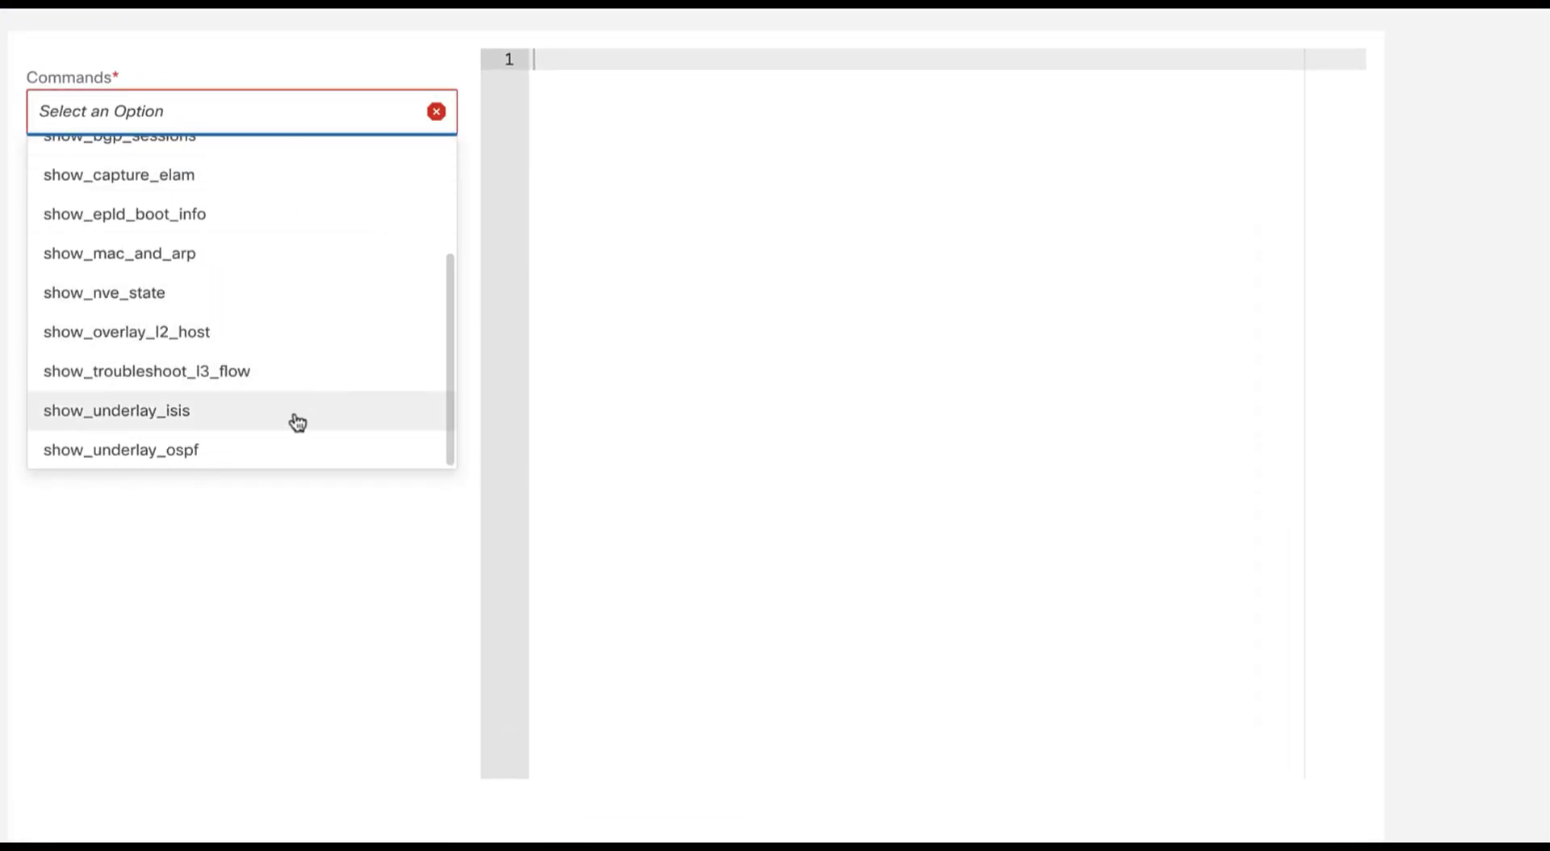
left_click(121, 449)
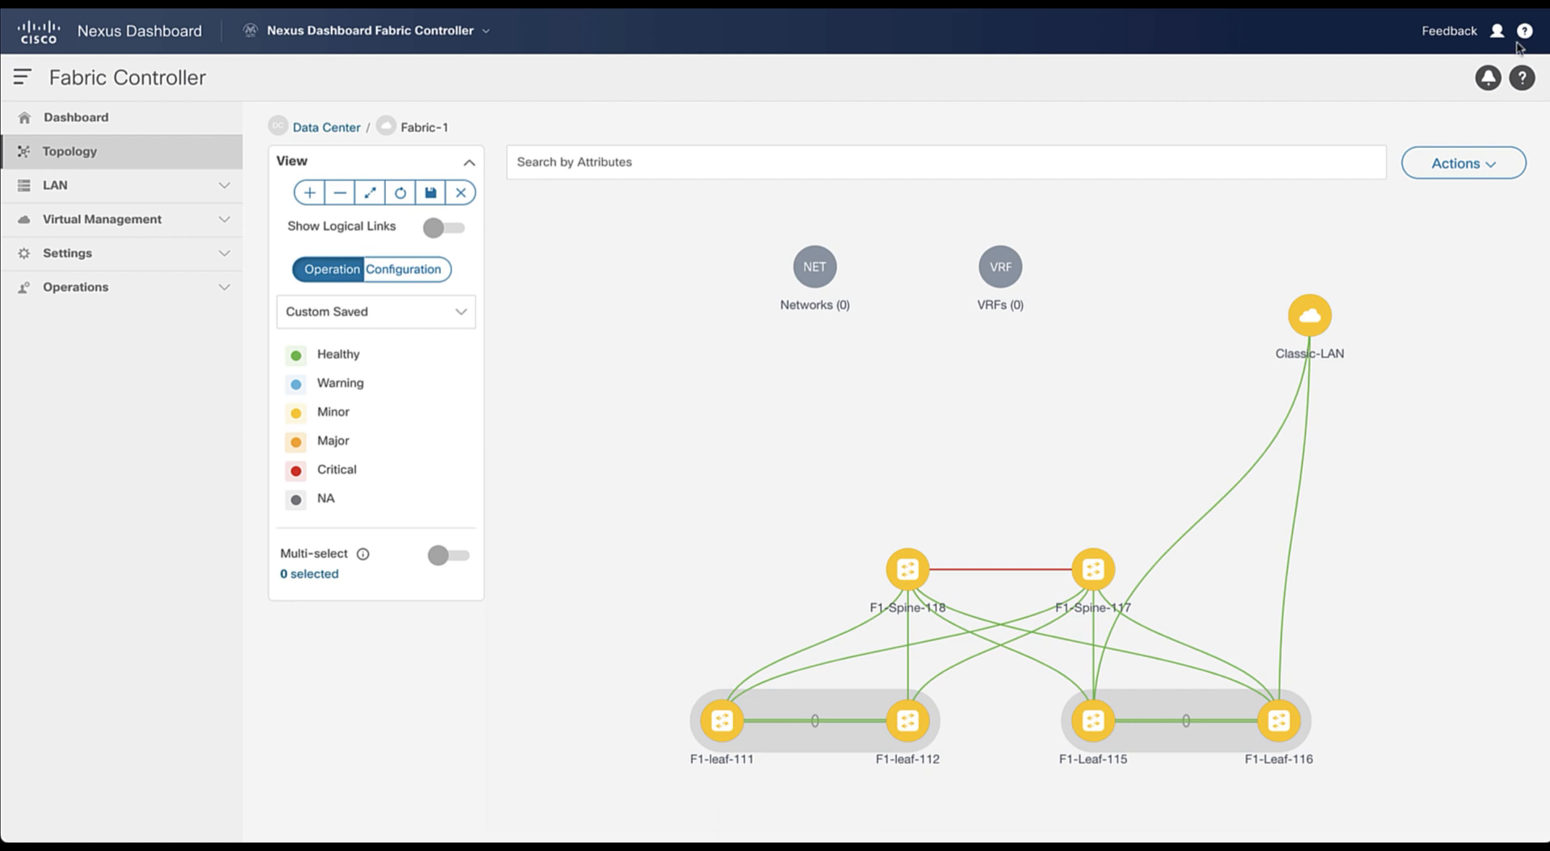
mouse_move(760, 675)
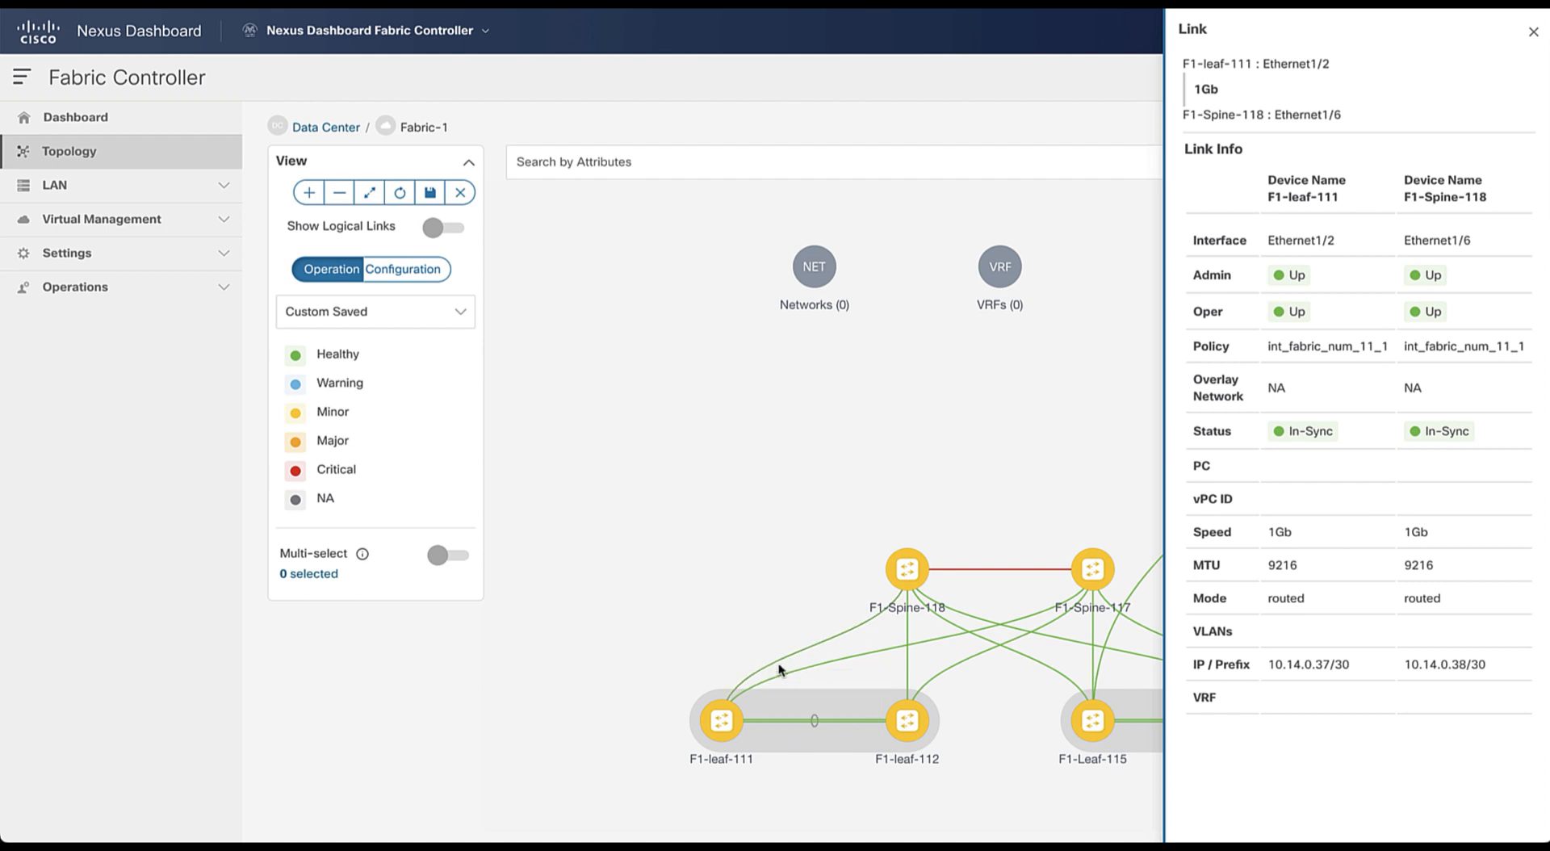
left_click(796, 676)
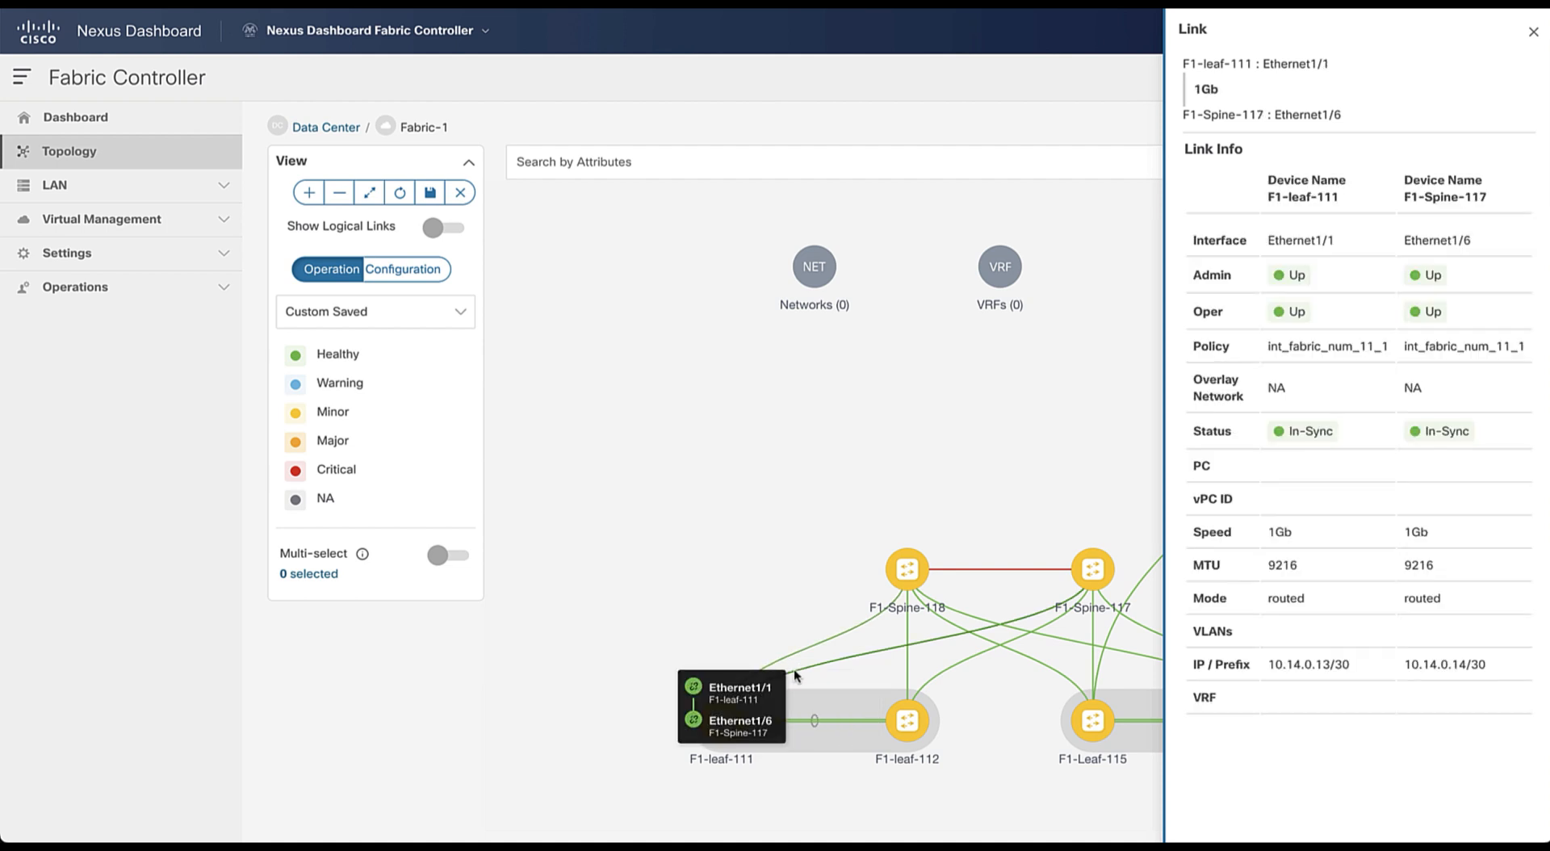
left_click(871, 681)
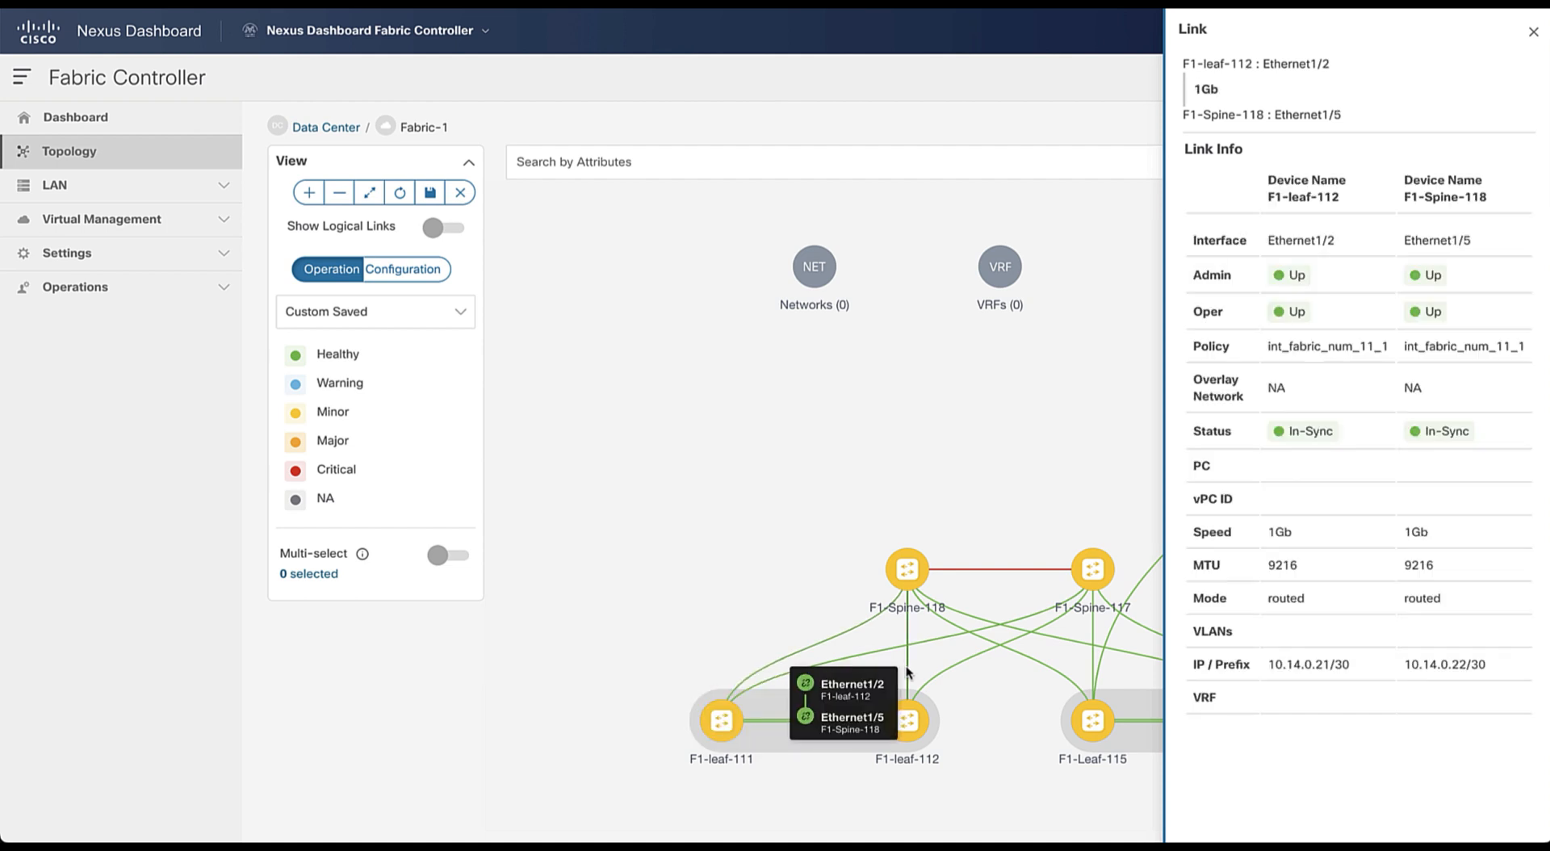
left_click(1534, 32)
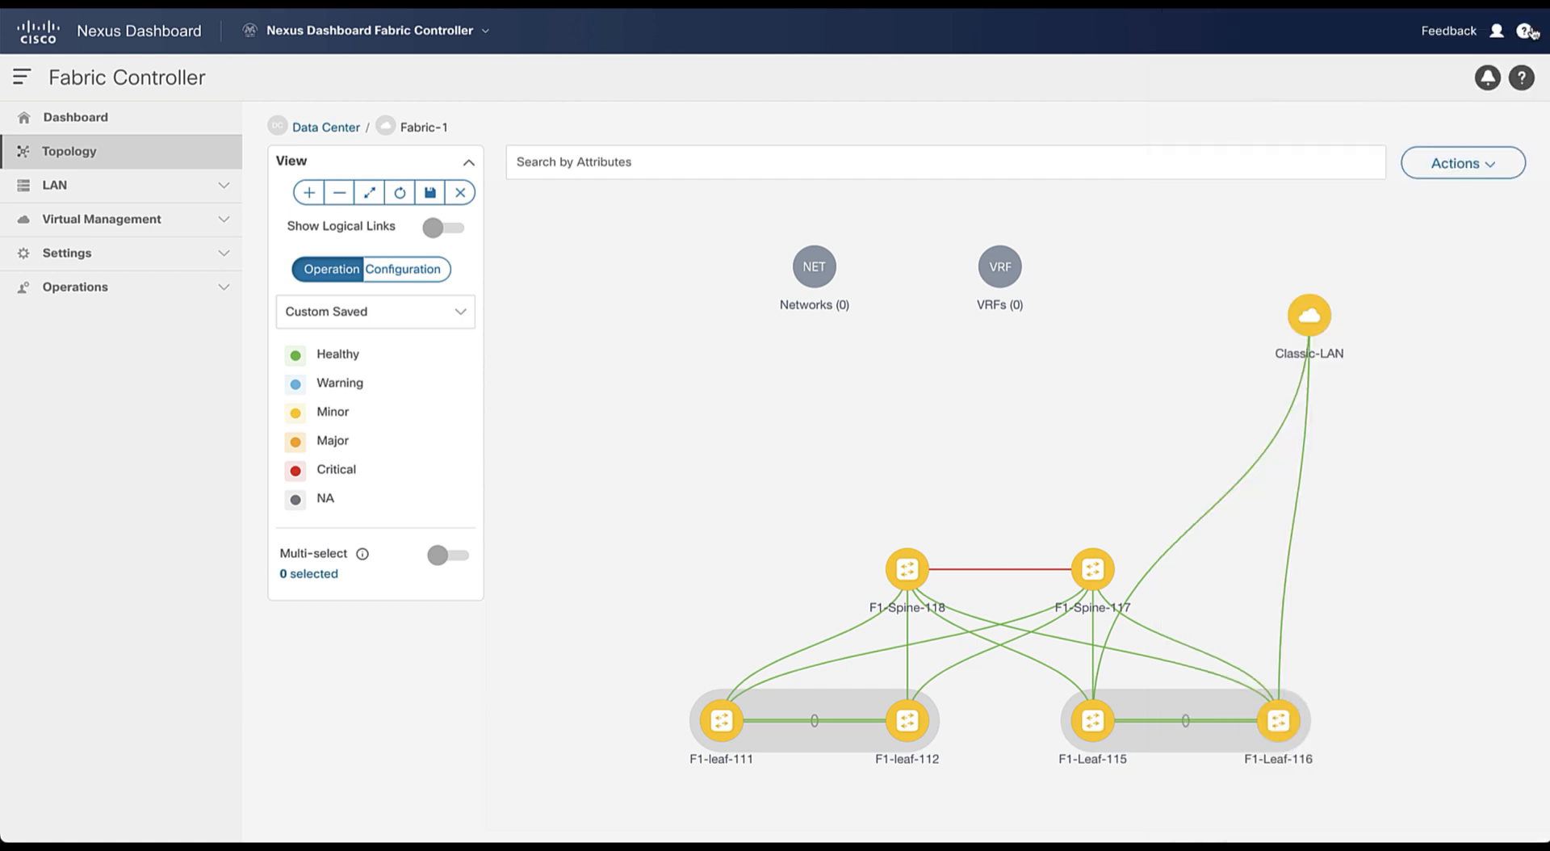